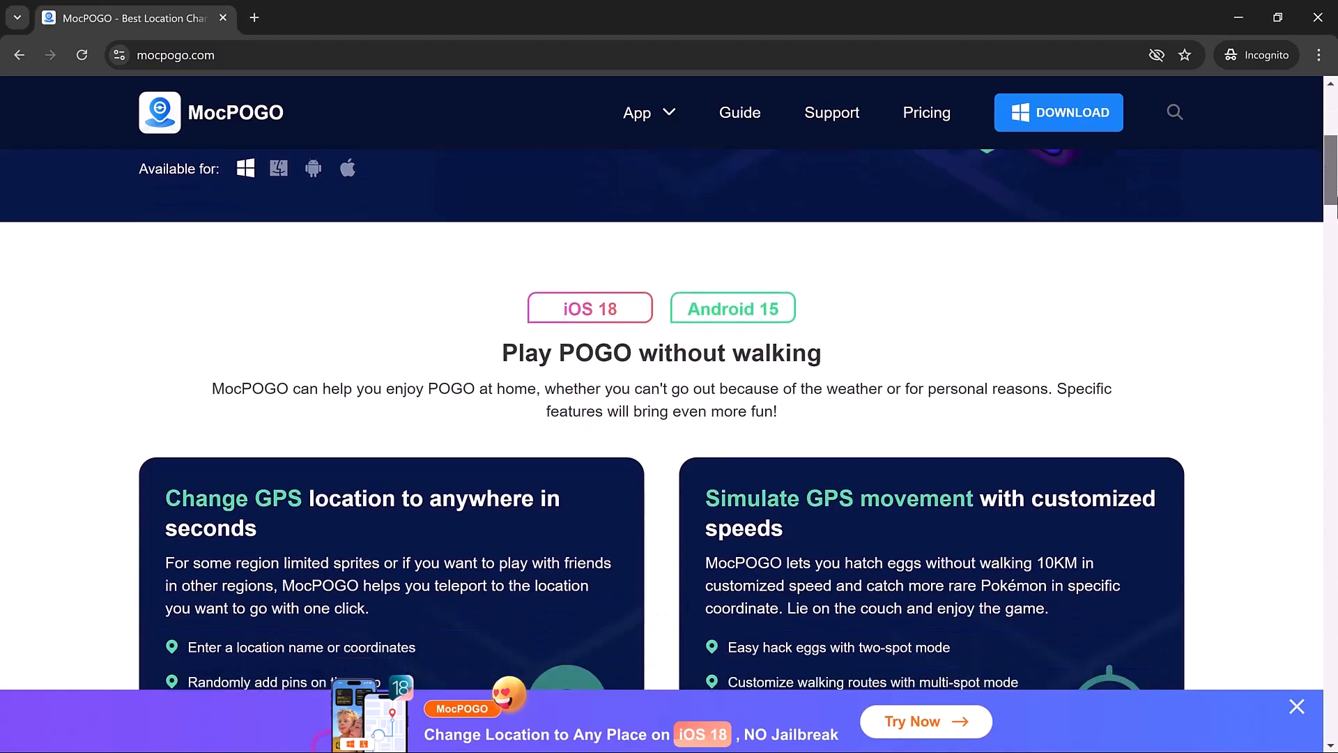
Step: Scroll down the MocPOGO homepage through its feature and pricing sections
{"action": "scroll", "scroll_direction": "down", "scroll_amount": 3}
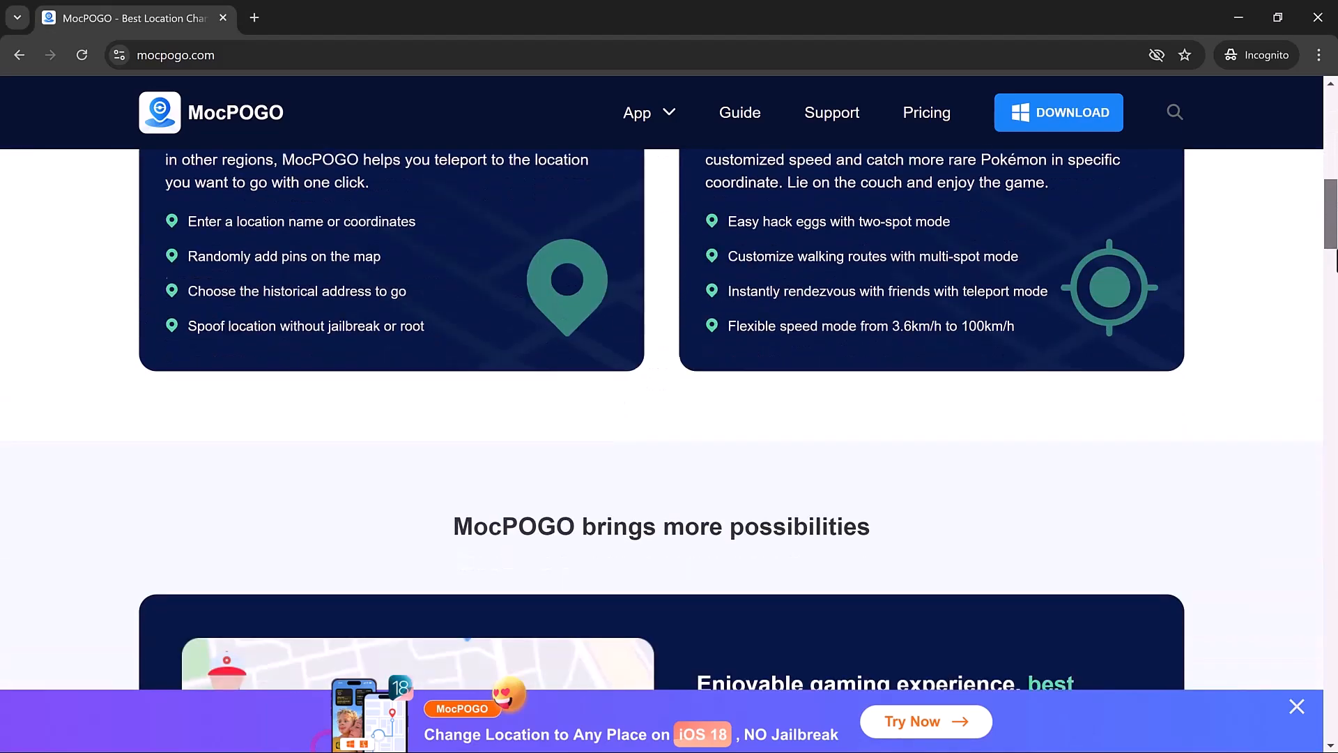
{"action": "scroll", "scroll_direction": "down", "scroll_amount": 3}
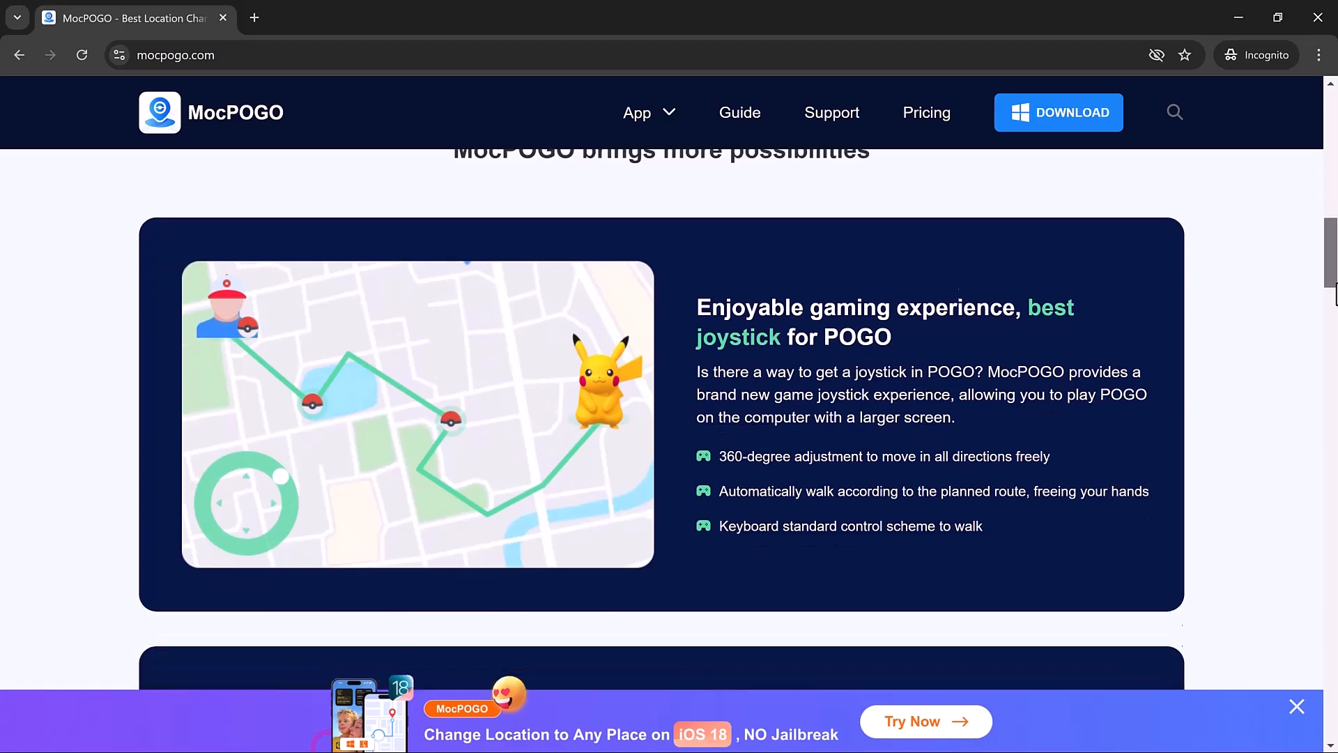
{"action": "scroll", "scroll_direction": "down", "scroll_amount": 3}
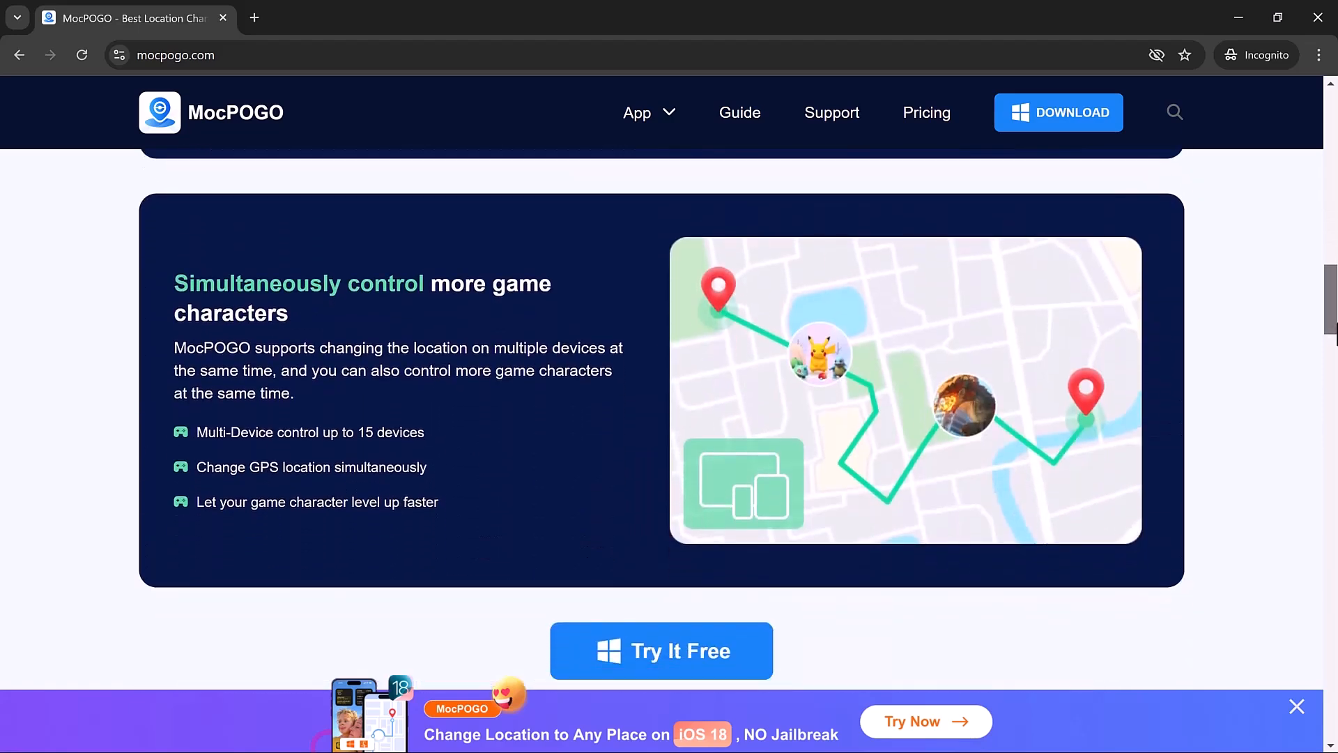
{"action": "scroll", "scroll_direction": "down", "scroll_amount": 3}
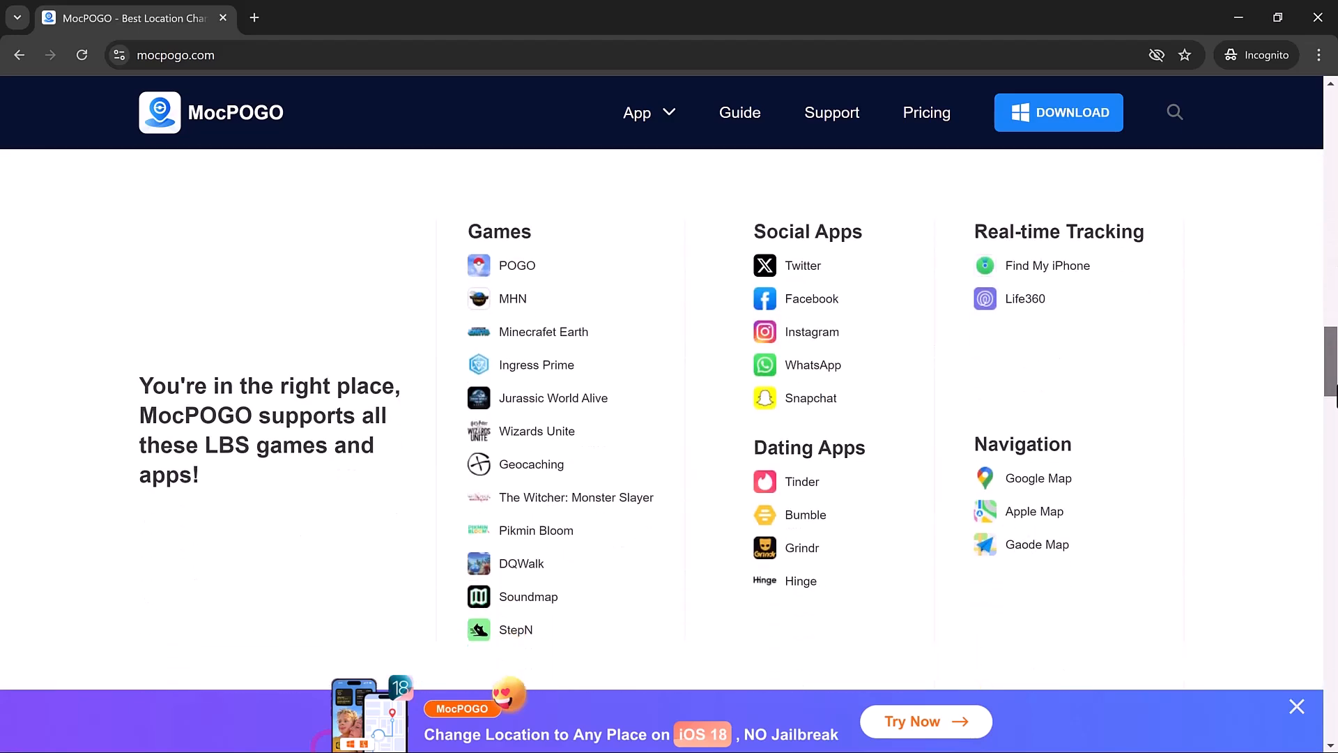
{"action": "scroll", "scroll_direction": "down", "scroll_amount": 3}
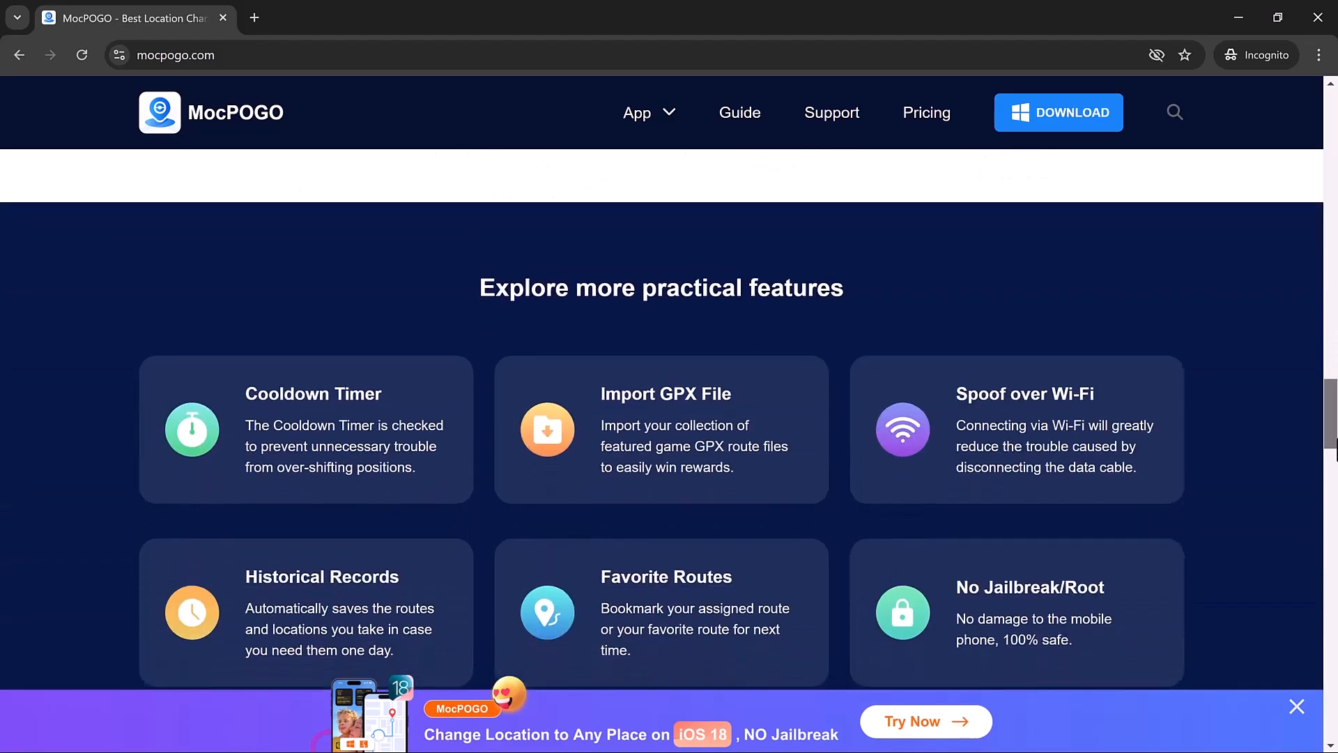
{"action": "scroll", "scroll_direction": "down", "scroll_amount": 3}
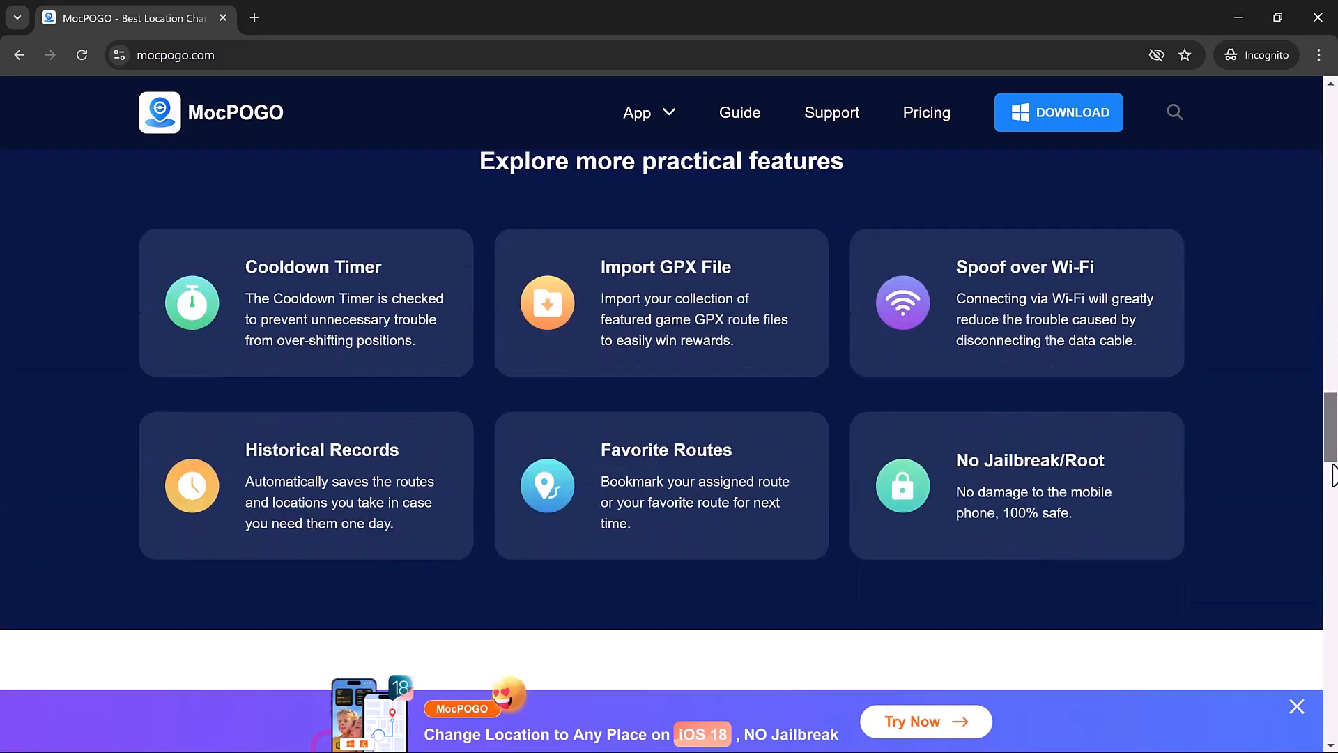
{"action": "scroll", "scroll_direction": "down", "scroll_amount": 3}
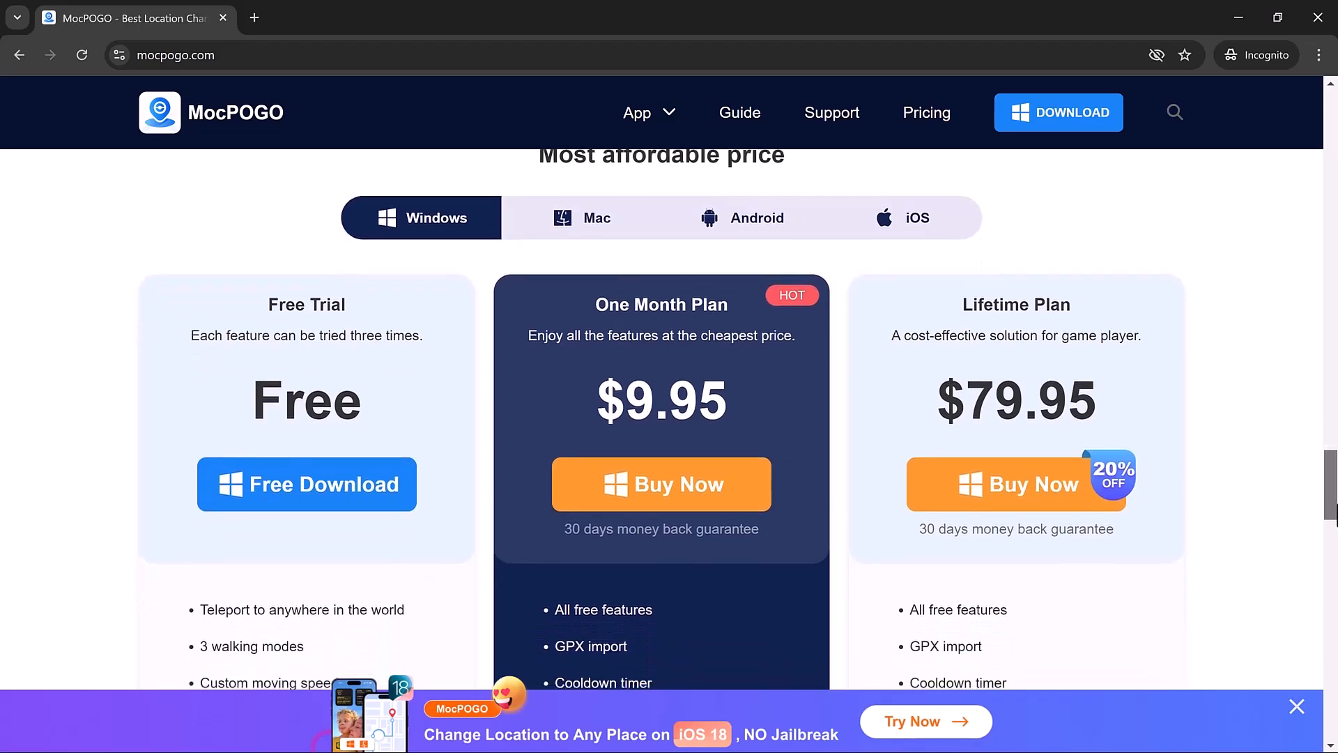
{"action": "scroll", "scroll_direction": "down", "scroll_amount": 3}
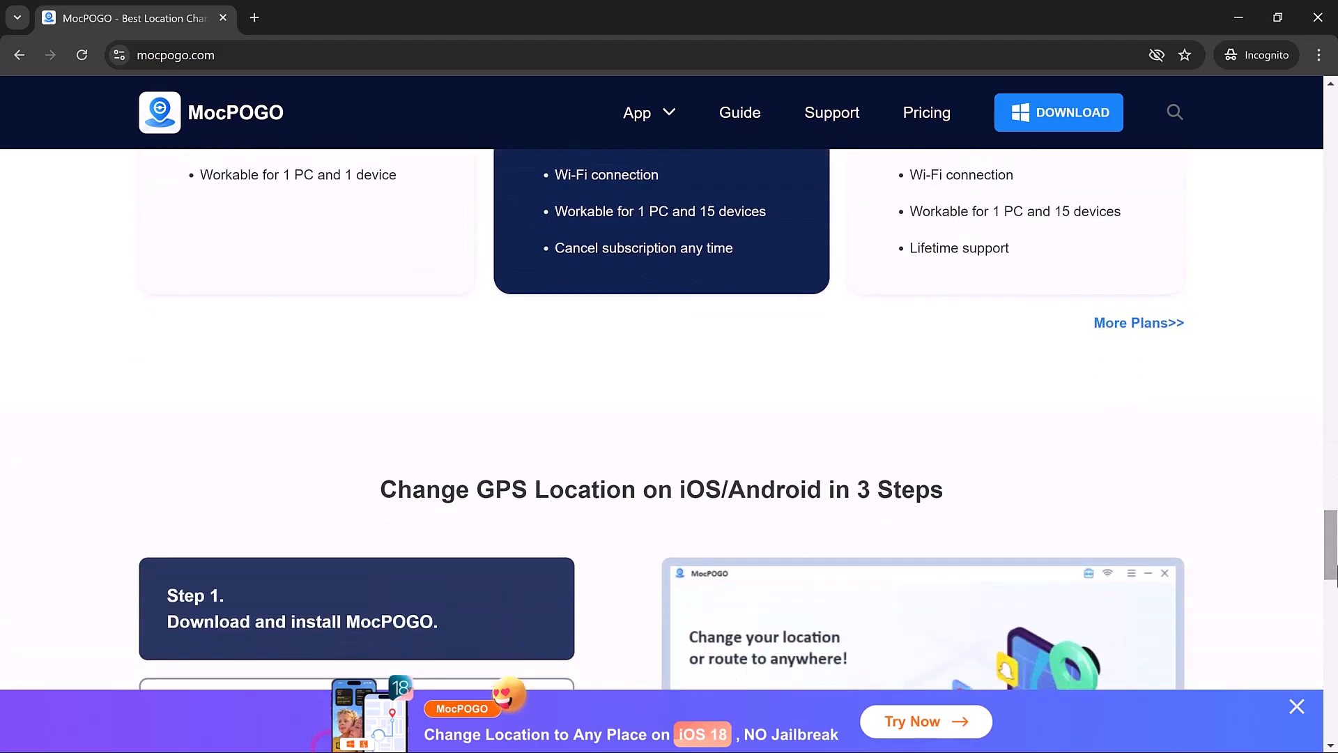
{"action": "scroll", "scroll_direction": "down", "scroll_amount": 3}
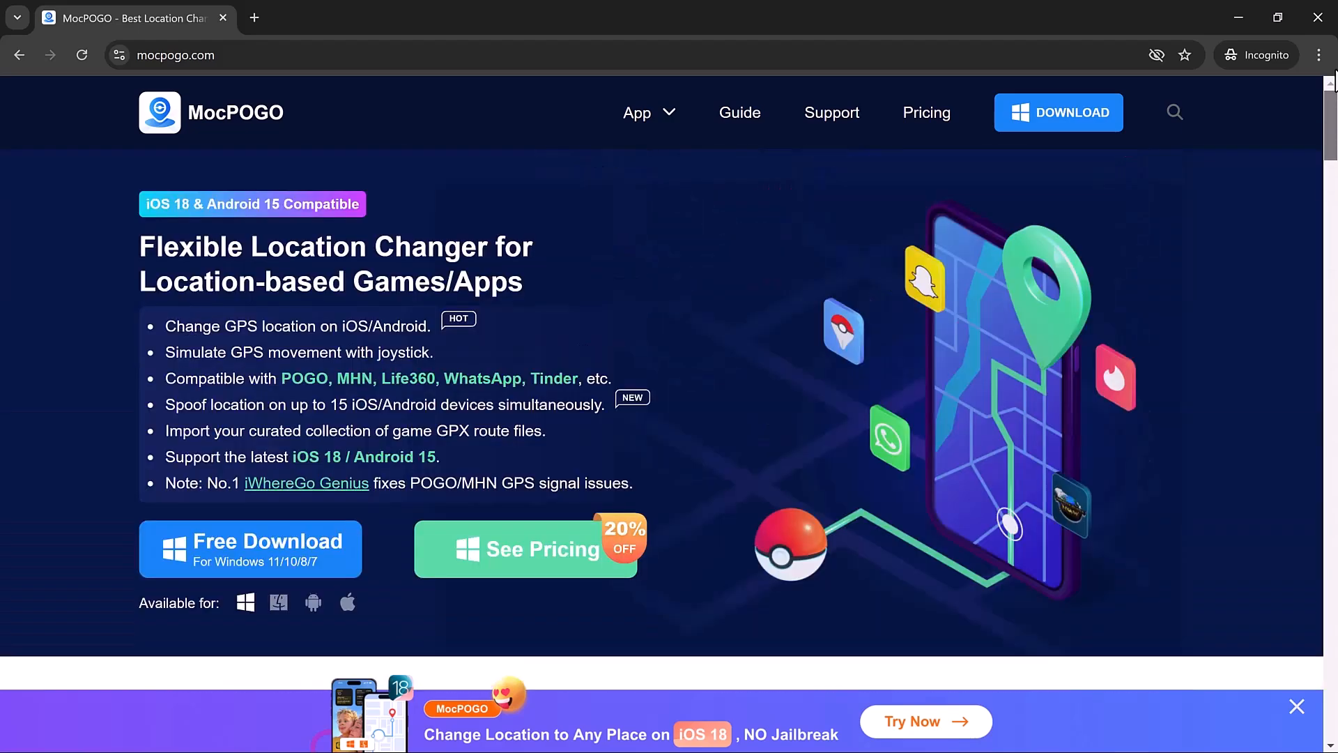
{"action": "mouse_move", "coordinate": [280, 611]}
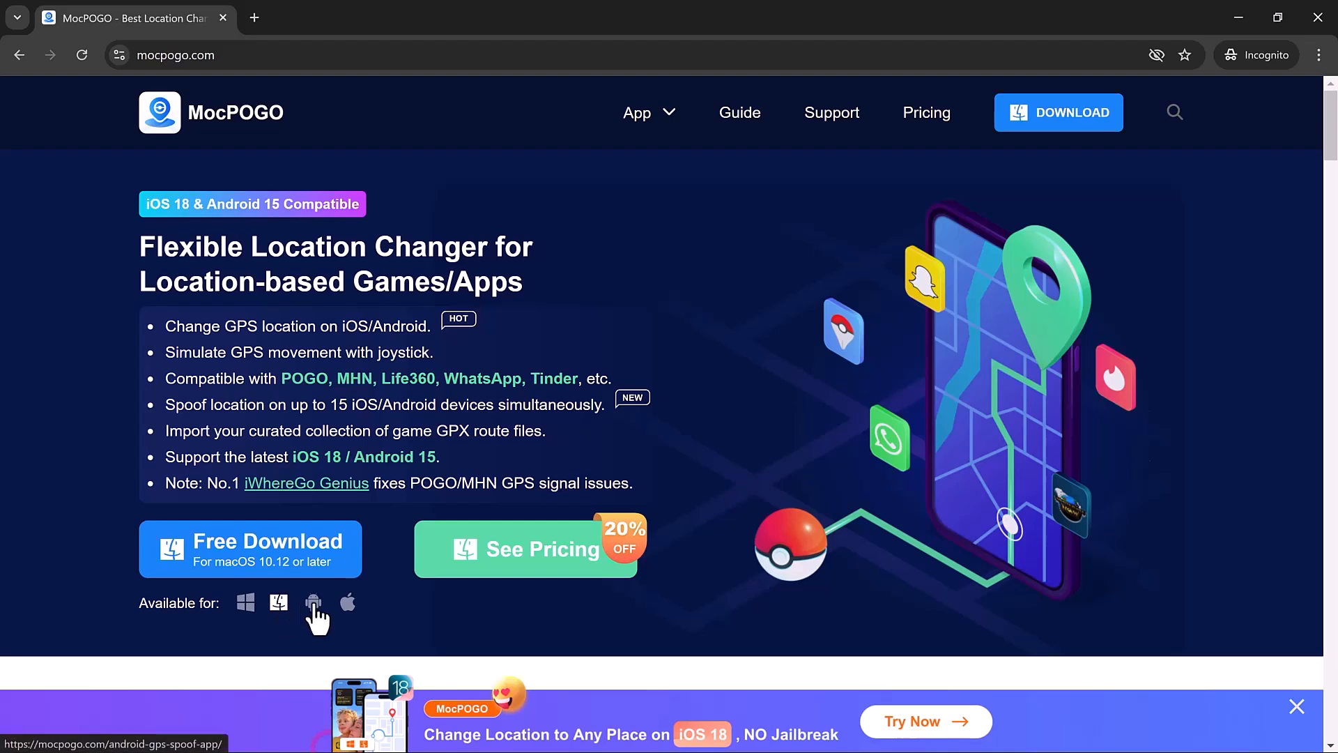
Step: Browse down the MocPOGO for Android page, then return to the homepage
{"action": "left_click", "coordinate": [312, 606]}
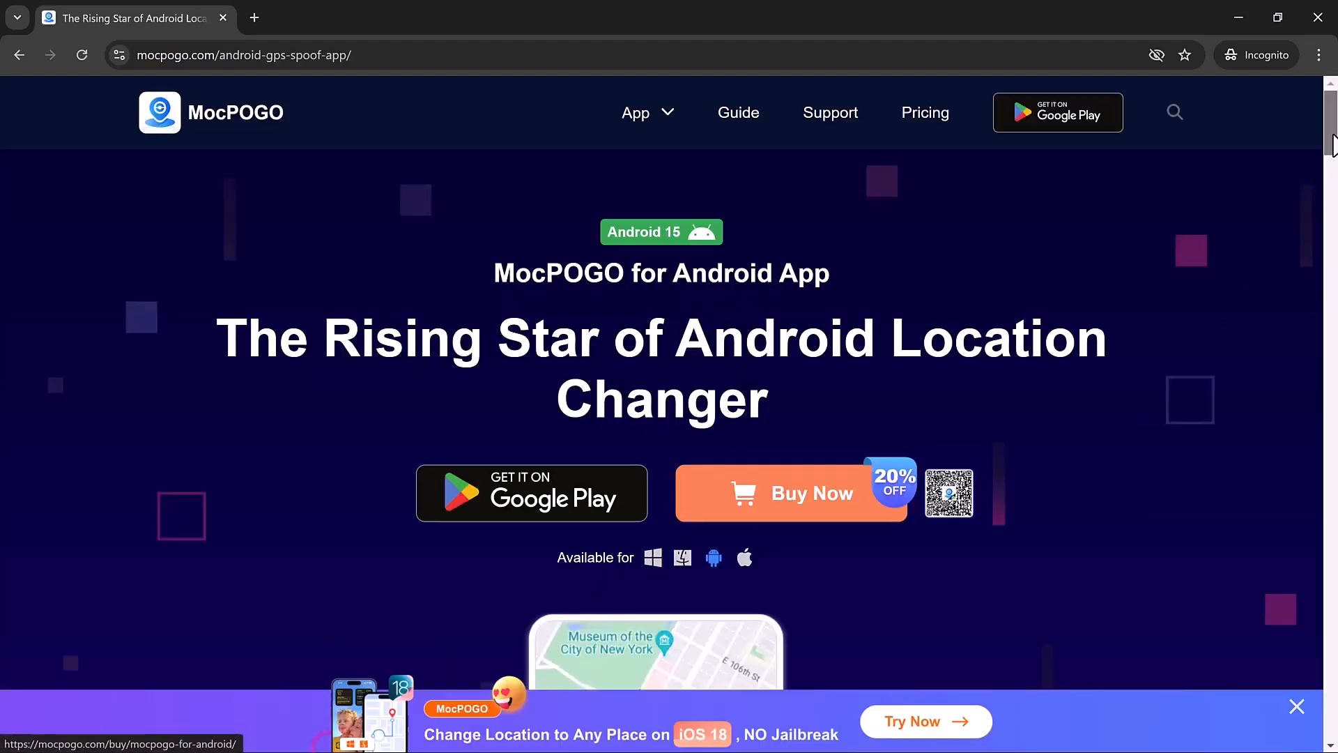
{"action": "scroll", "scroll_direction": "down", "scroll_amount": 3}
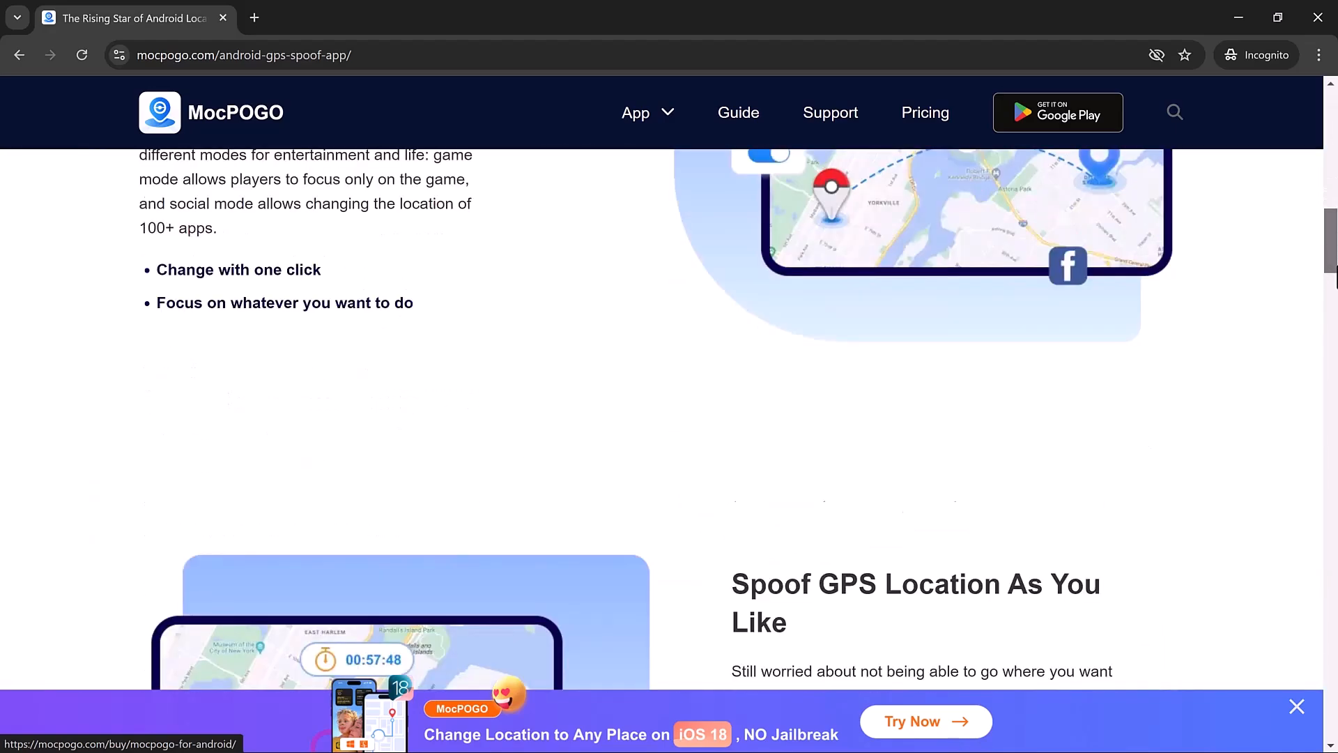
{"action": "scroll", "scroll_direction": "down", "scroll_amount": 3}
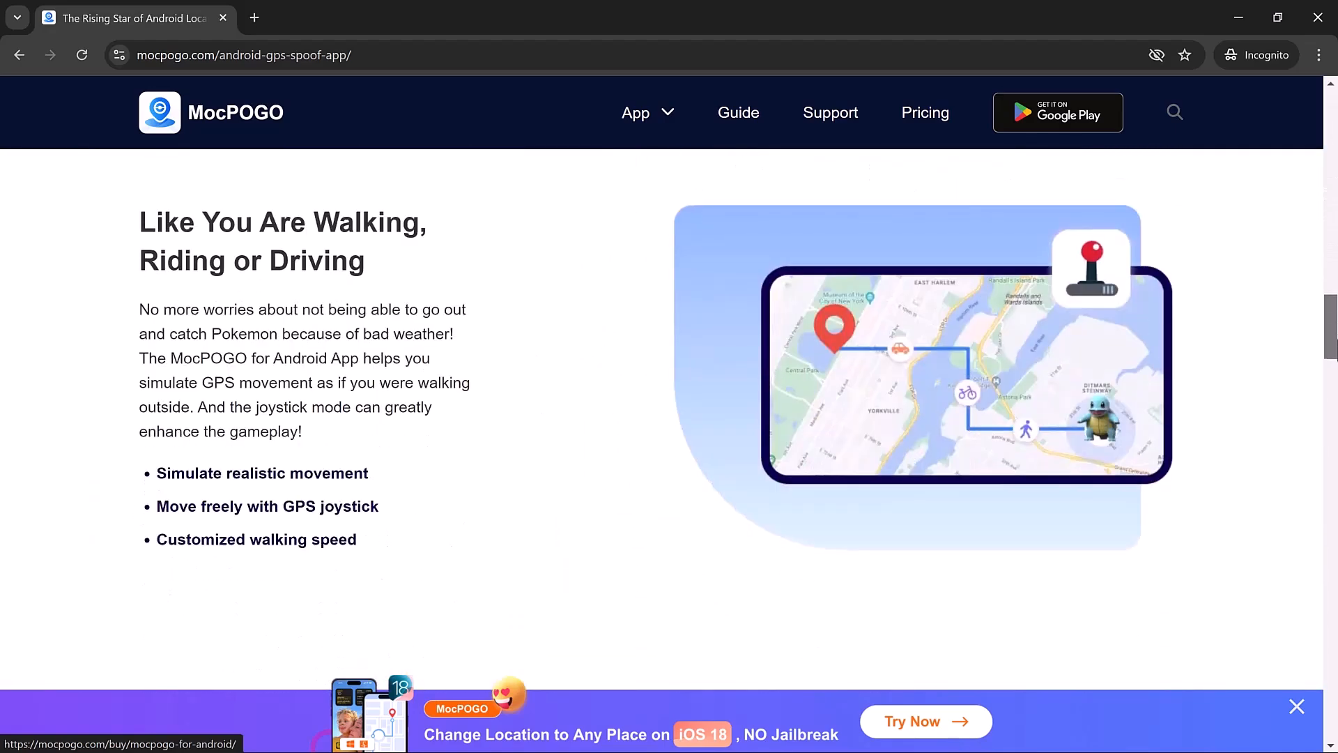
{"action": "scroll", "scroll_direction": "down", "scroll_amount": 3}
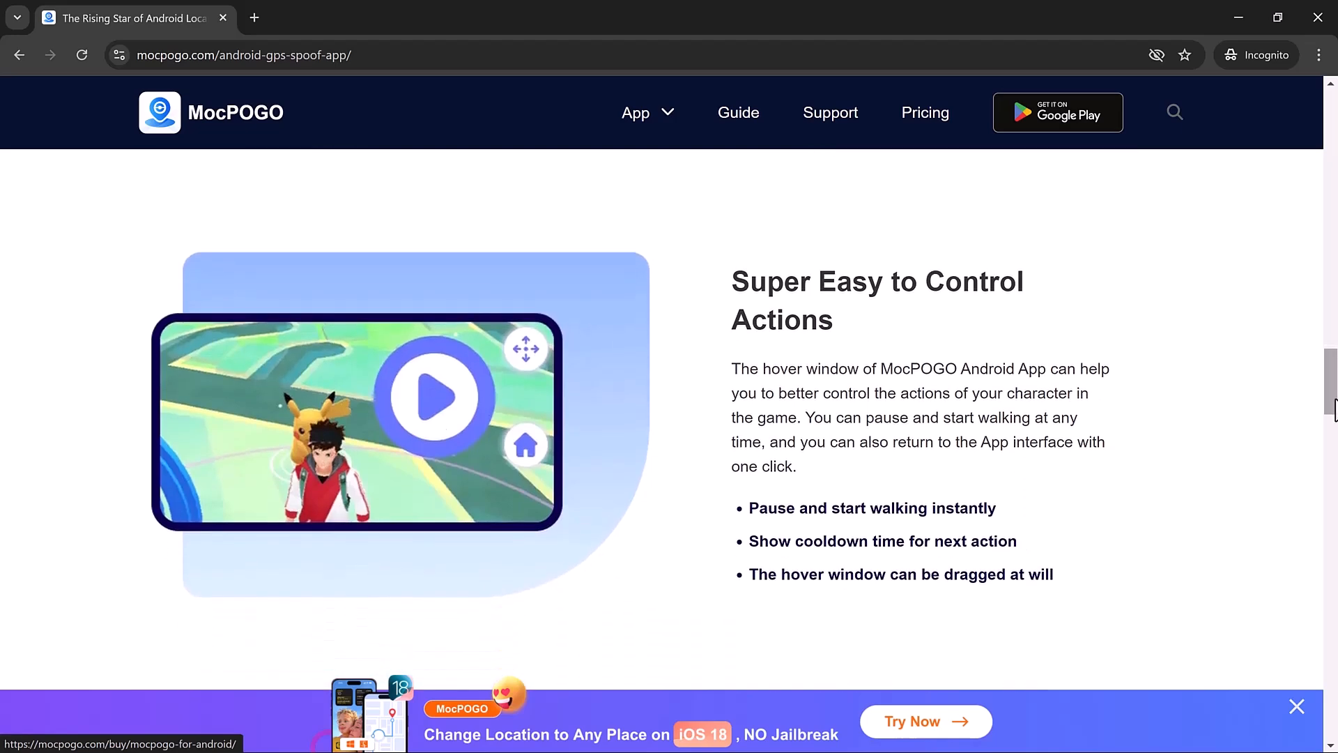
{"action": "scroll", "scroll_direction": "down", "scroll_amount": 3}
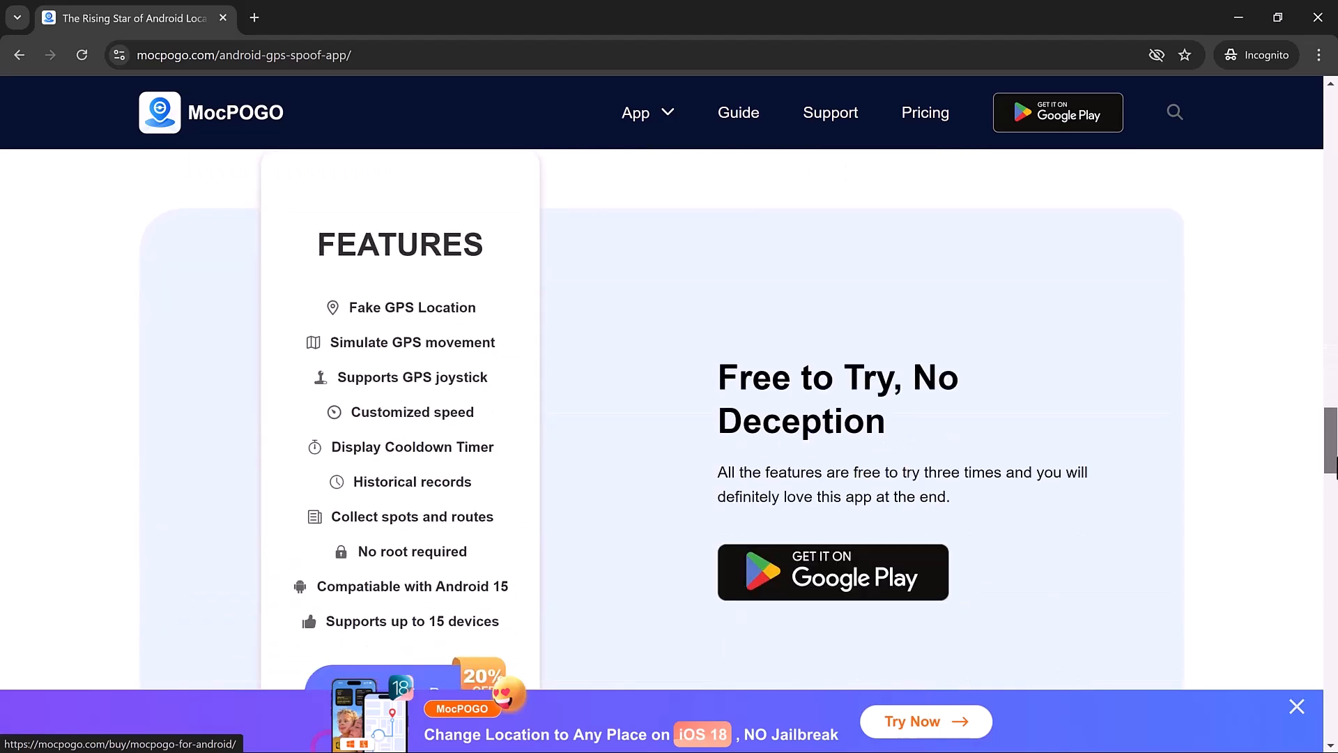
{"action": "scroll", "scroll_direction": "down", "scroll_amount": 3}
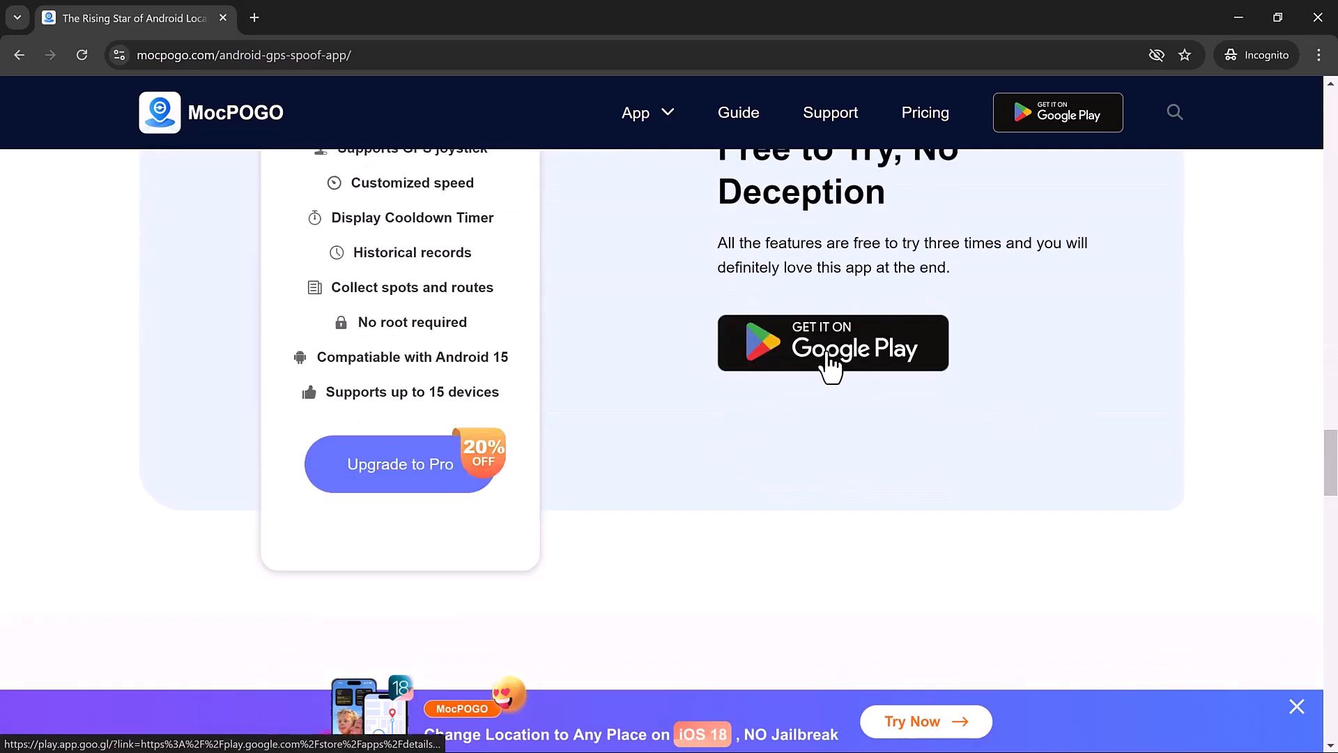
{"action": "left_click", "coordinate": [19, 55]}
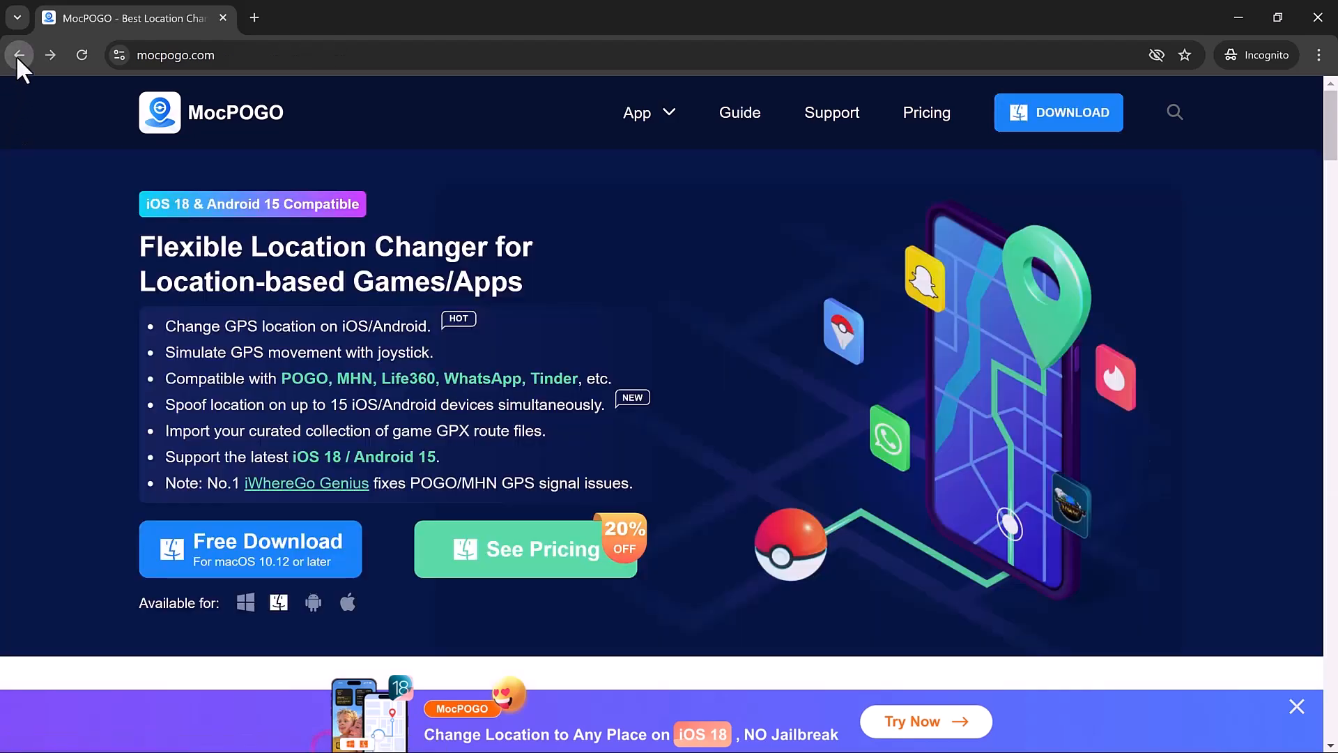
Step: Browse the MocPOGO for iOS page down past Free Trial/Buy Now to the How It Works steps
{"action": "left_click", "coordinate": [347, 602]}
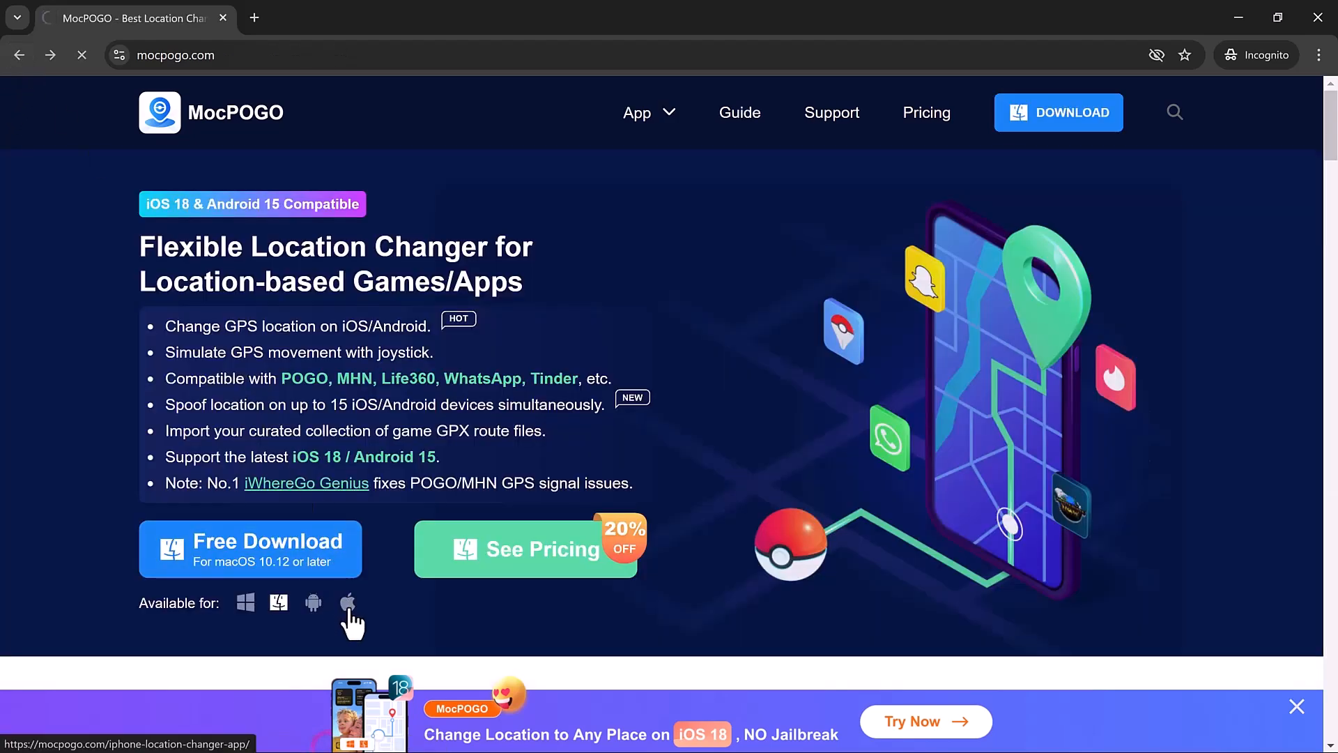
{"action": "left_click", "coordinate": [349, 602]}
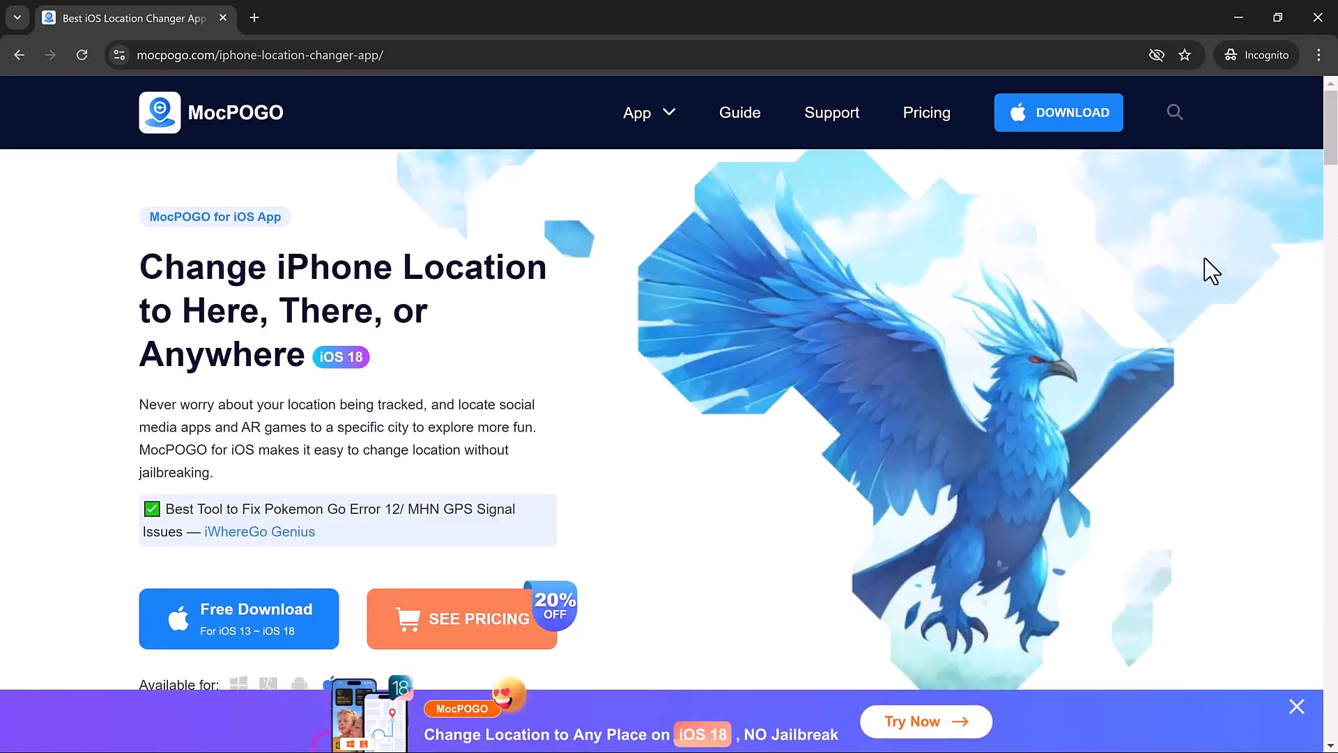
{"action": "scroll", "scroll_direction": "down", "scroll_amount": 3}
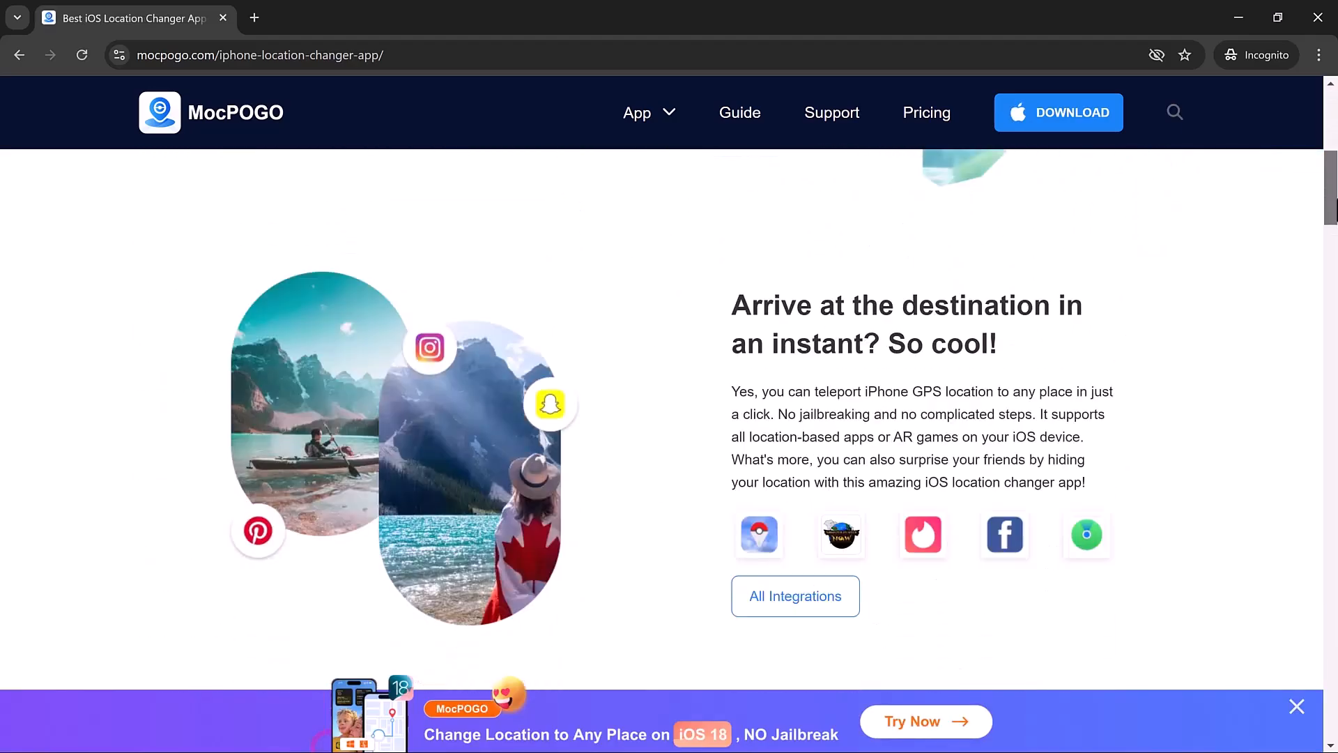
{"action": "scroll", "scroll_direction": "down", "scroll_amount": 3}
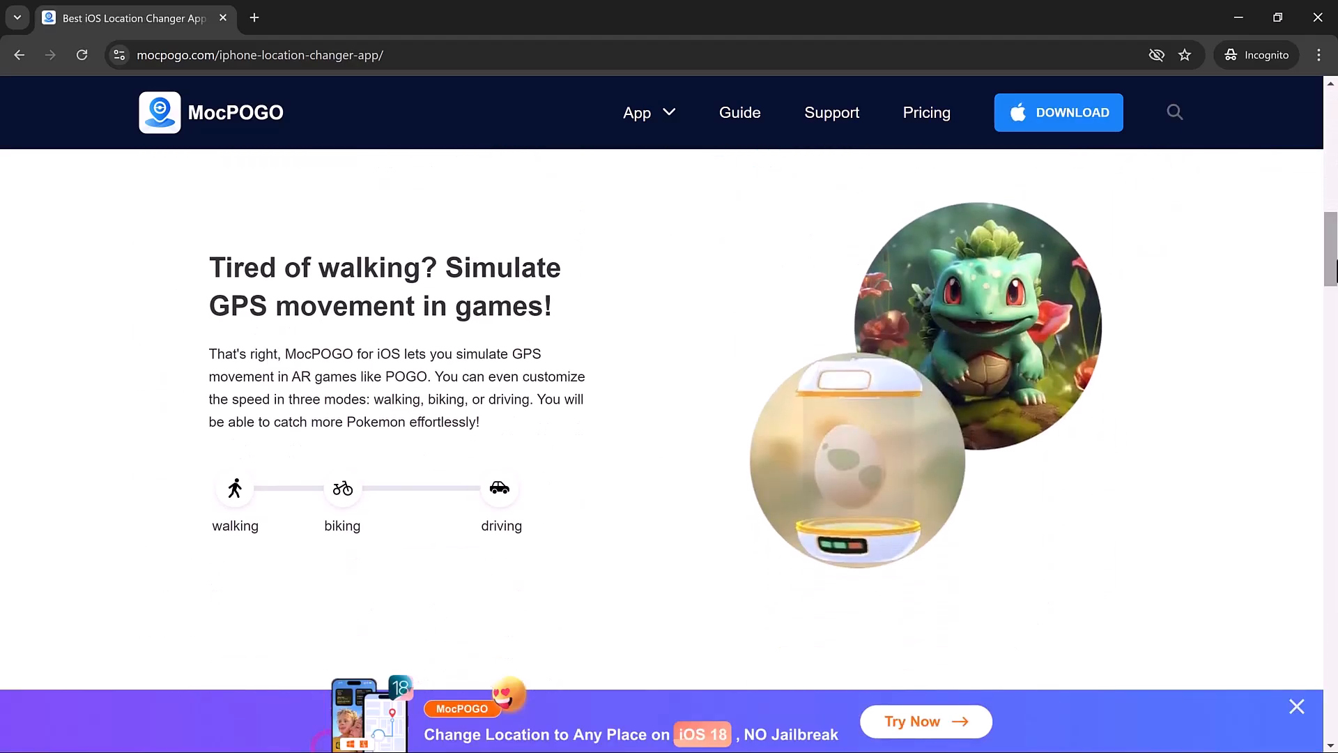
{"action": "scroll", "scroll_direction": "down", "scroll_amount": 3}
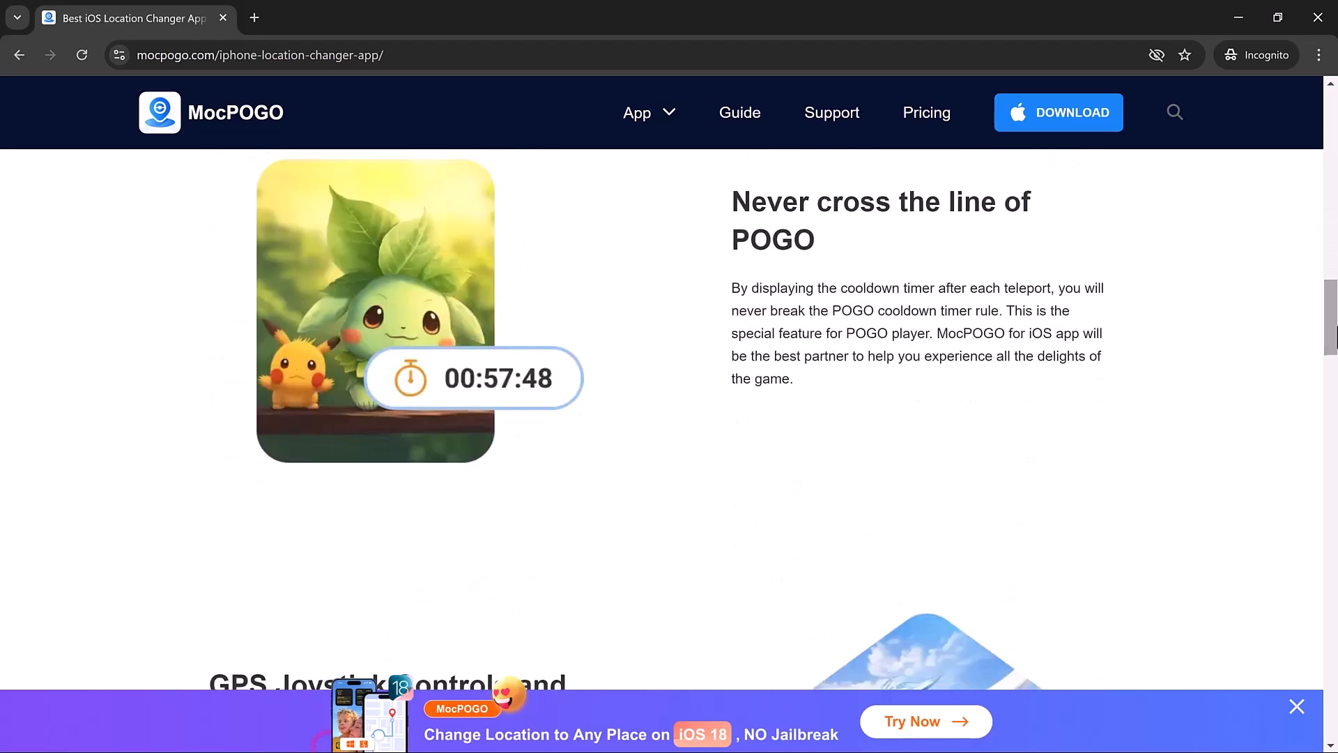
{"action": "scroll", "scroll_direction": "down", "scroll_amount": 3}
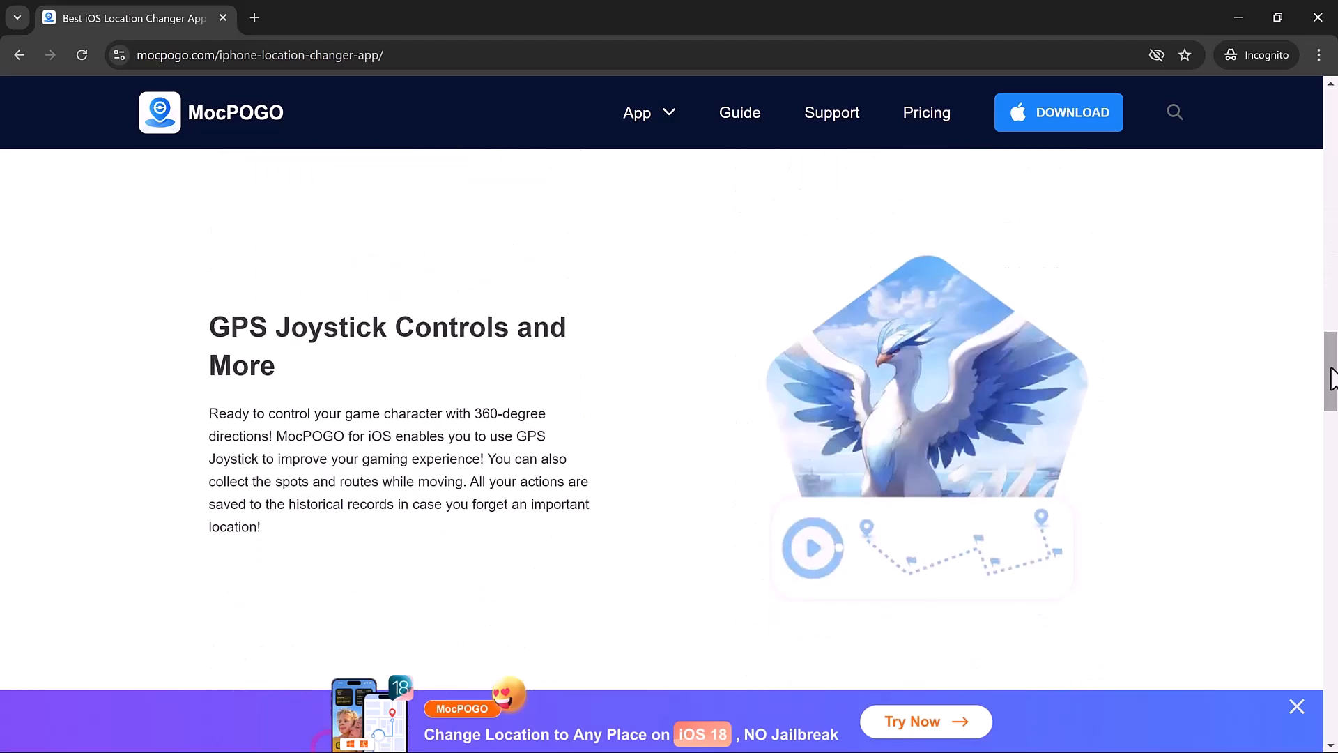
{"action": "scroll", "scroll_direction": "down", "scroll_amount": 3}
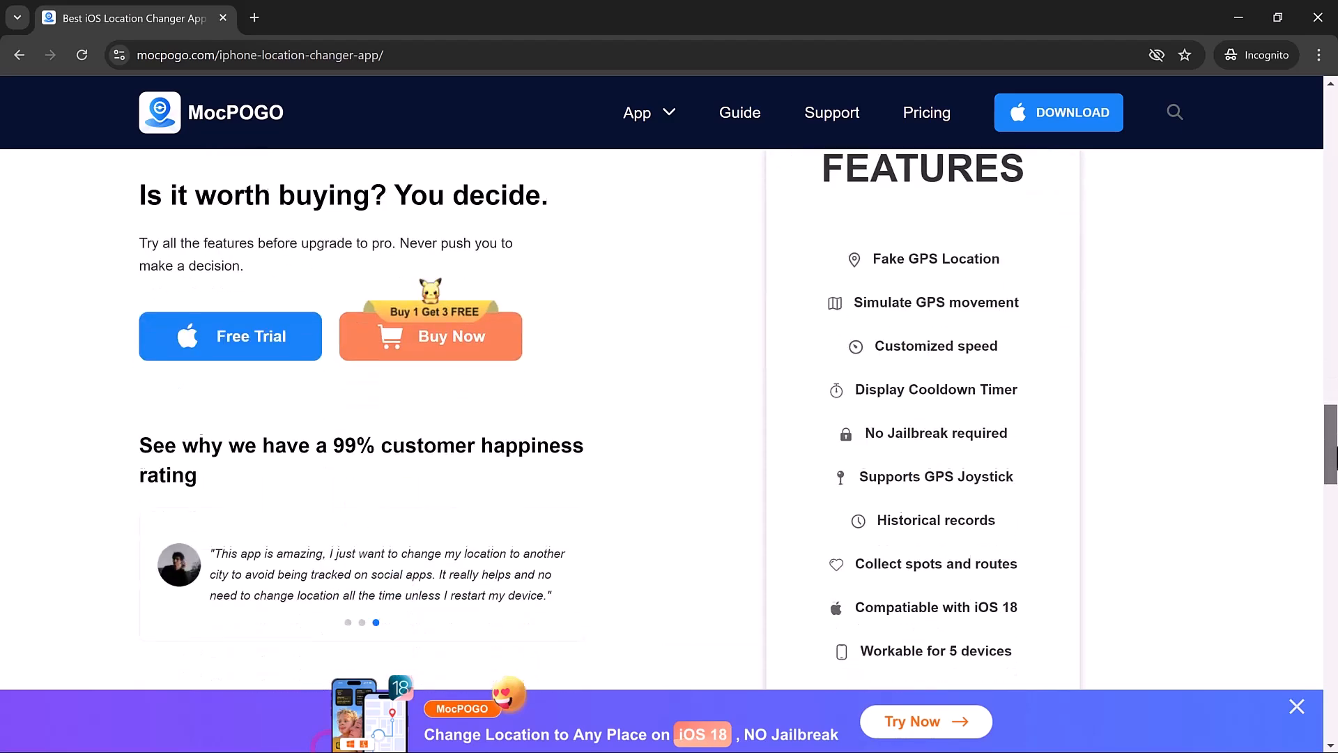
{"action": "scroll", "scroll_direction": "down", "scroll_amount": 3}
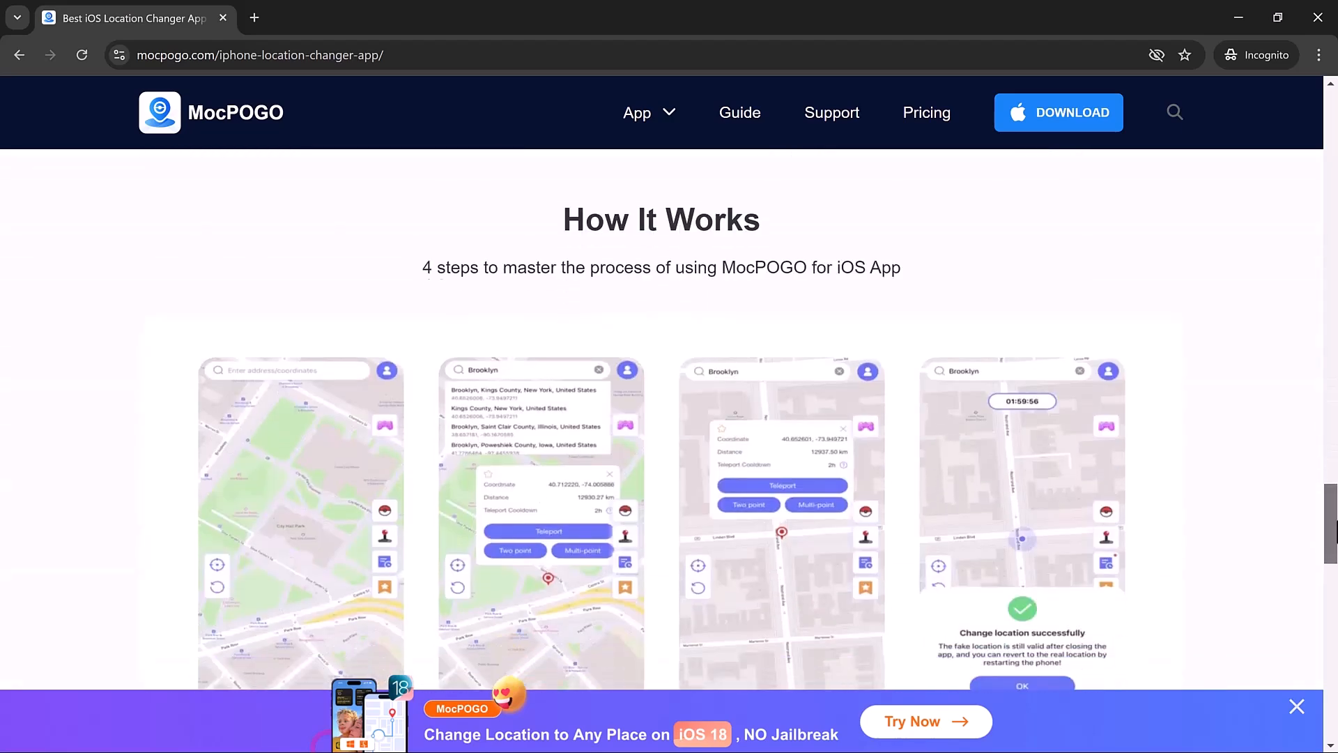
{"action": "scroll", "scroll_direction": "down", "scroll_amount": 3}
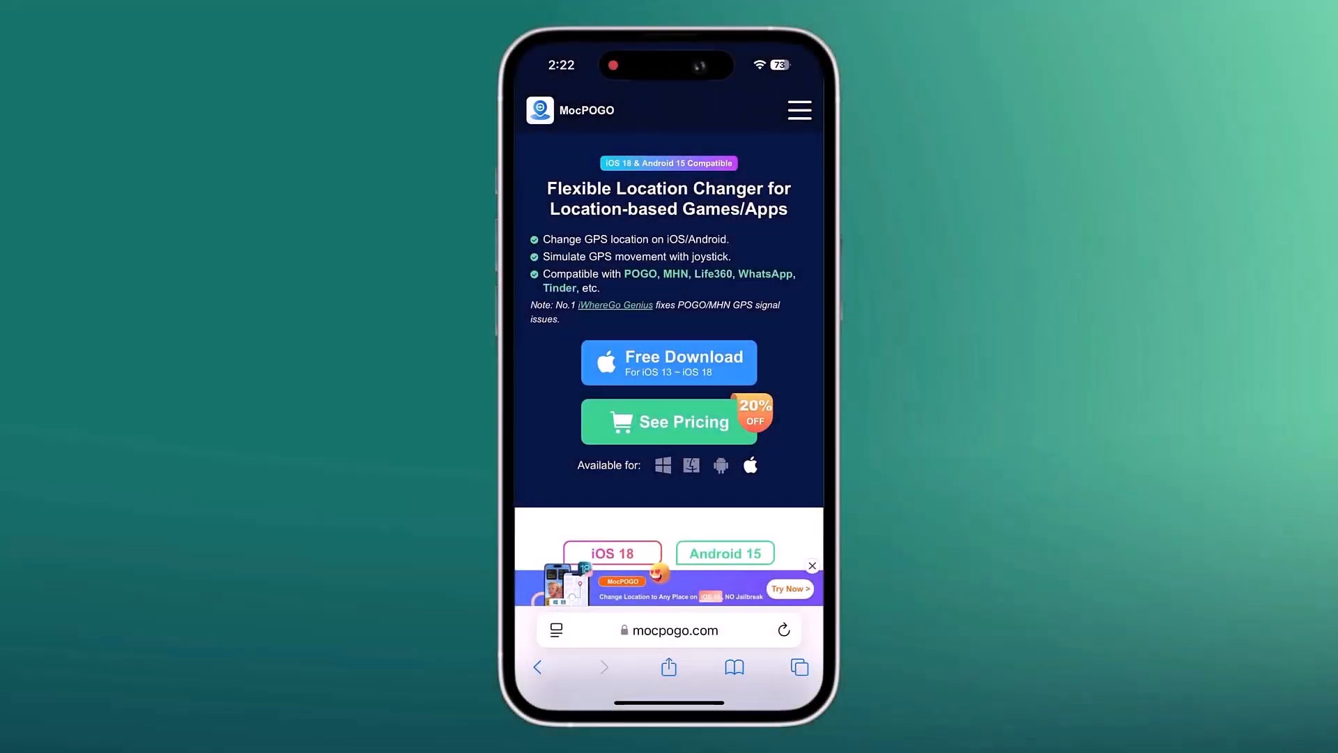
Step: Get the free iOS download on mocpogo.com and scroll its installation steps
{"action": "left_click", "coordinate": [668, 362]}
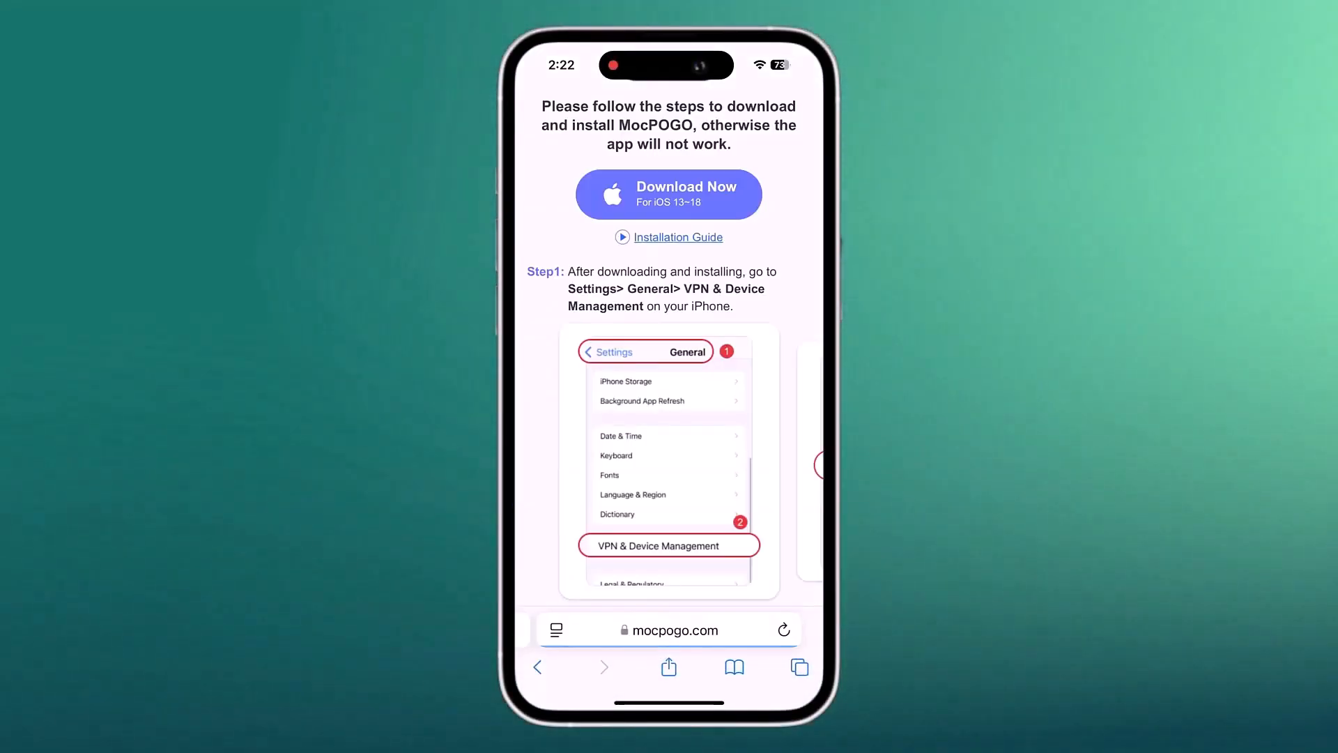
{"action": "scroll", "scroll_direction": "down", "scroll_amount": 3}
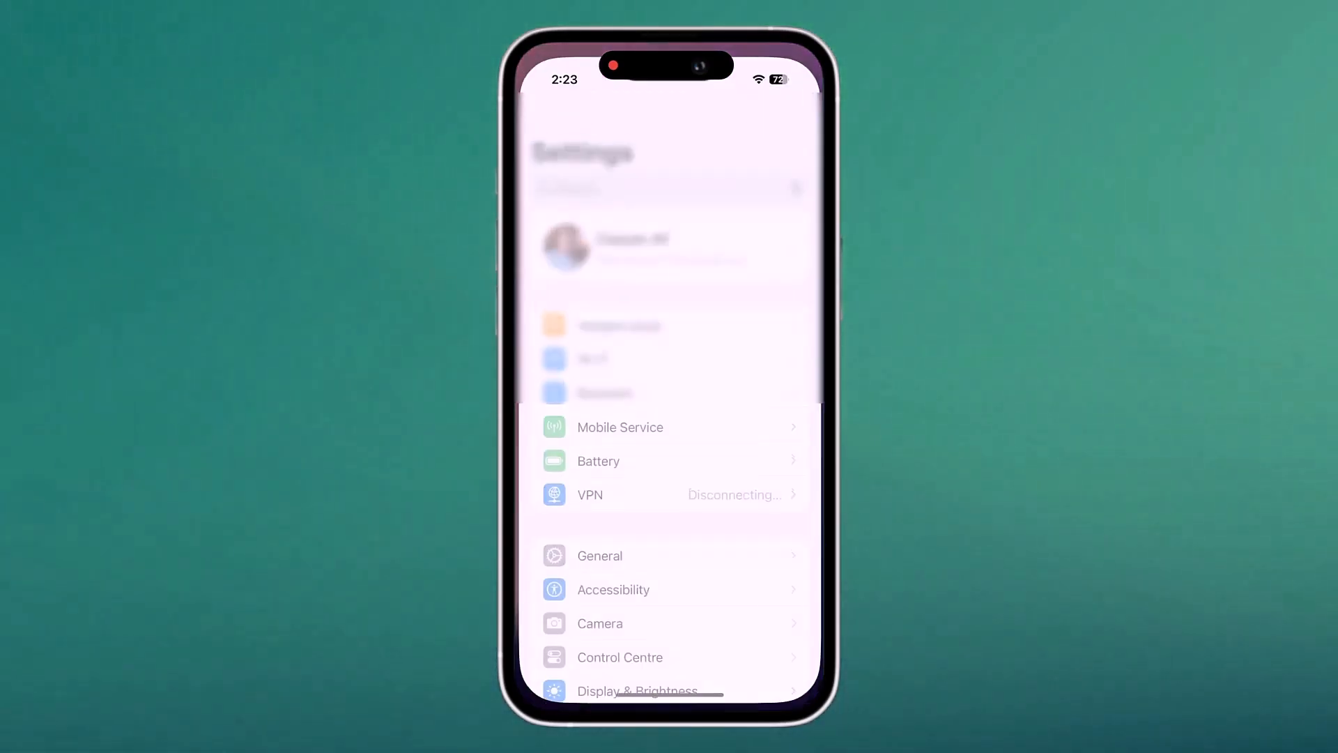
Step: Trust developer Aisino Co., Ltd. in VPN & Device Management and allow the restart
{"action": "left_click", "coordinate": [600, 556]}
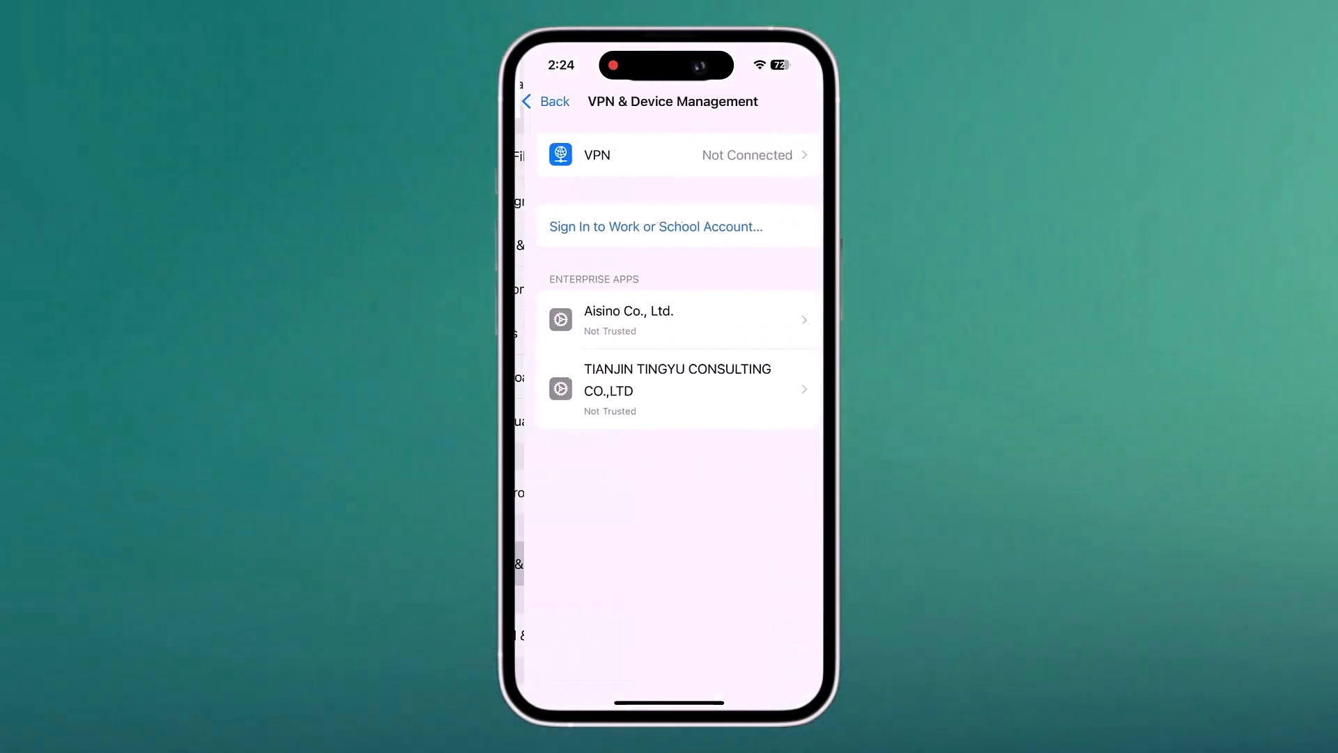
{"action": "left_click", "coordinate": [677, 320]}
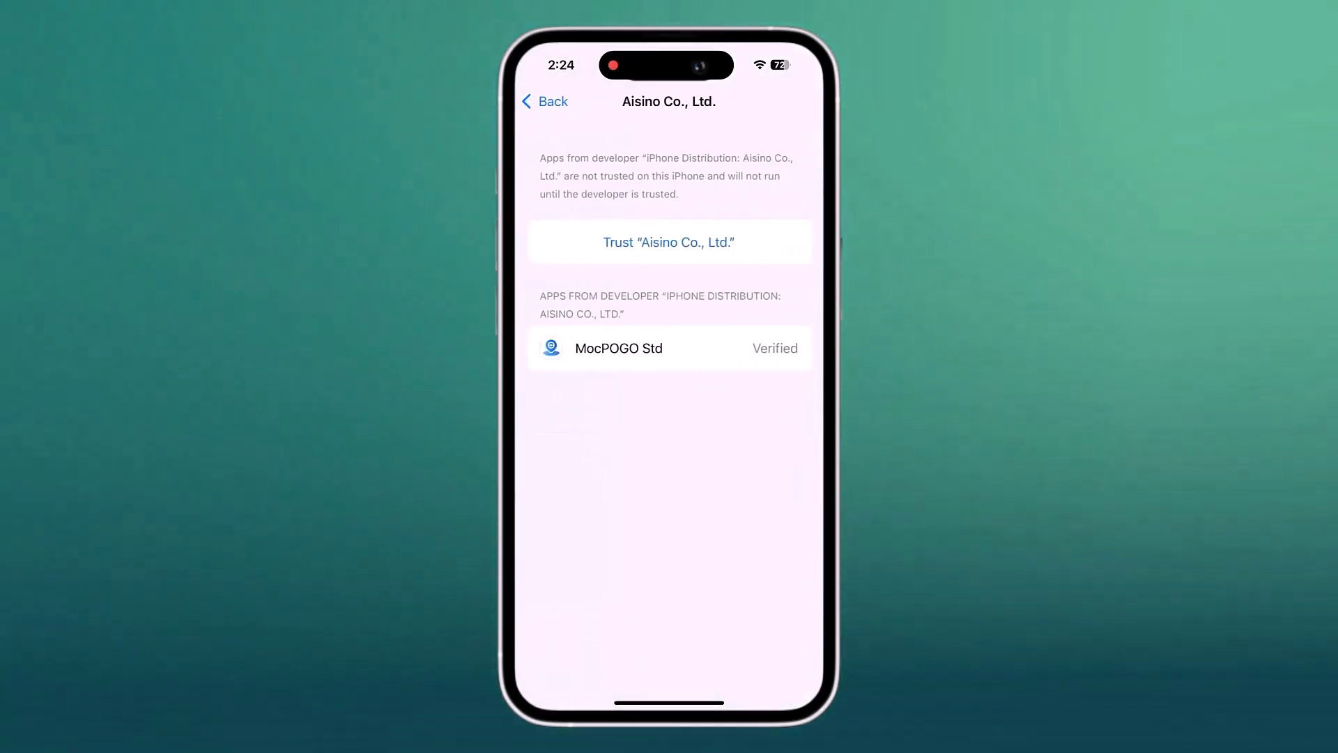
{"action": "left_click", "coordinate": [668, 241]}
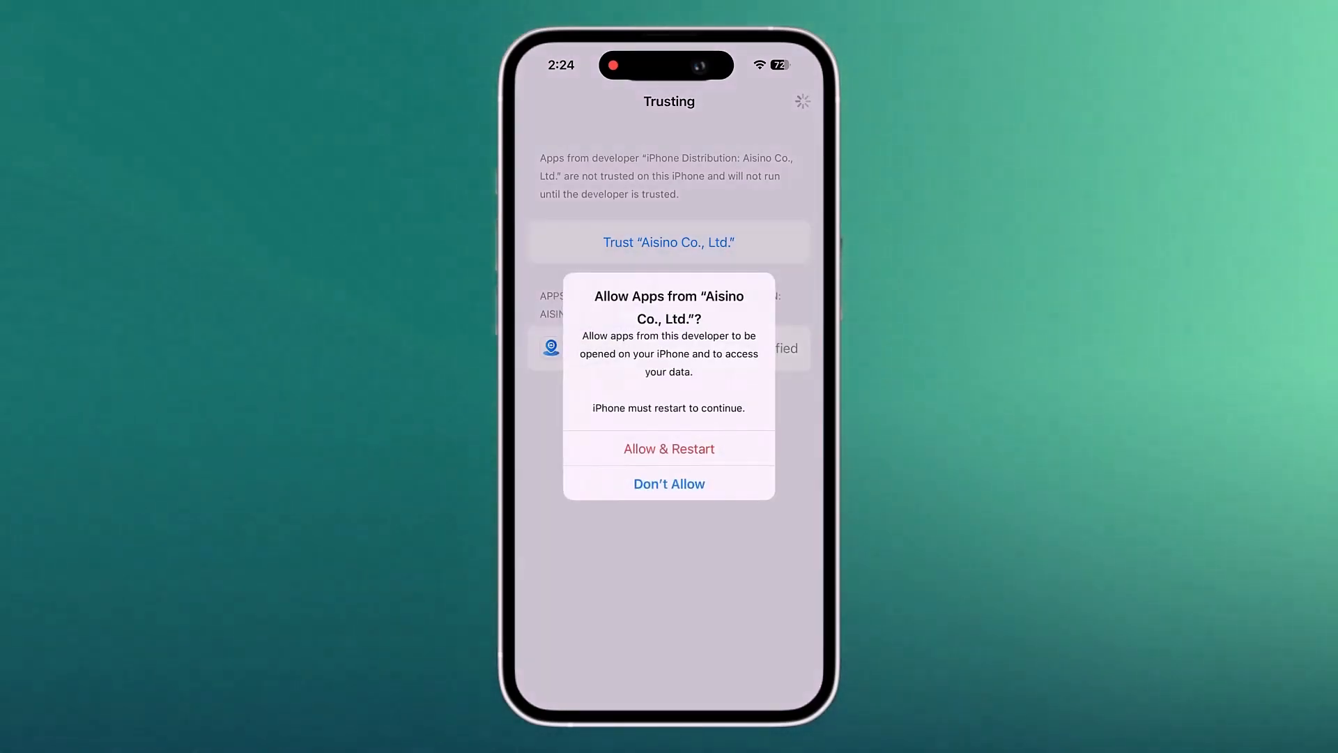
{"action": "left_click", "coordinate": [669, 448]}
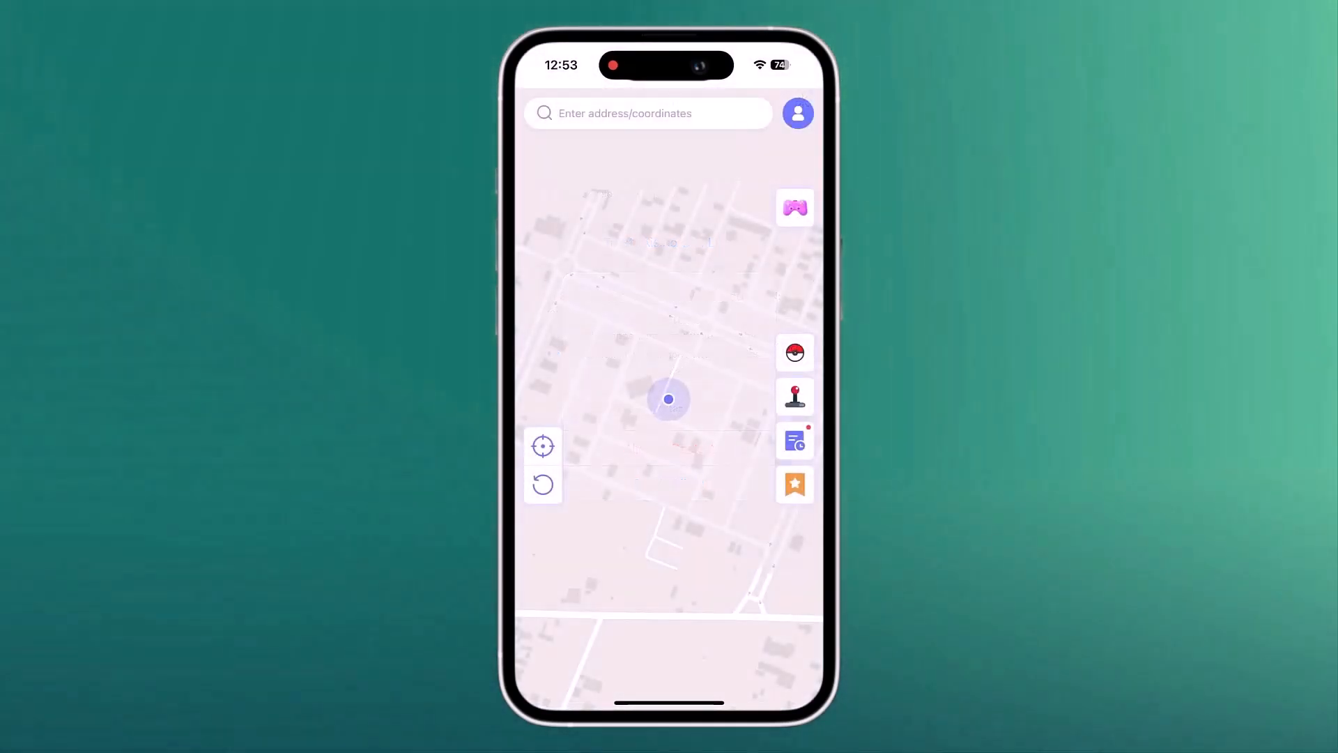
Step: Search London, Greater London, England, teleport there and start a route to a nearby pin
{"action": "left_click", "coordinate": [648, 113]}
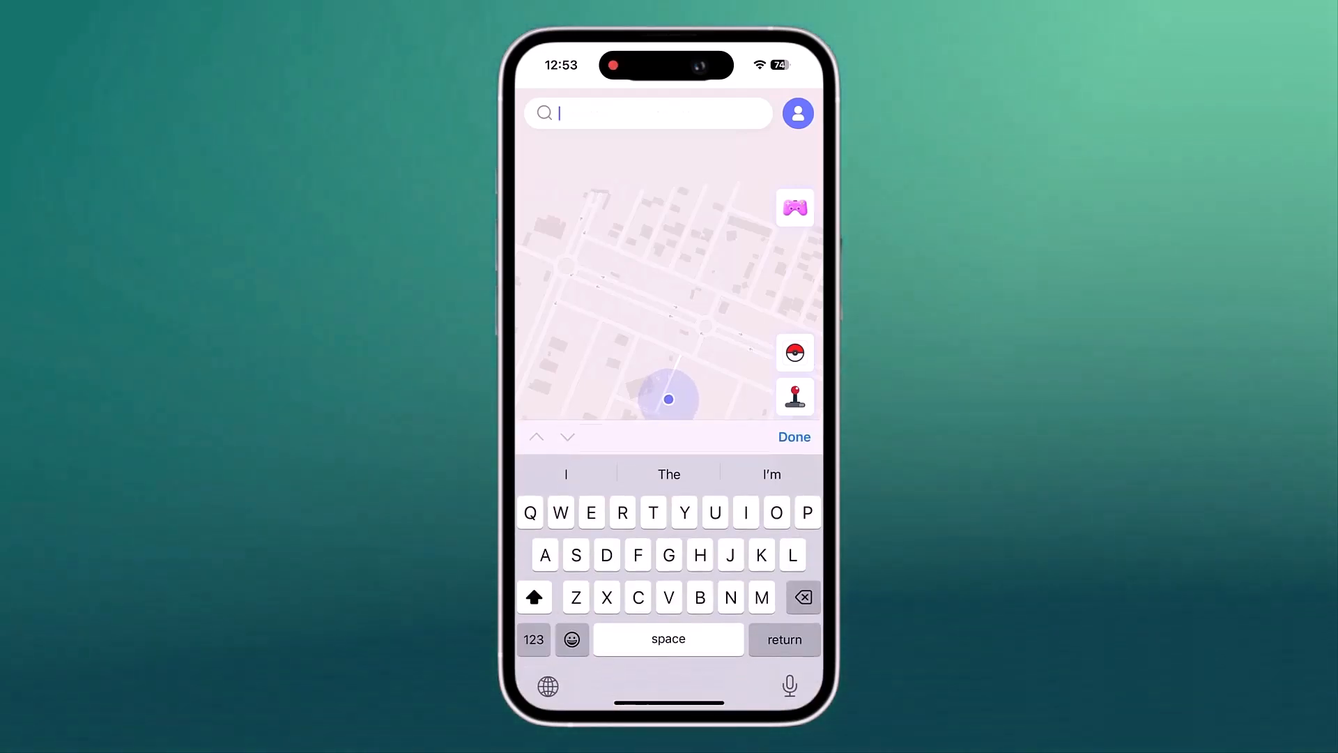
{"action": "type", "text": "London"}
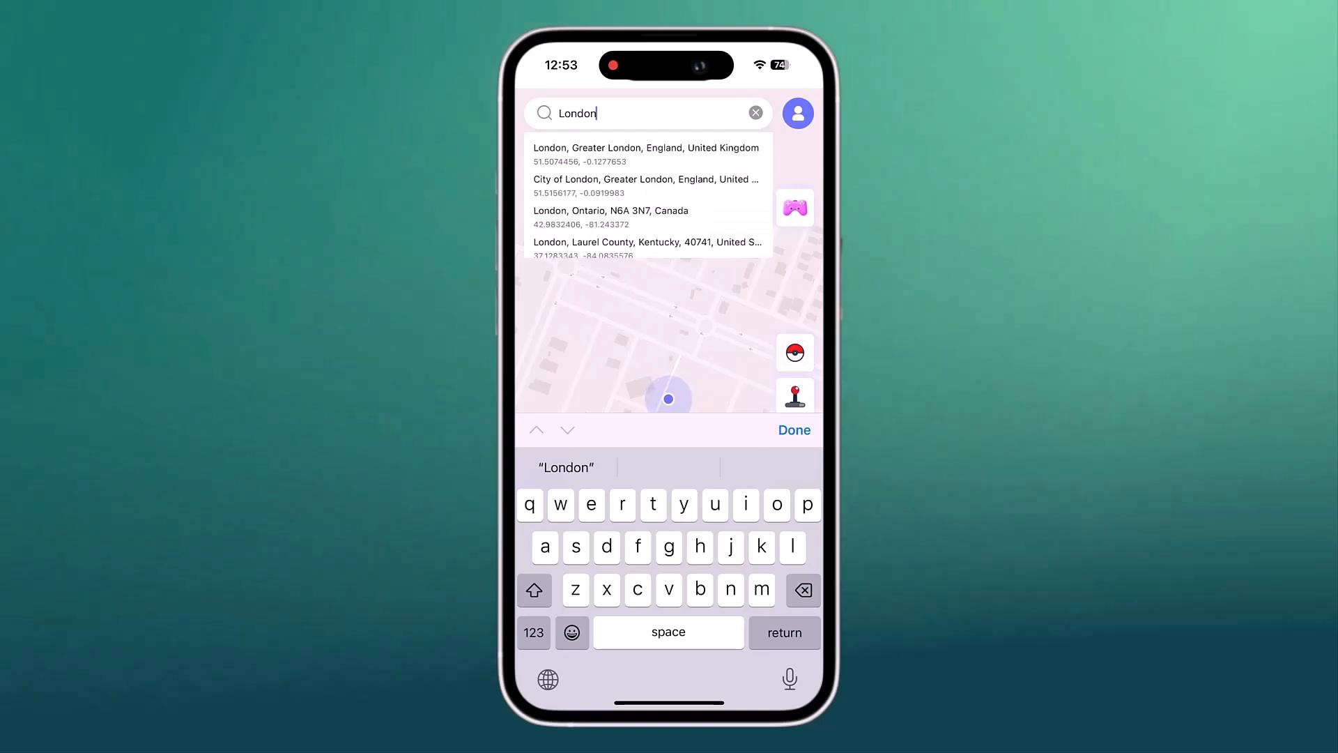
{"action": "left_click", "coordinate": [645, 155]}
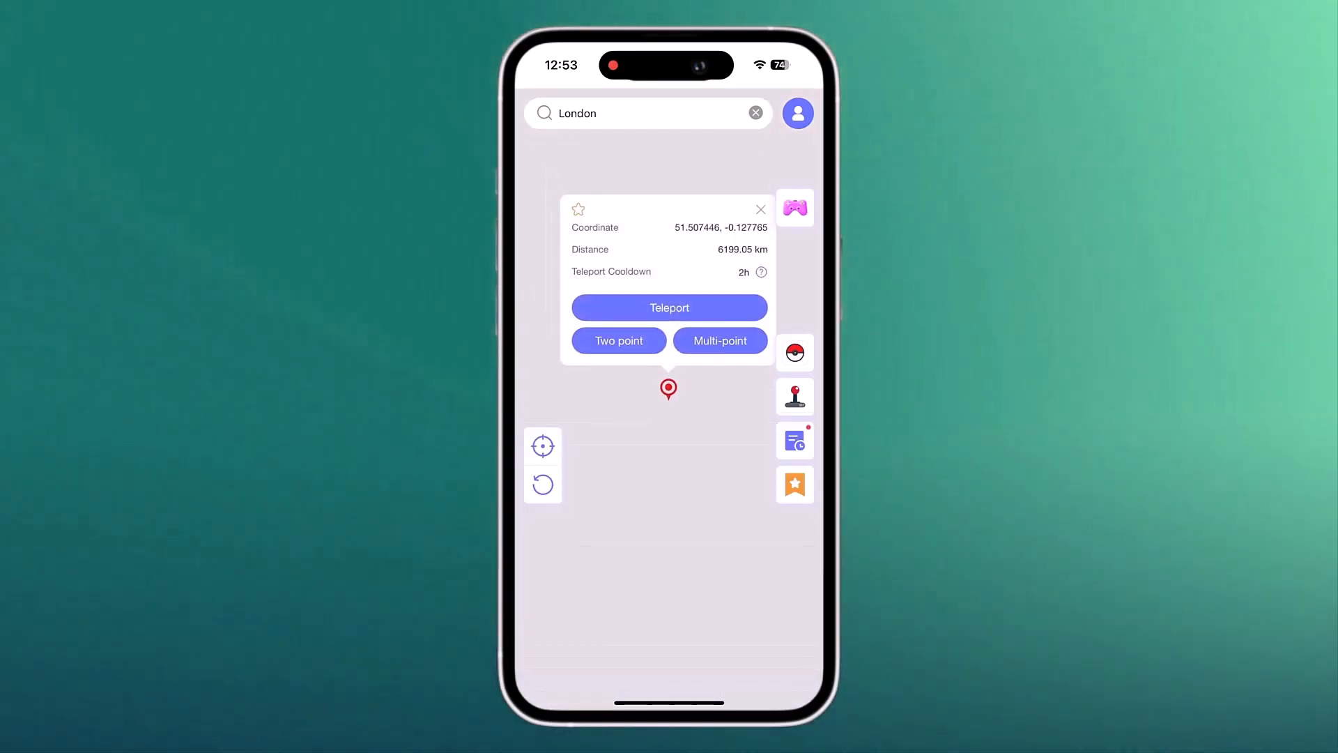
{"action": "left_click", "coordinate": [669, 306]}
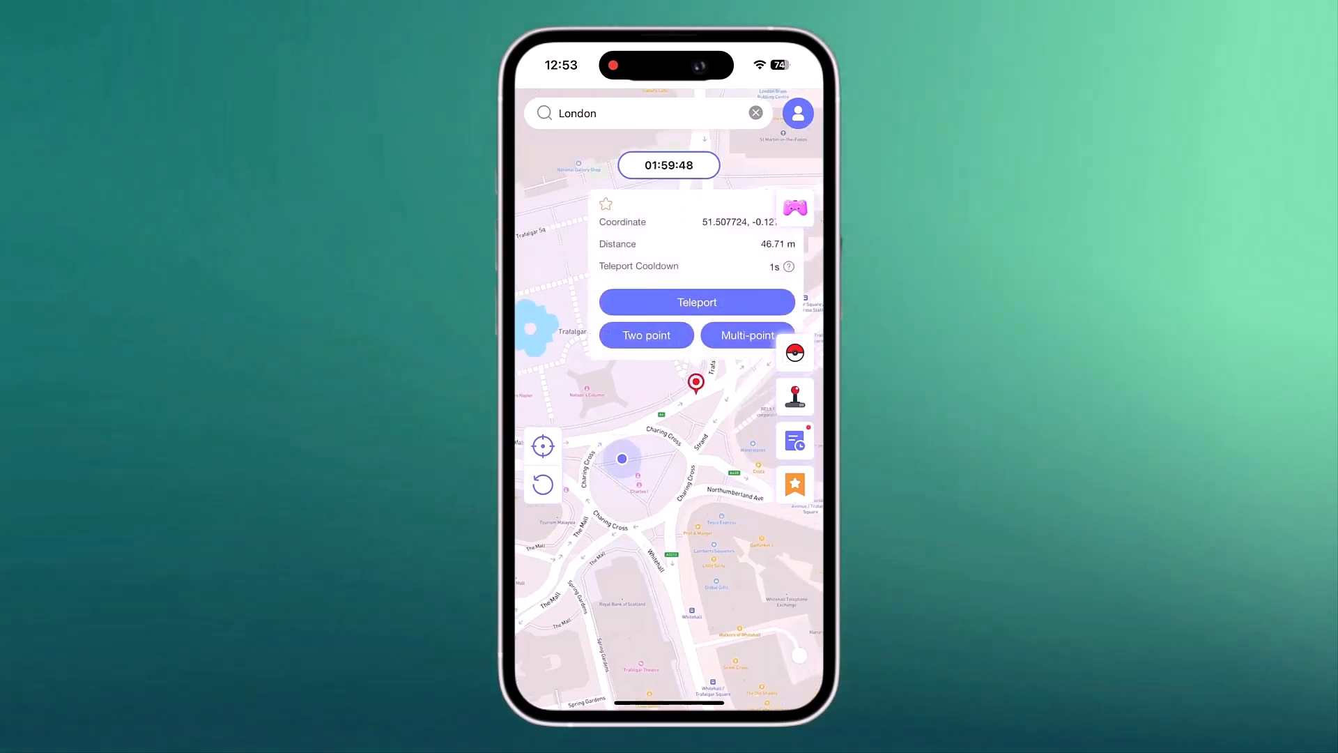
{"action": "left_click", "coordinate": [645, 334]}
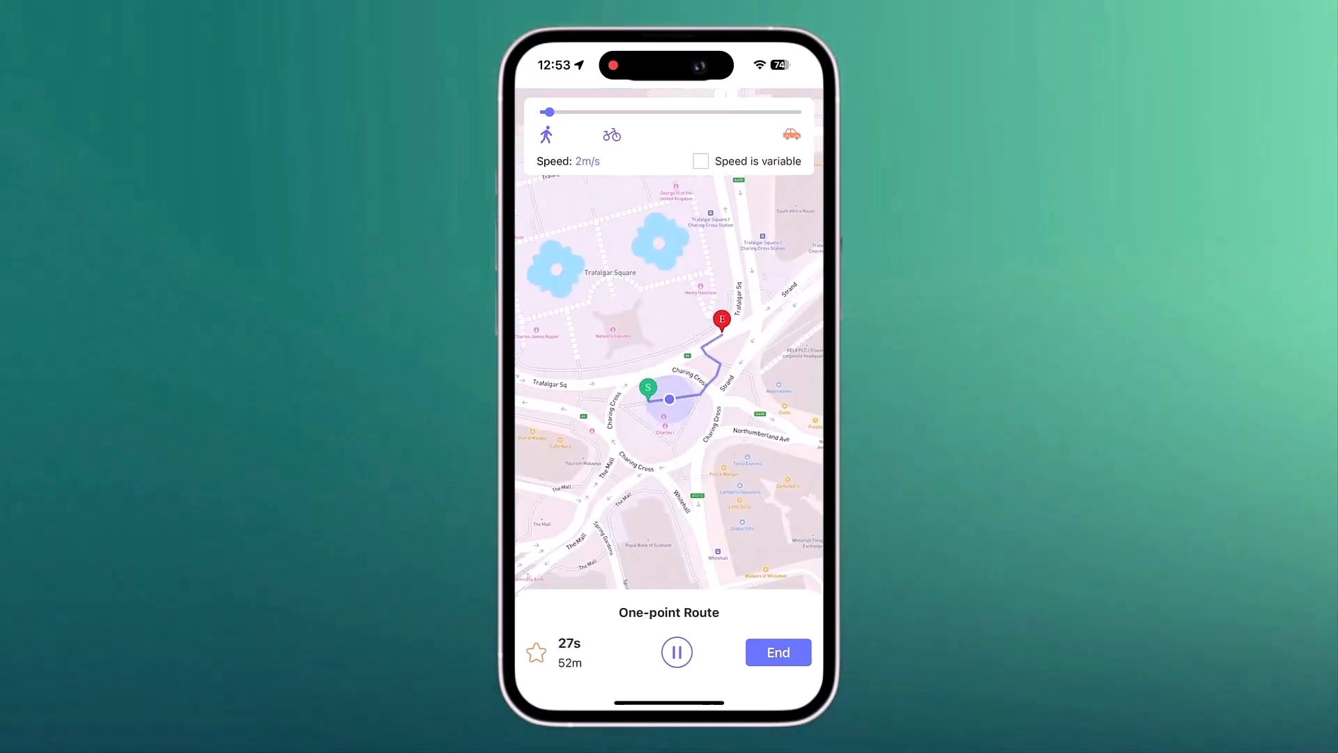
Step: Raise route speed to the 28 m/s maximum, pause on arrival and end the route
{"action": "left_click_drag", "start_coordinate": [549, 112], "coordinate": [696, 112]}
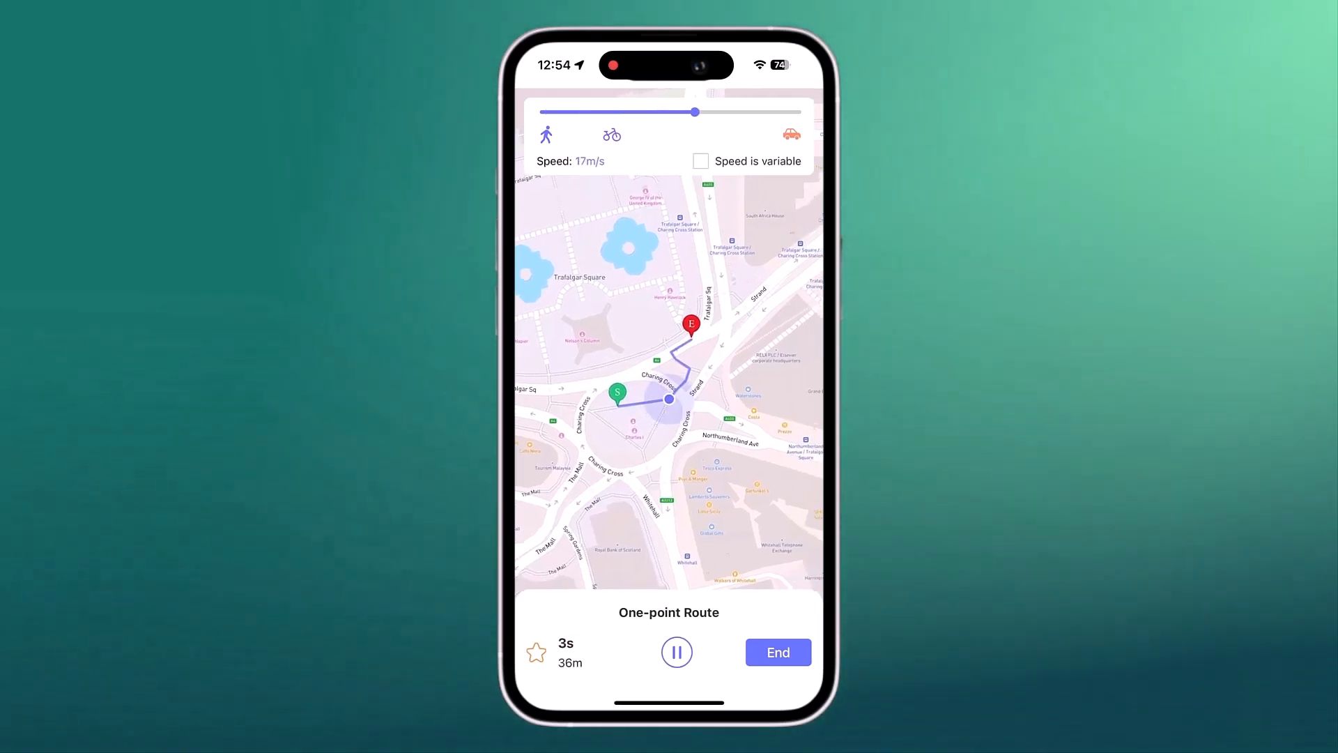
{"action": "left_click_drag", "start_coordinate": [695, 111], "coordinate": [753, 111]}
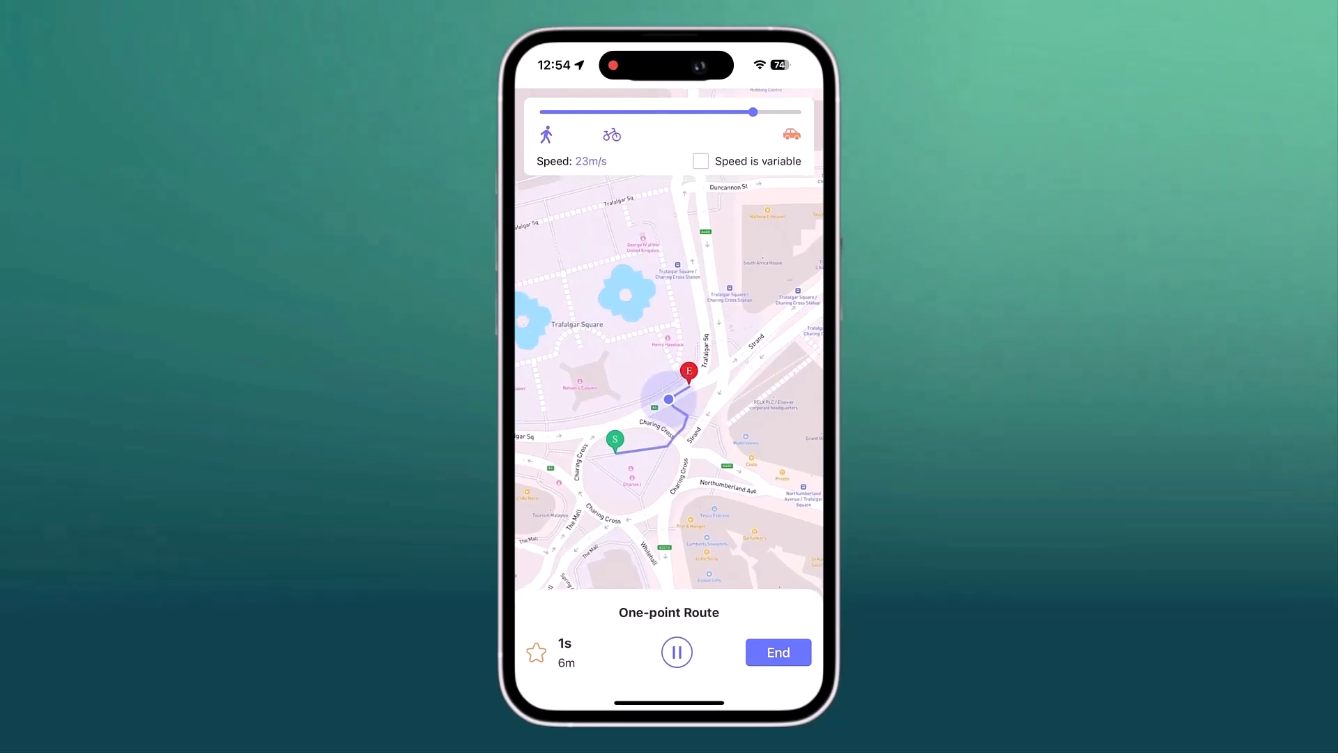
{"action": "left_click_drag", "start_coordinate": [753, 111], "coordinate": [803, 111]}
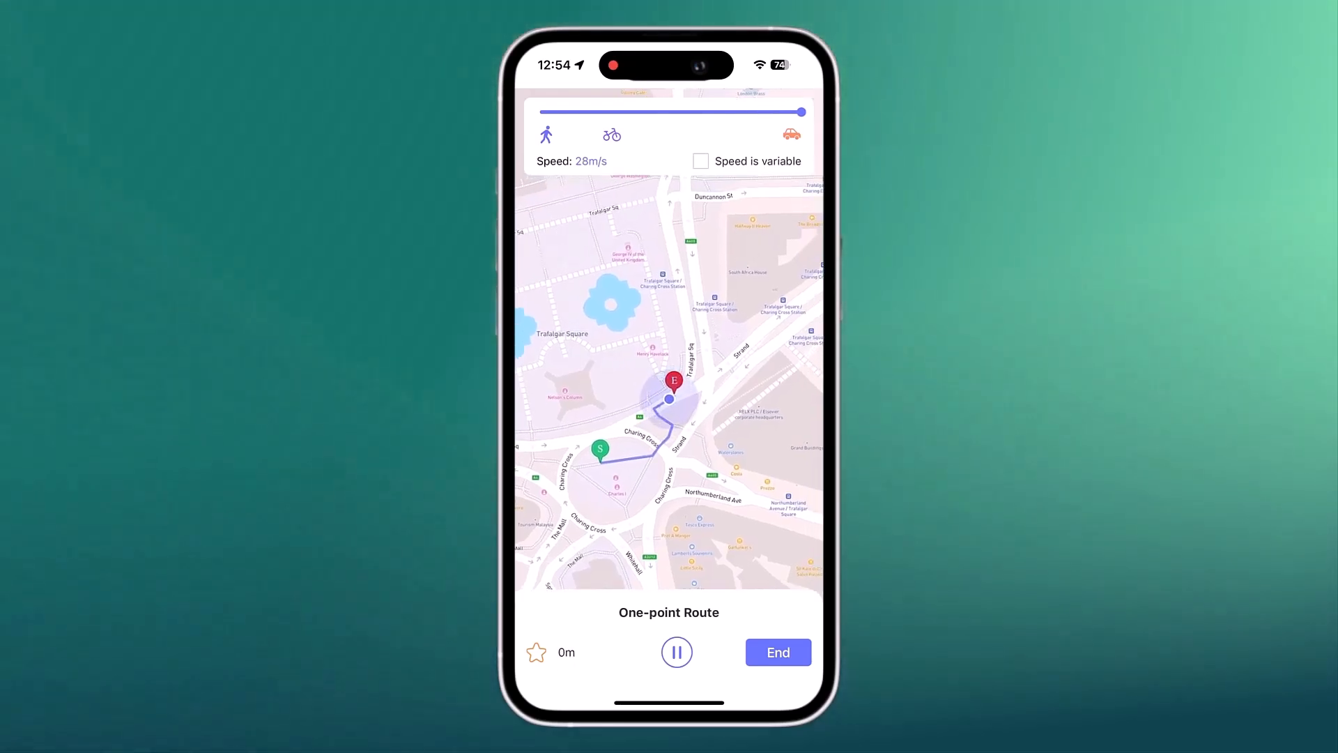
{"action": "left_click", "coordinate": [676, 652]}
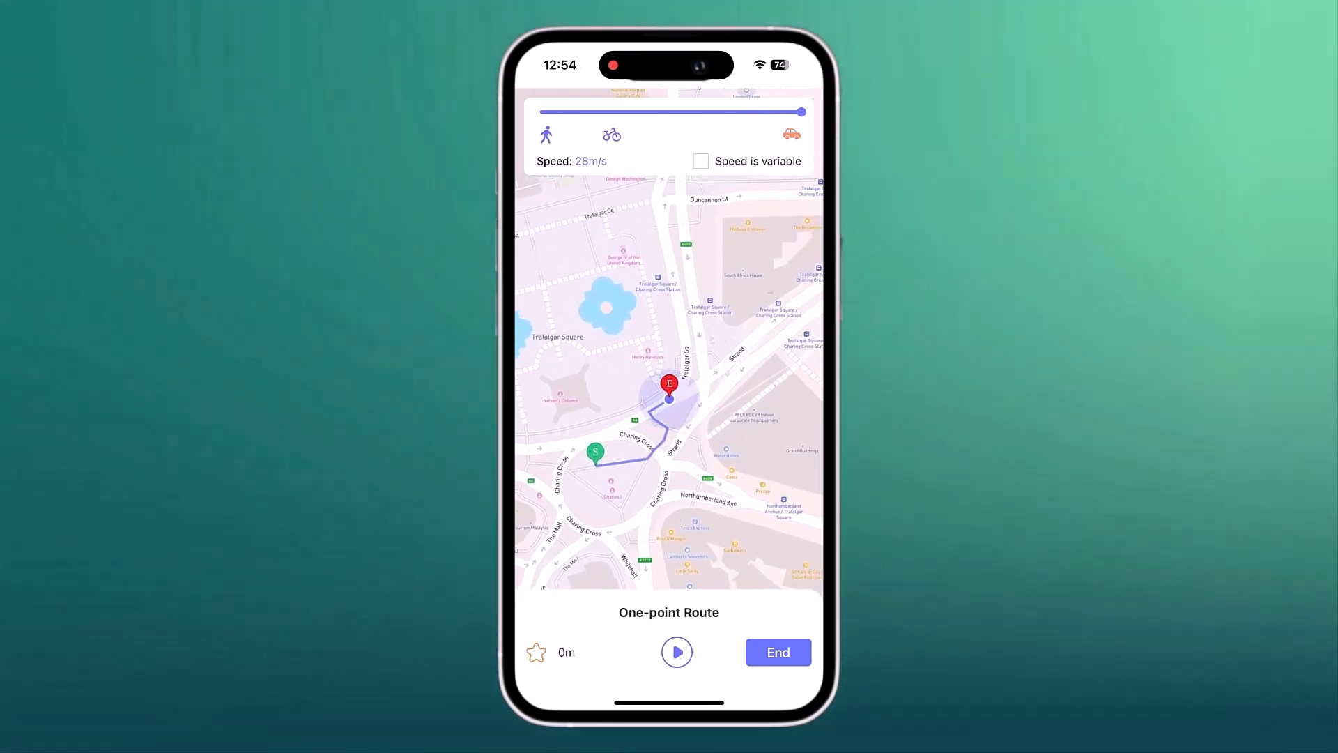
{"action": "left_click", "coordinate": [777, 652]}
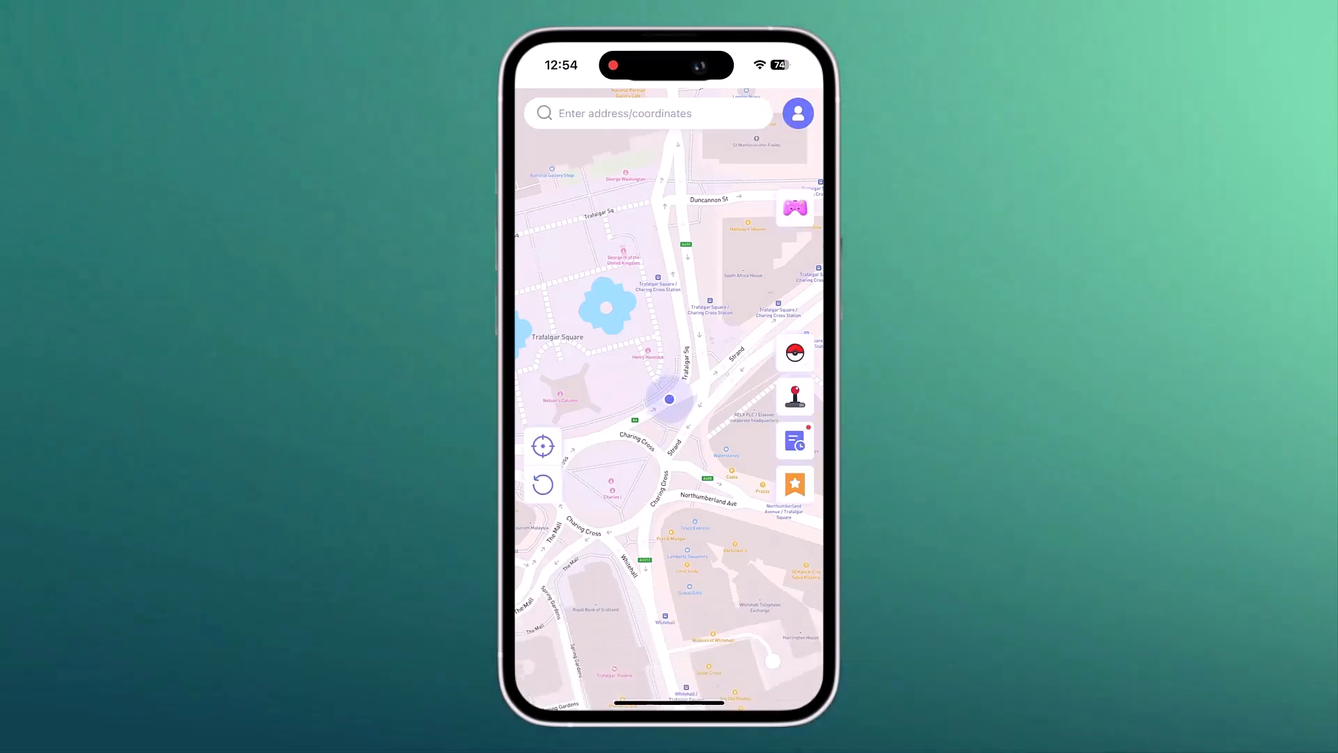
Step: Run a multi-point route to Trafalgar Square and dismiss the Arrived notice
{"action": "left_click", "coordinate": [680, 325]}
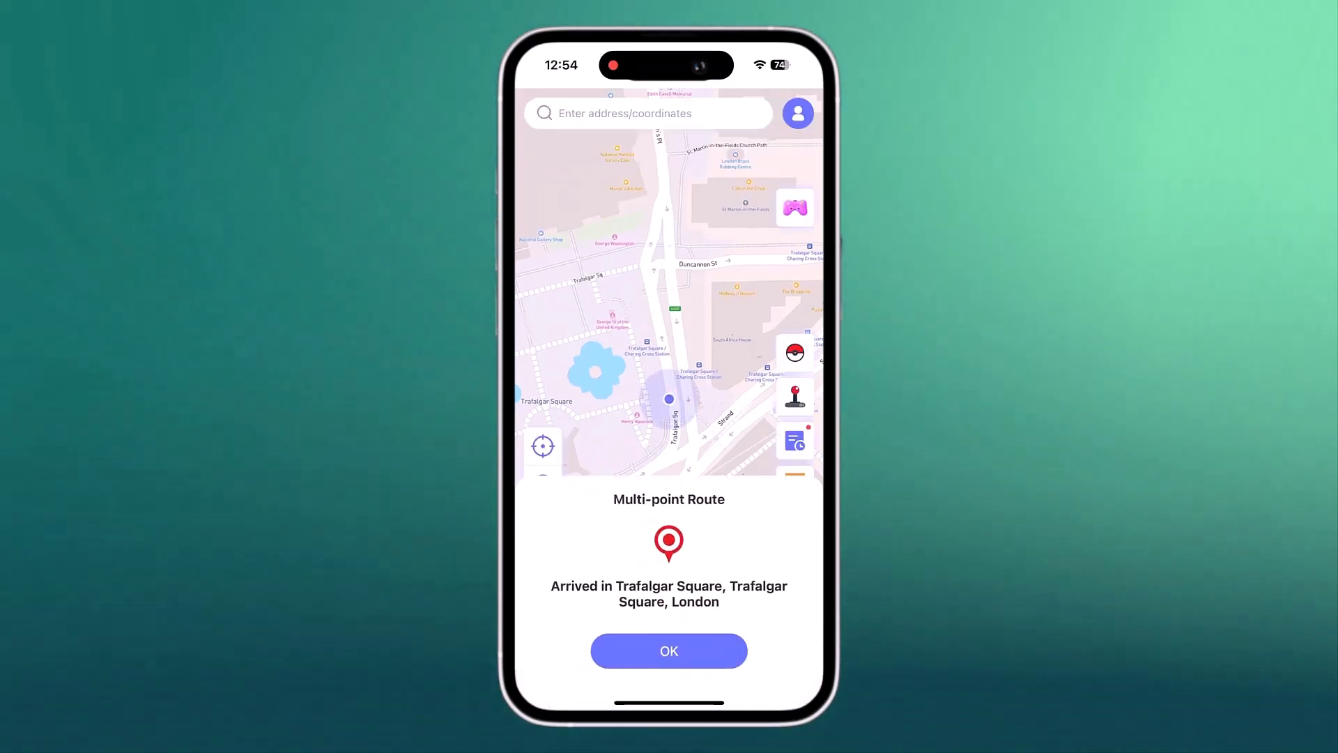
{"action": "left_click", "coordinate": [668, 651]}
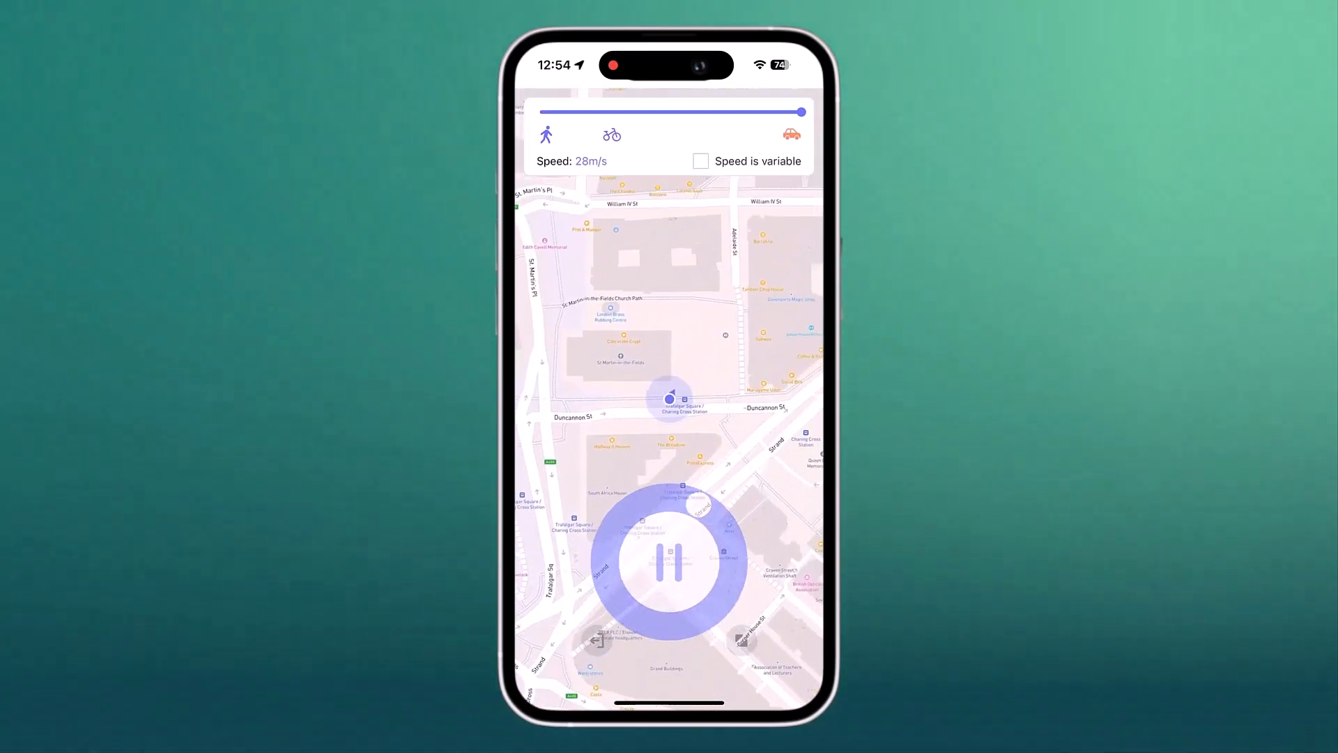
Step: Start joystick movement at 28 m/s around Duncannon Street
{"action": "left_click", "coordinate": [669, 571]}
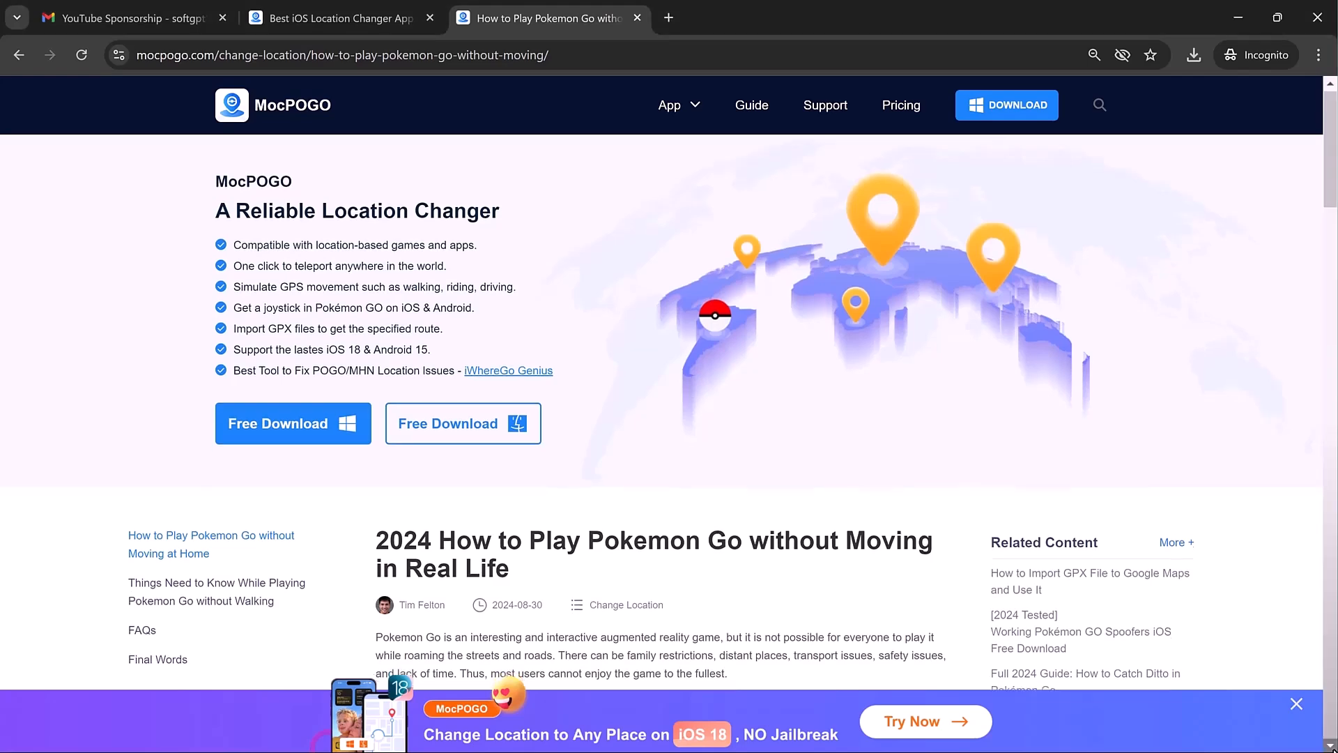
{"action": "scroll", "scroll_direction": "down", "scroll_amount": 3}
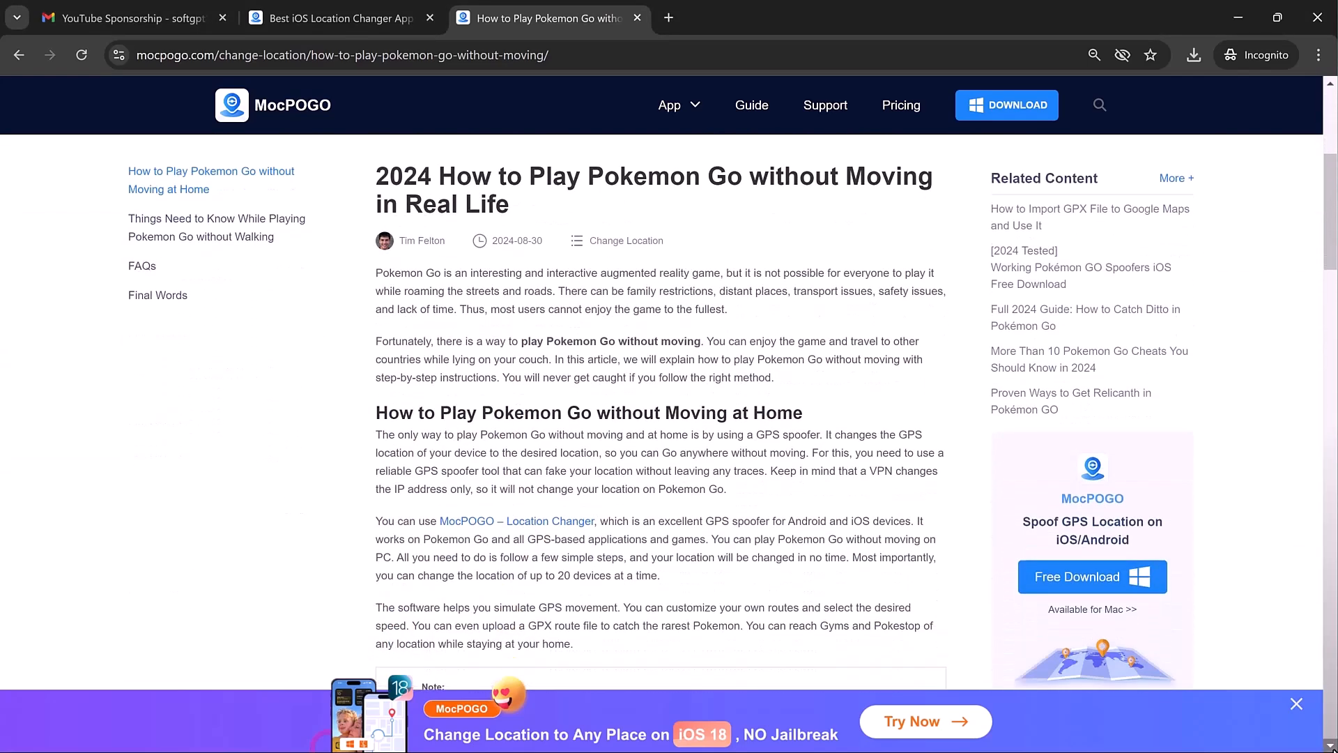
{"action": "scroll", "scroll_direction": "down", "scroll_amount": 3}
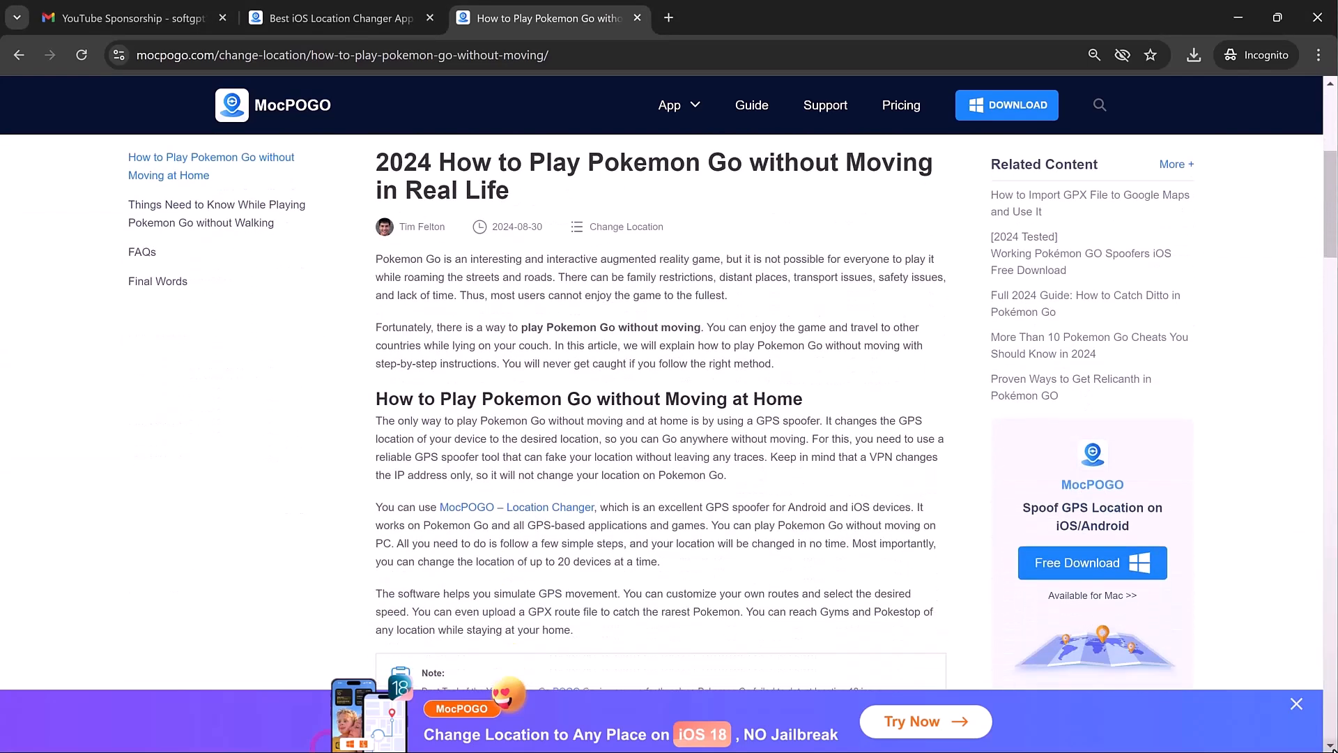
{"action": "scroll", "scroll_direction": "down", "scroll_amount": 3}
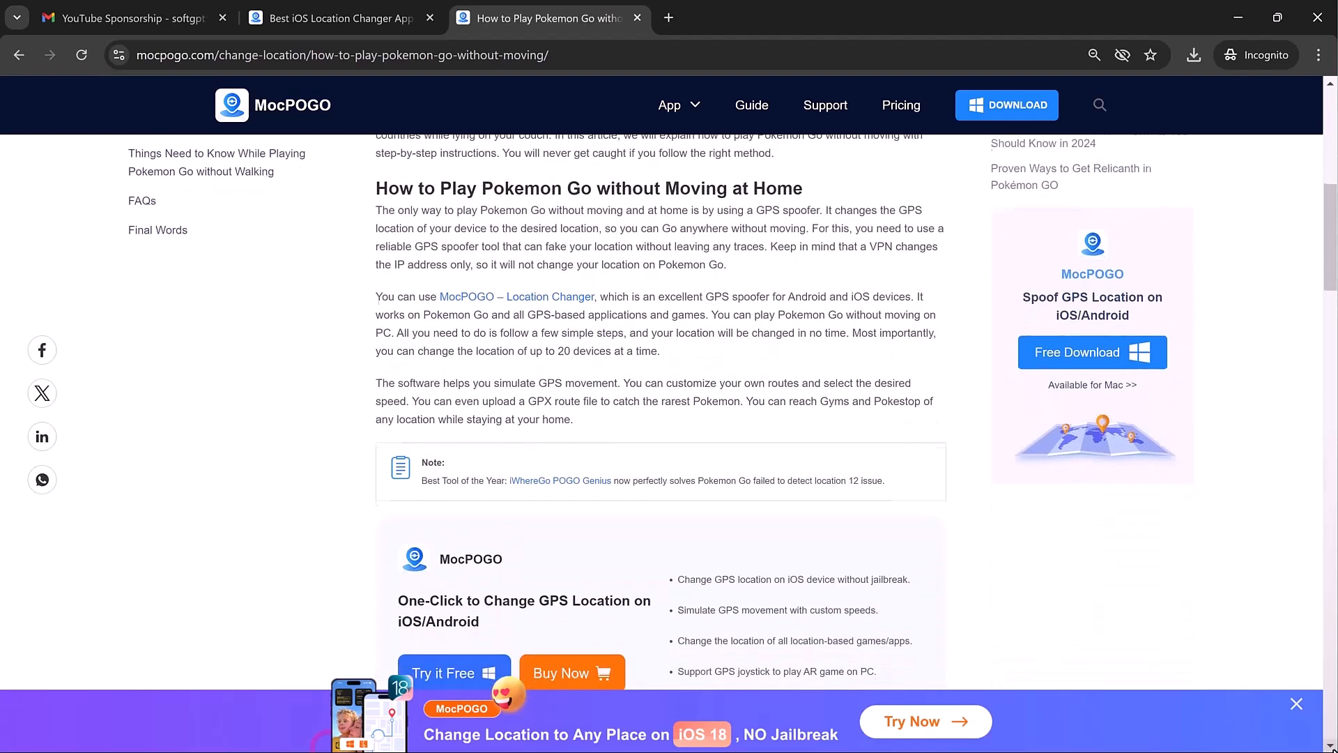
{"action": "scroll", "scroll_direction": "down", "scroll_amount": 3}
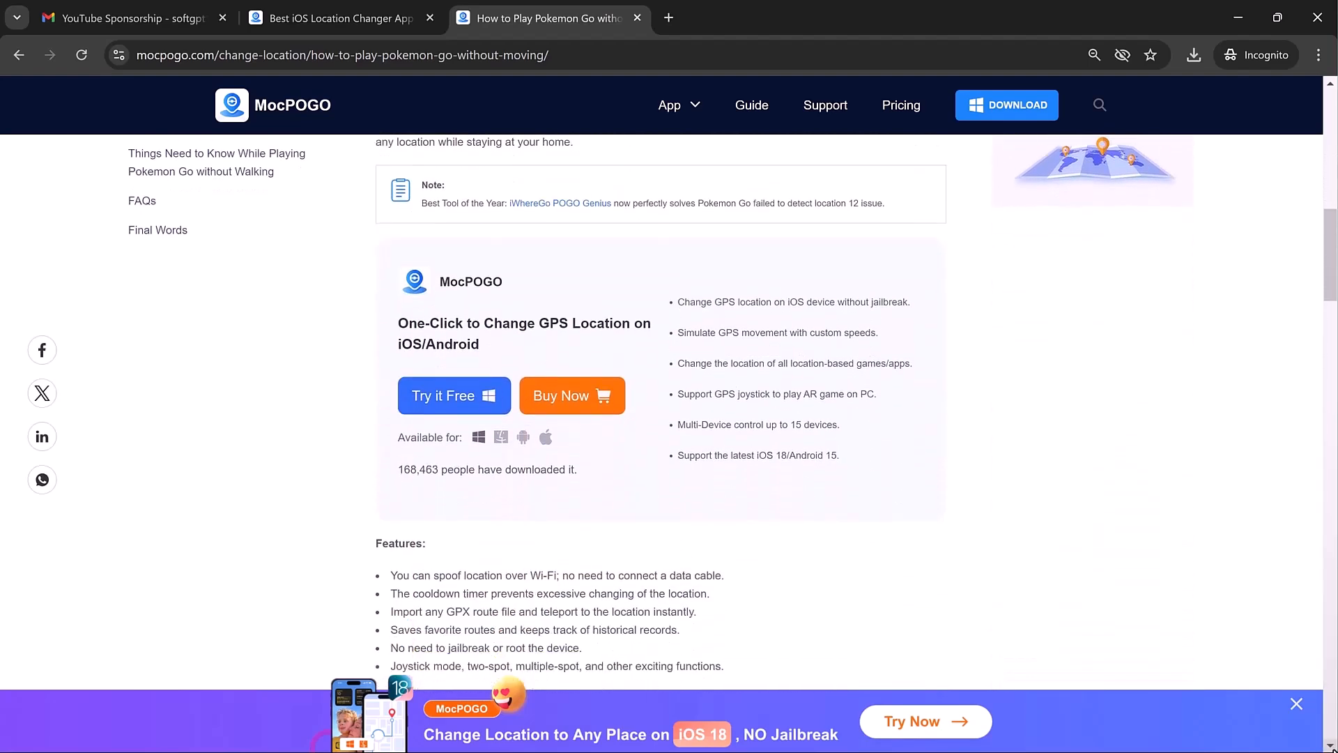
{"action": "scroll", "scroll_direction": "down", "scroll_amount": 3}
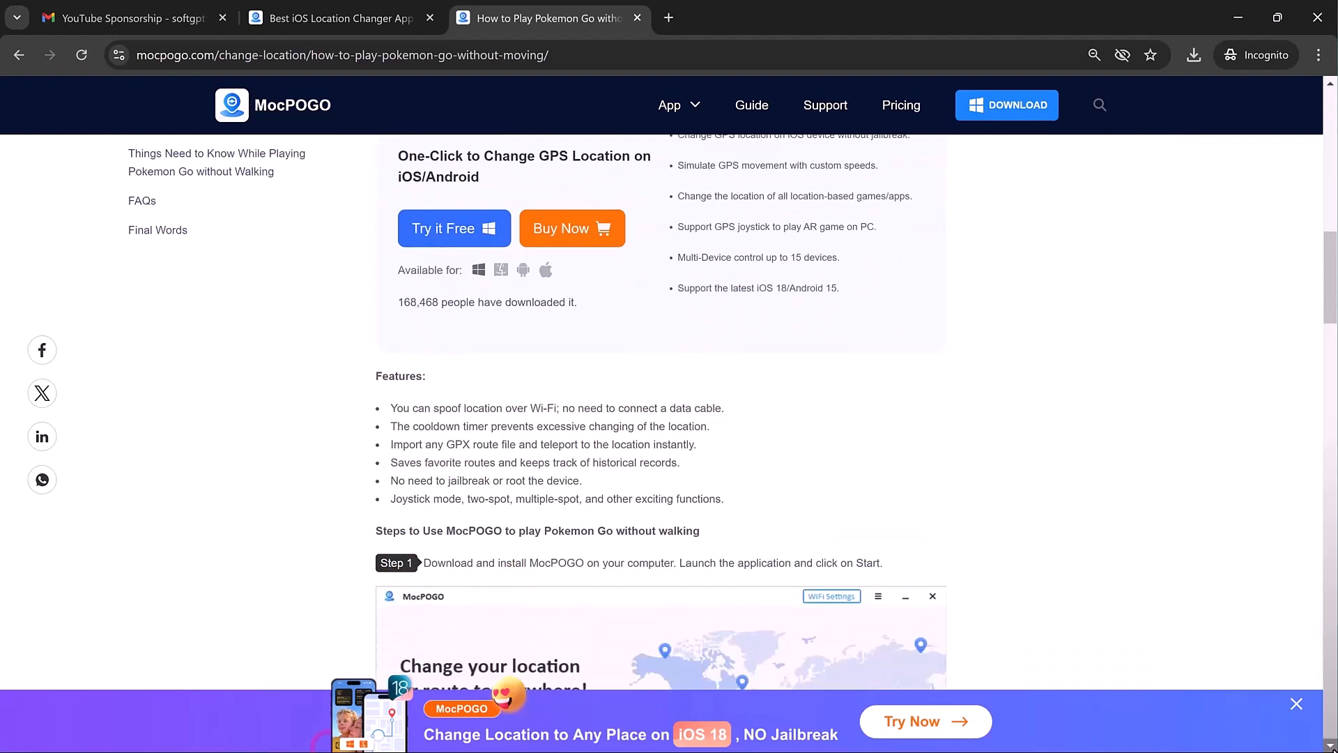
{"action": "scroll", "scroll_direction": "down", "scroll_amount": 3}
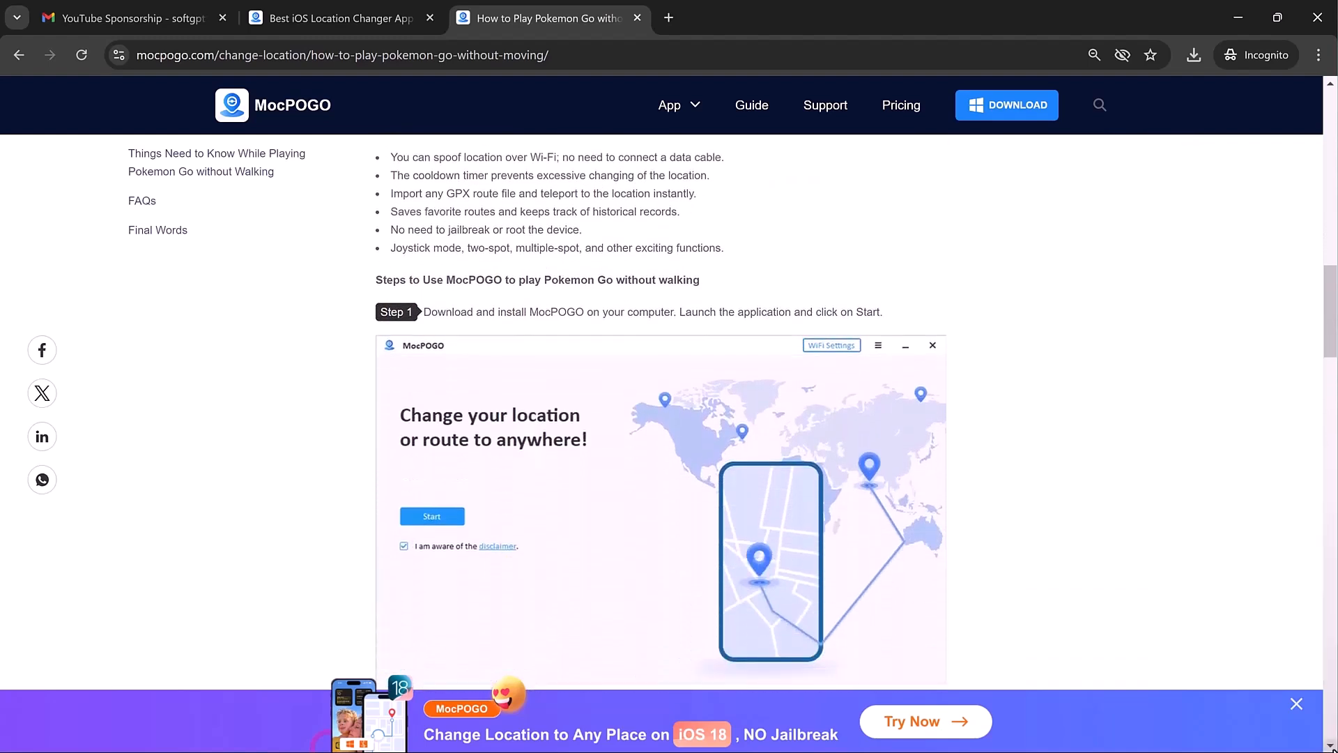
{"action": "scroll", "scroll_direction": "down", "scroll_amount": 3}
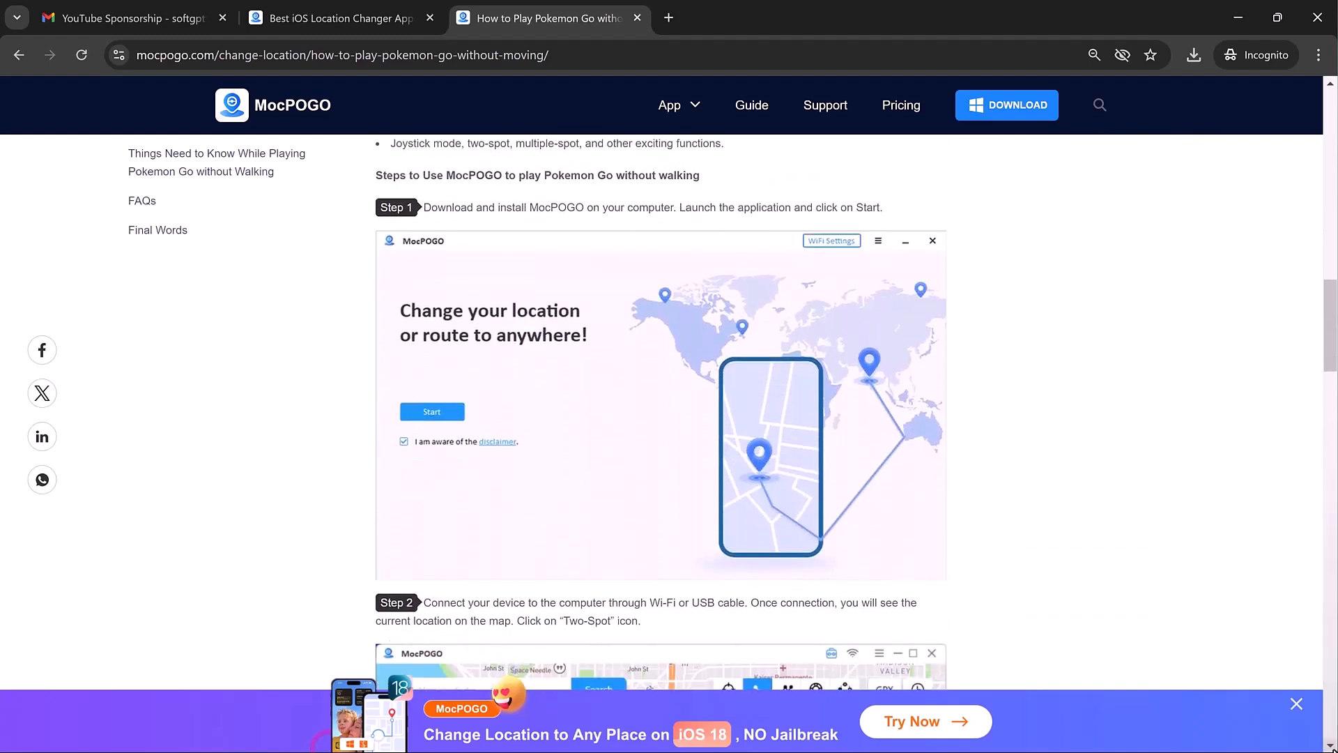
{"action": "scroll", "scroll_direction": "down", "scroll_amount": 3}
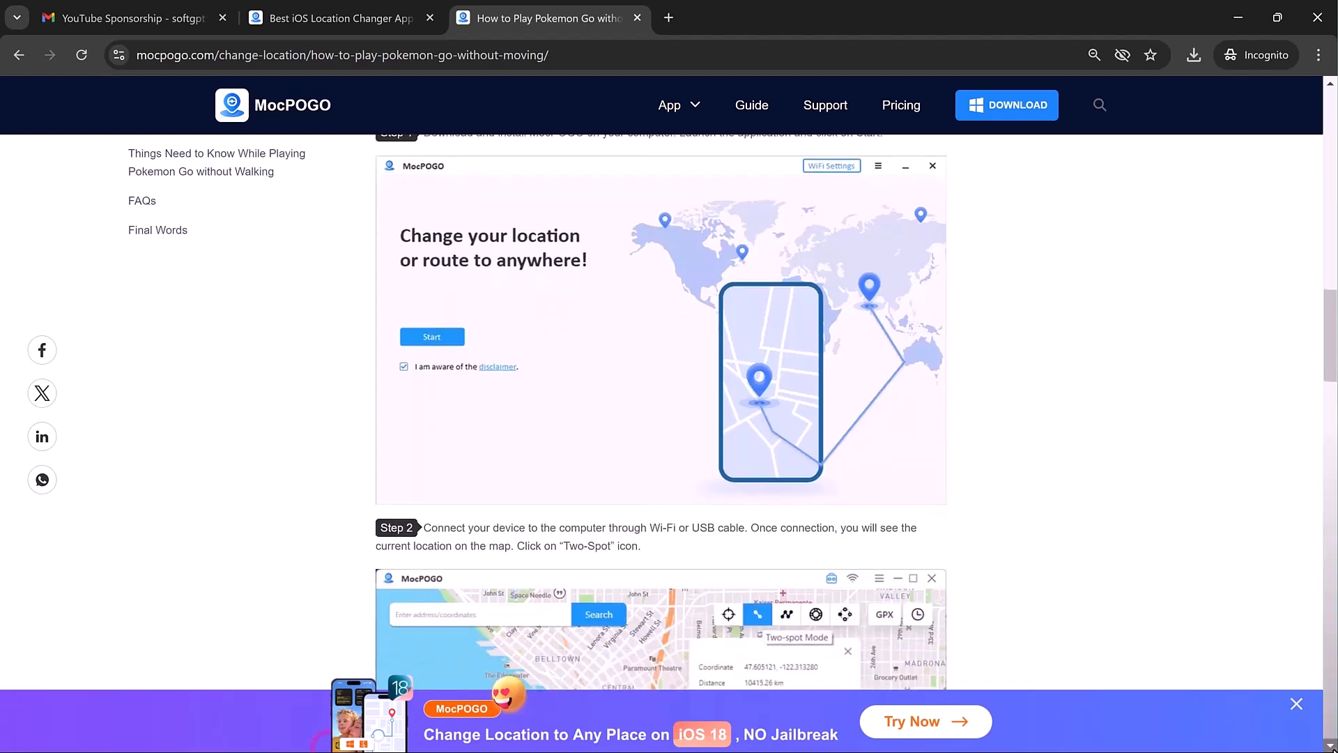
{"action": "scroll", "scroll_direction": "down", "scroll_amount": 3}
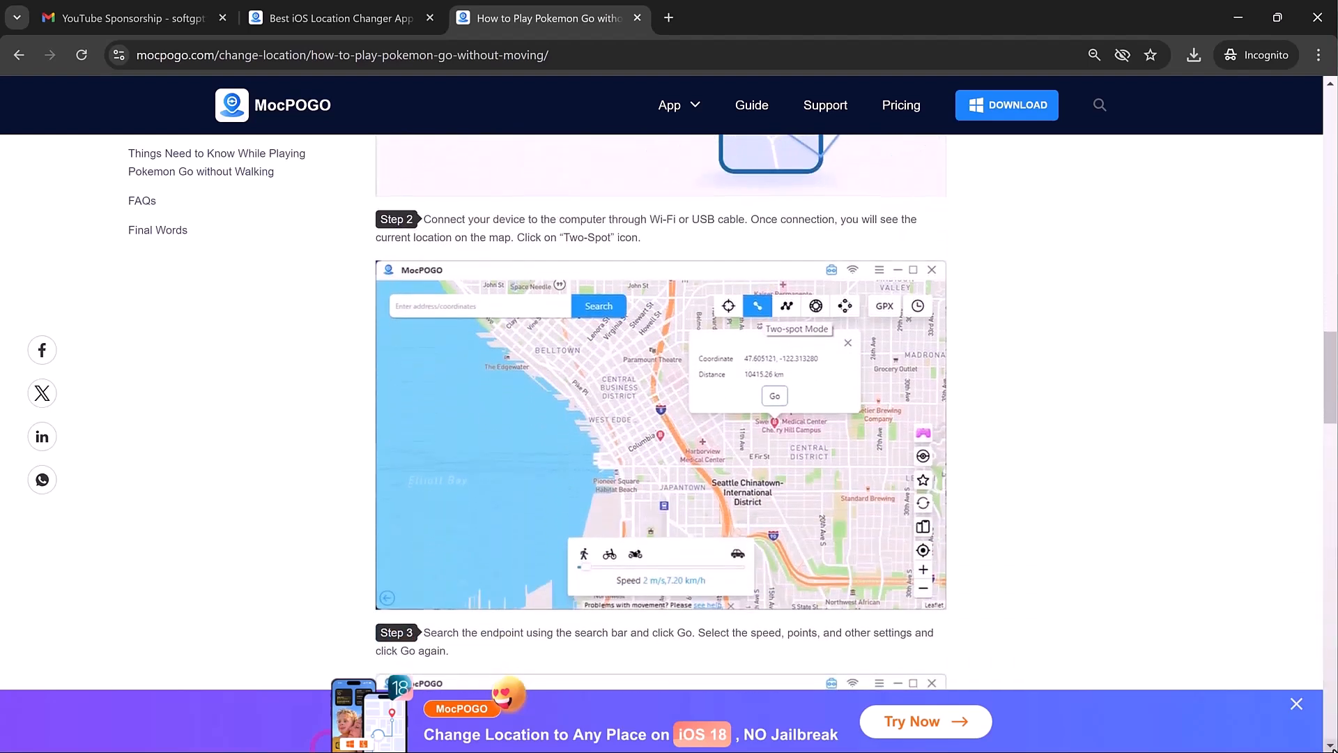
{"action": "scroll", "scroll_direction": "down", "scroll_amount": 3}
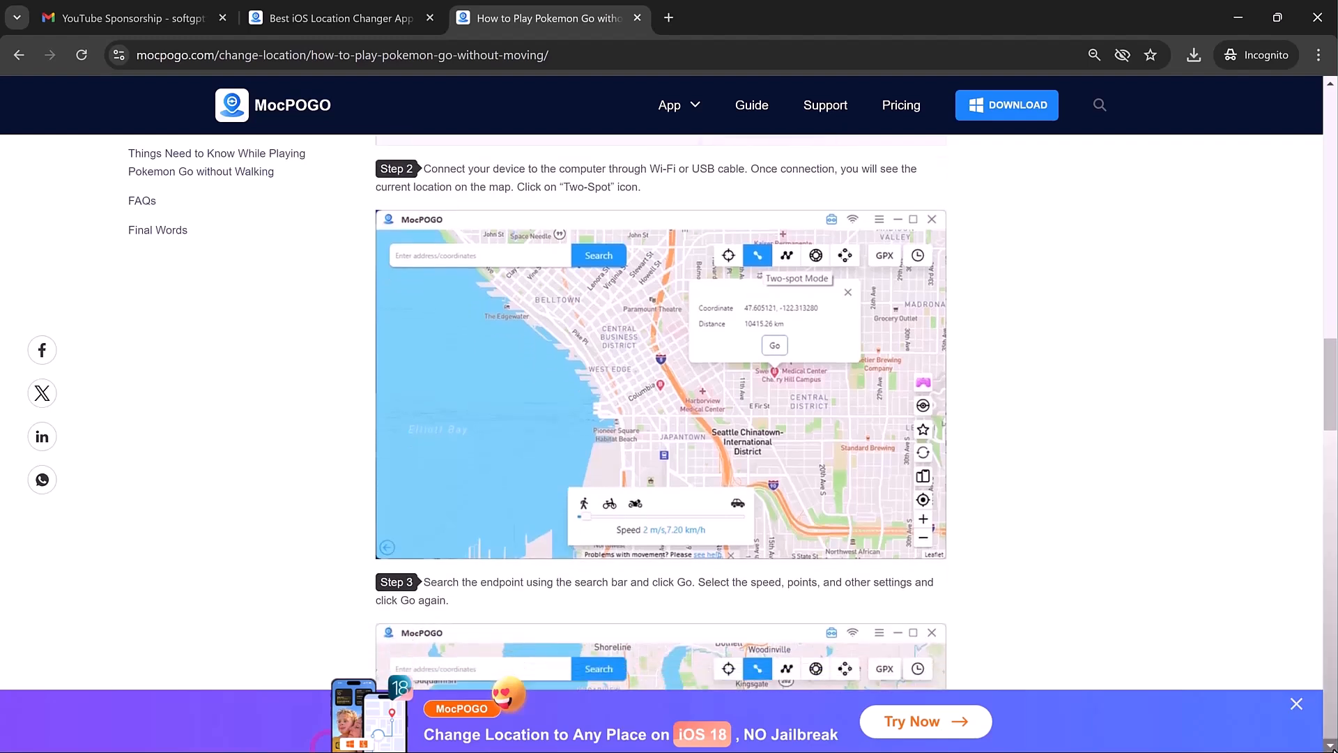
{"action": "scroll", "scroll_direction": "down", "scroll_amount": 3}
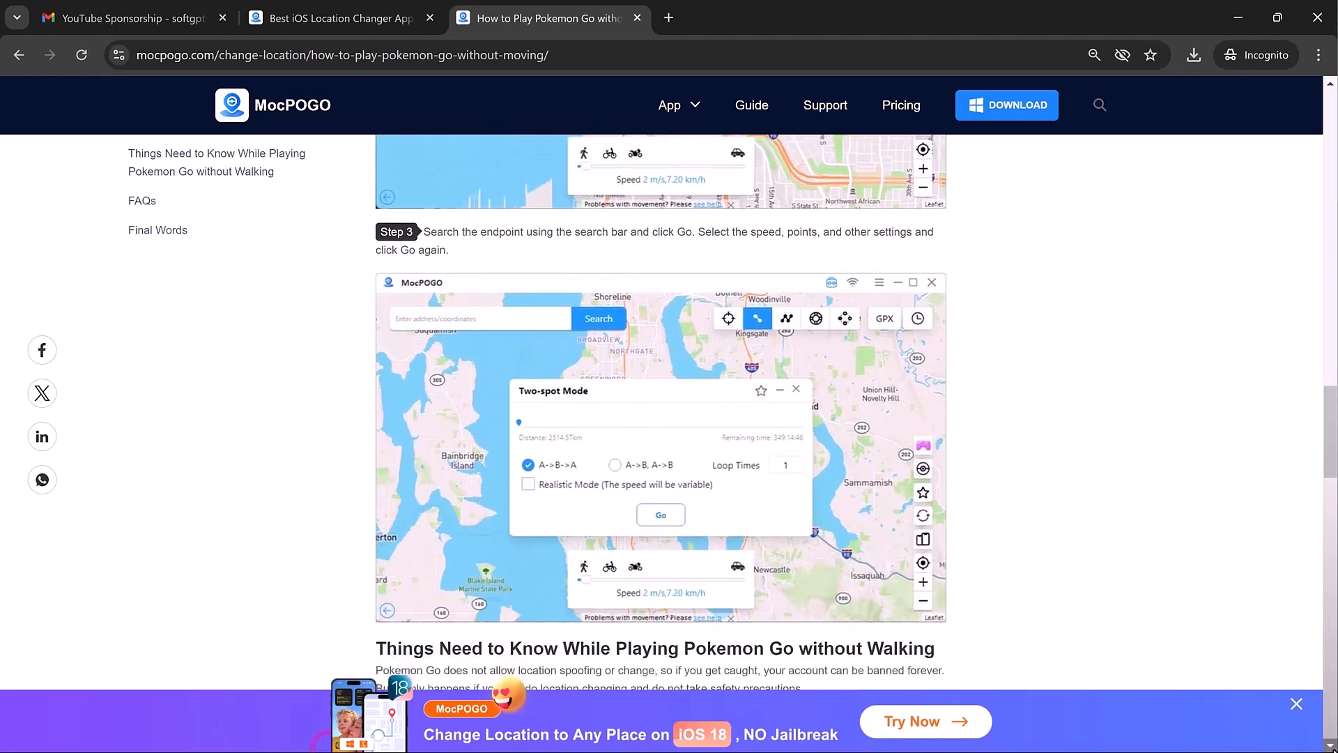
{"action": "scroll", "scroll_direction": "down", "scroll_amount": 3}
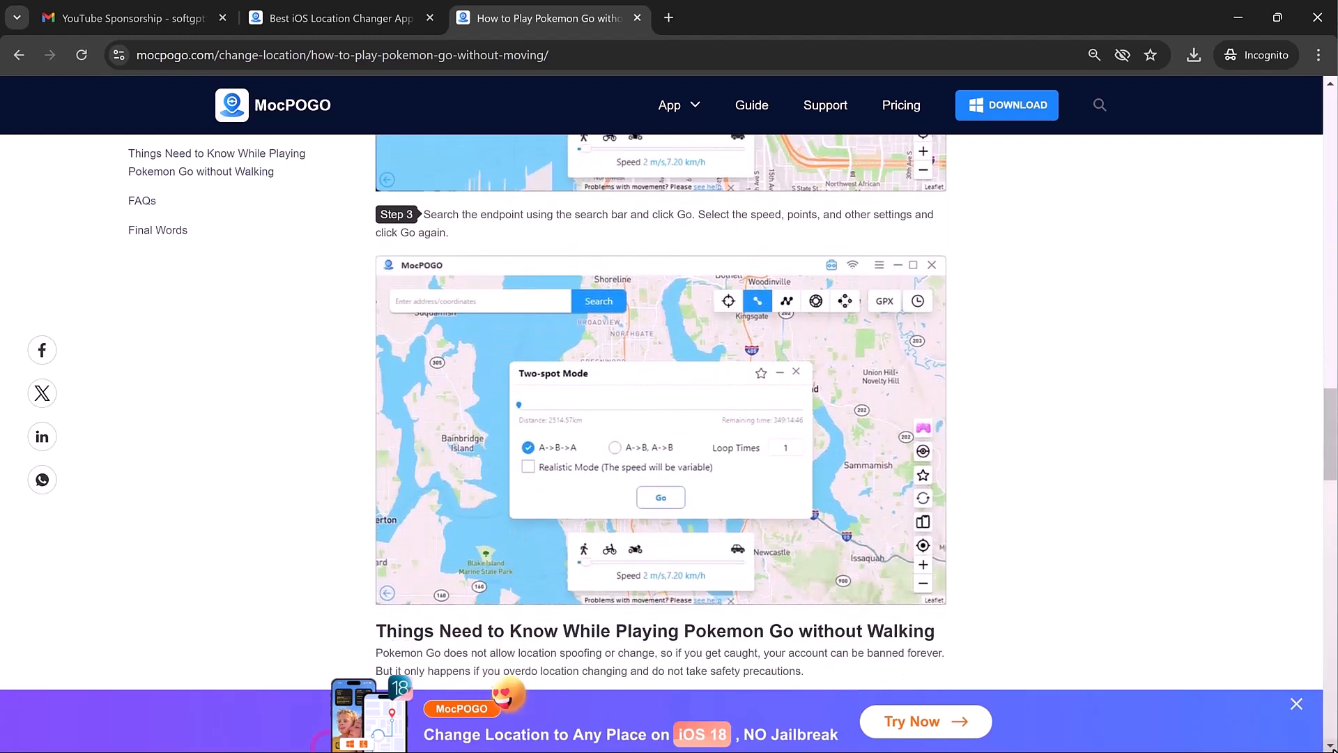
{"action": "scroll", "scroll_direction": "down", "scroll_amount": 3}
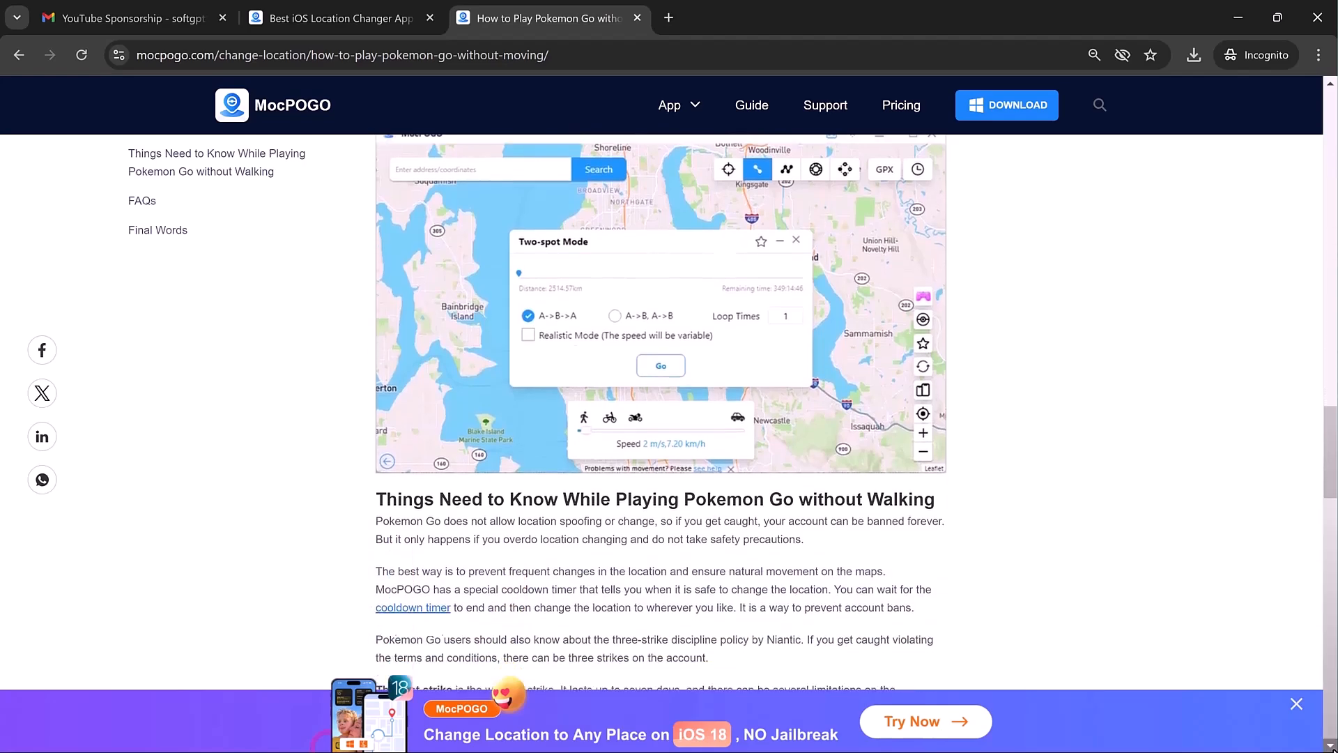
{"action": "scroll", "scroll_direction": "down", "scroll_amount": 3}
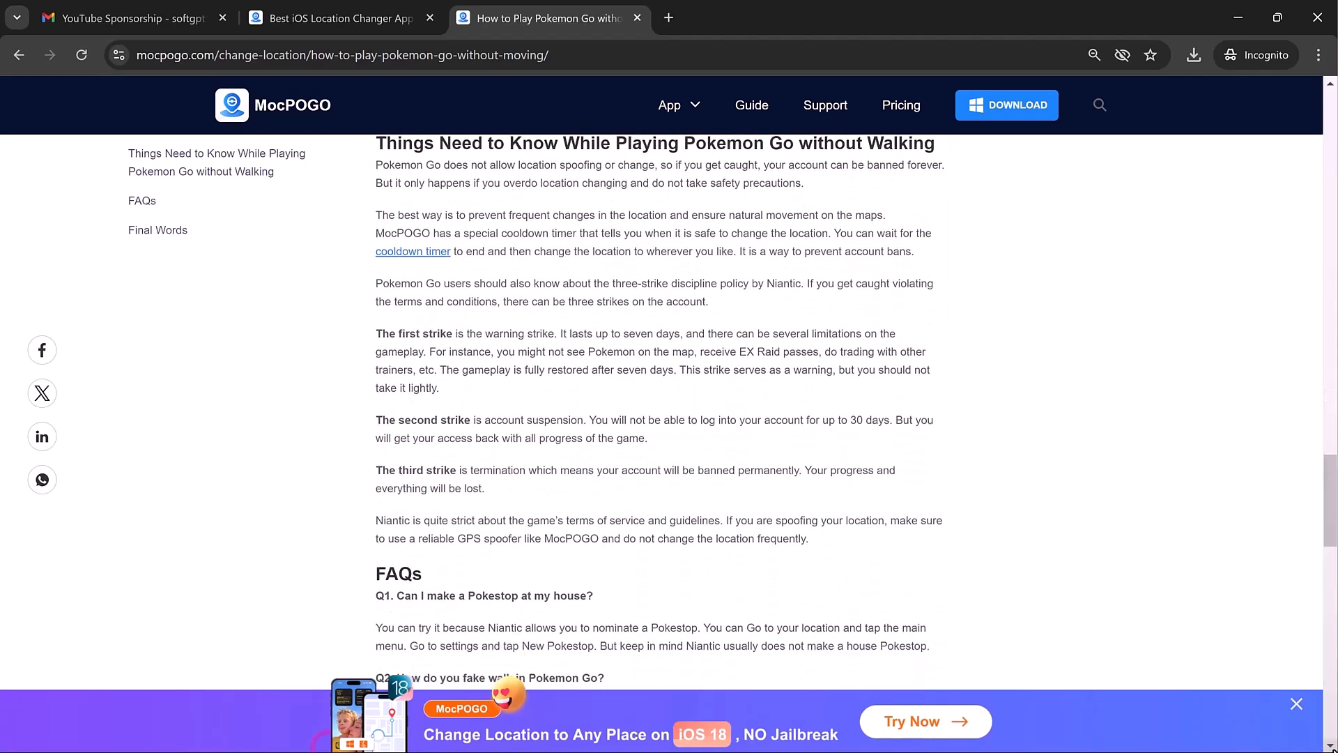
{"action": "scroll", "scroll_direction": "down", "scroll_amount": 3}
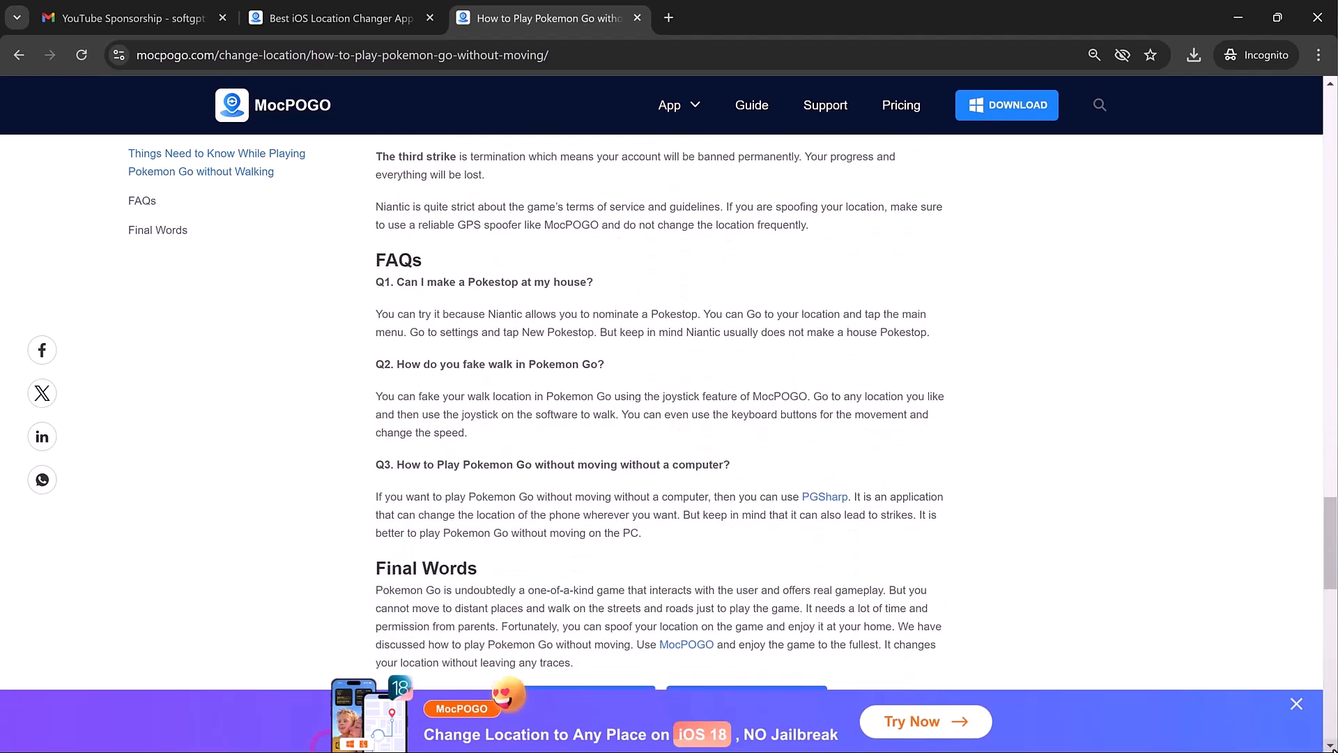
{"action": "scroll", "scroll_direction": "down", "scroll_amount": 3}
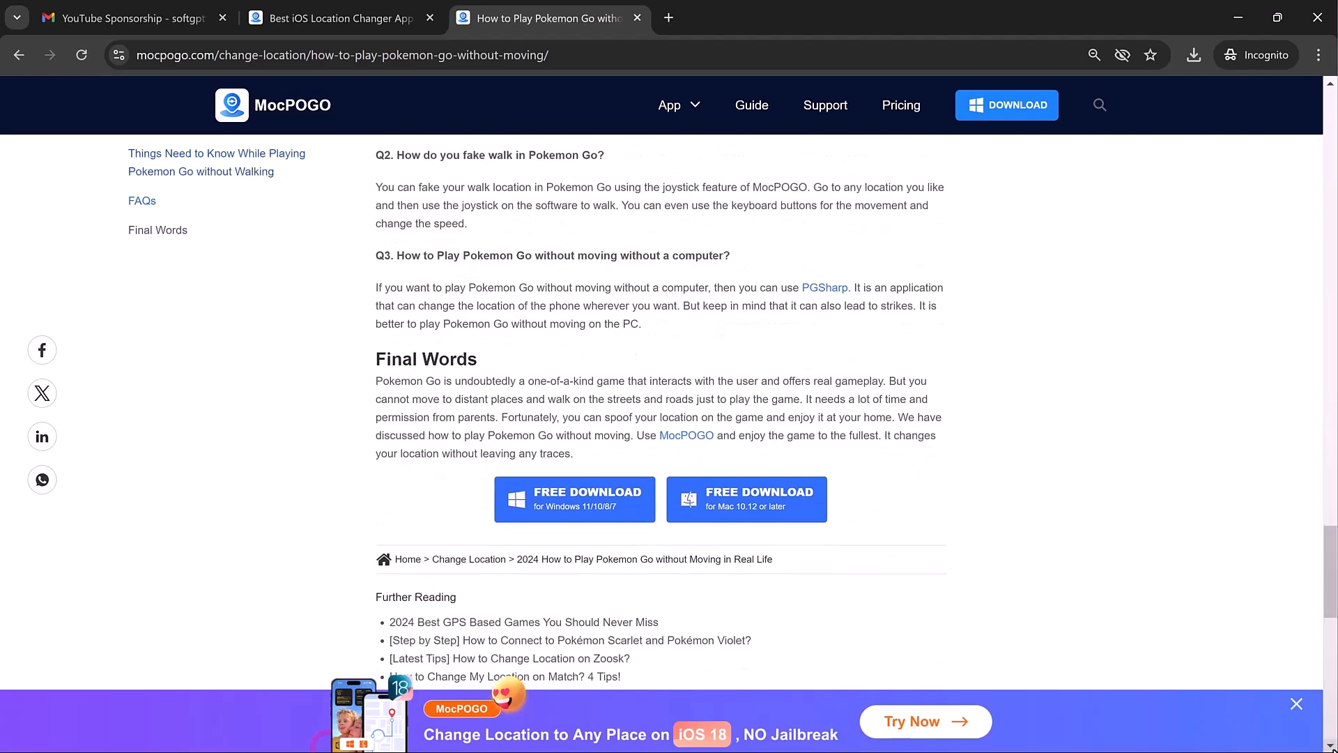
{"action": "scroll", "scroll_direction": "down", "scroll_amount": 3}
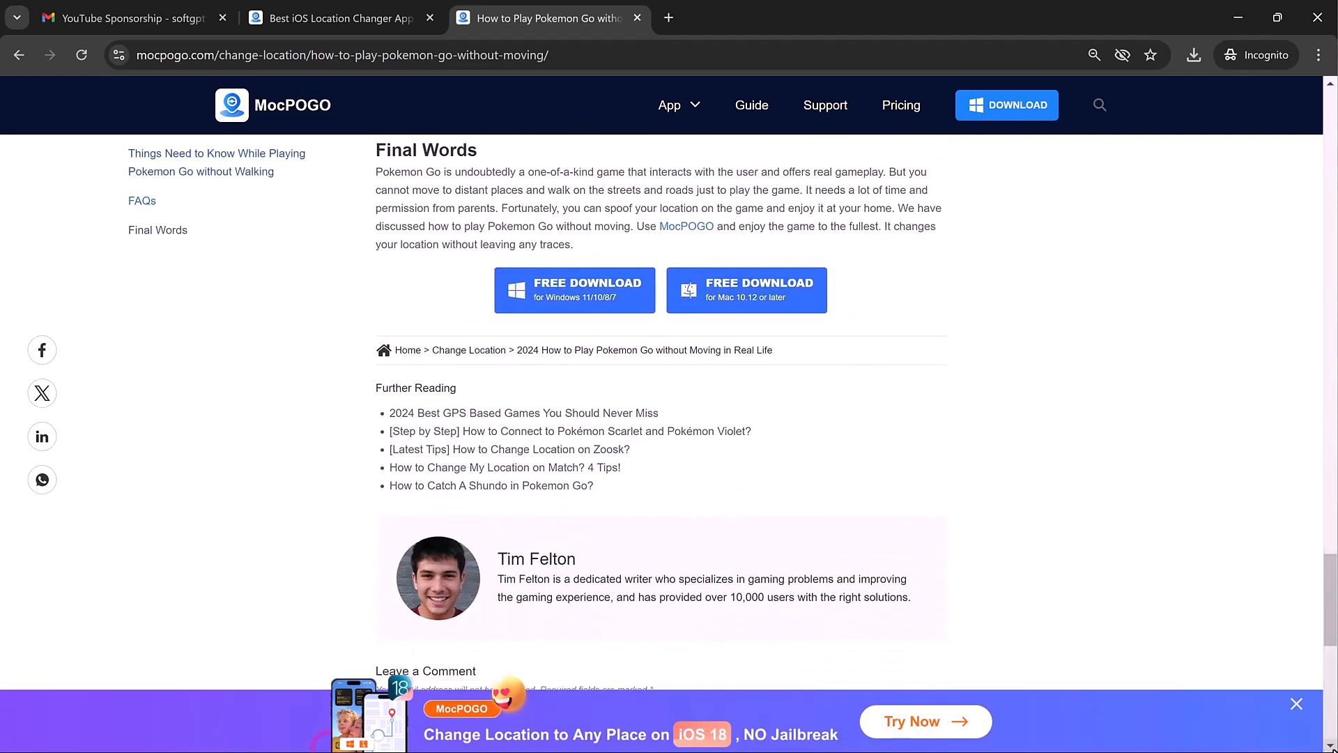
{"action": "scroll", "scroll_direction": "down", "scroll_amount": 3}
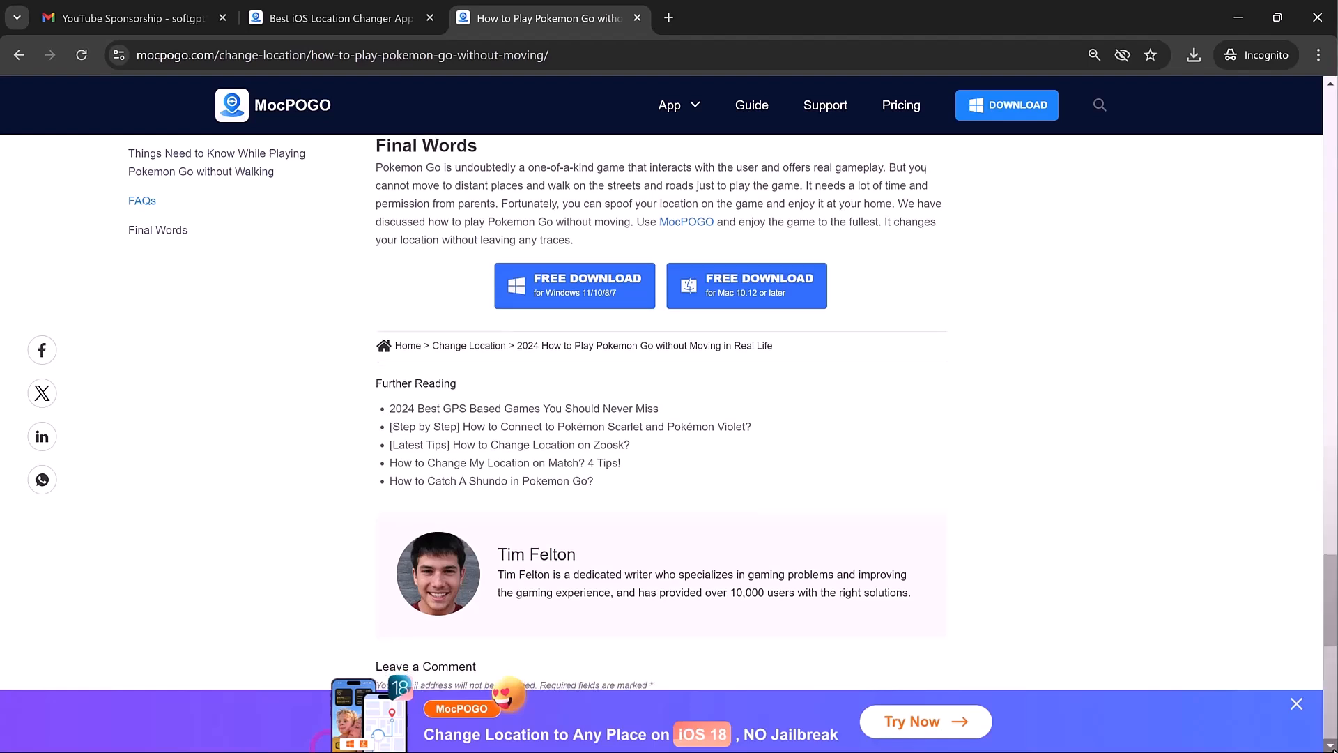
{"action": "scroll", "scroll_direction": "down", "scroll_amount": 3}
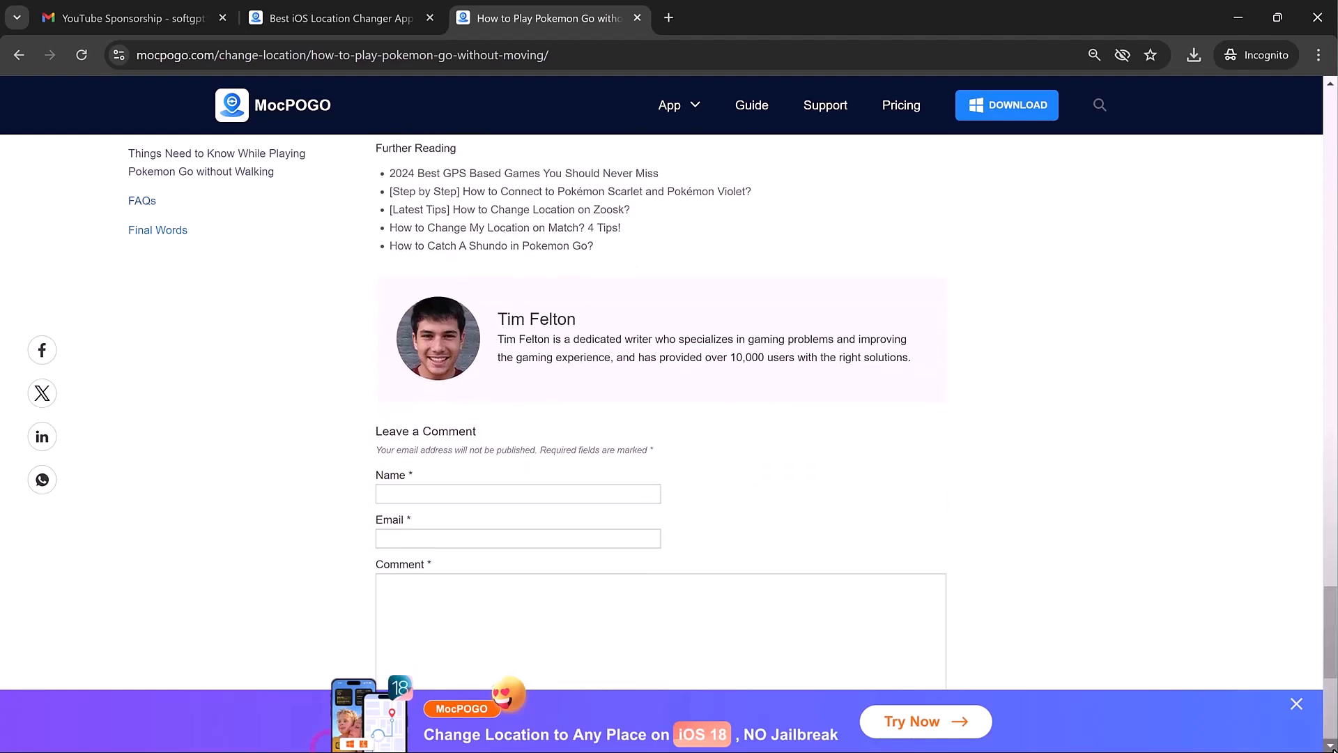
{"action": "scroll", "scroll_direction": "down", "scroll_amount": 3}
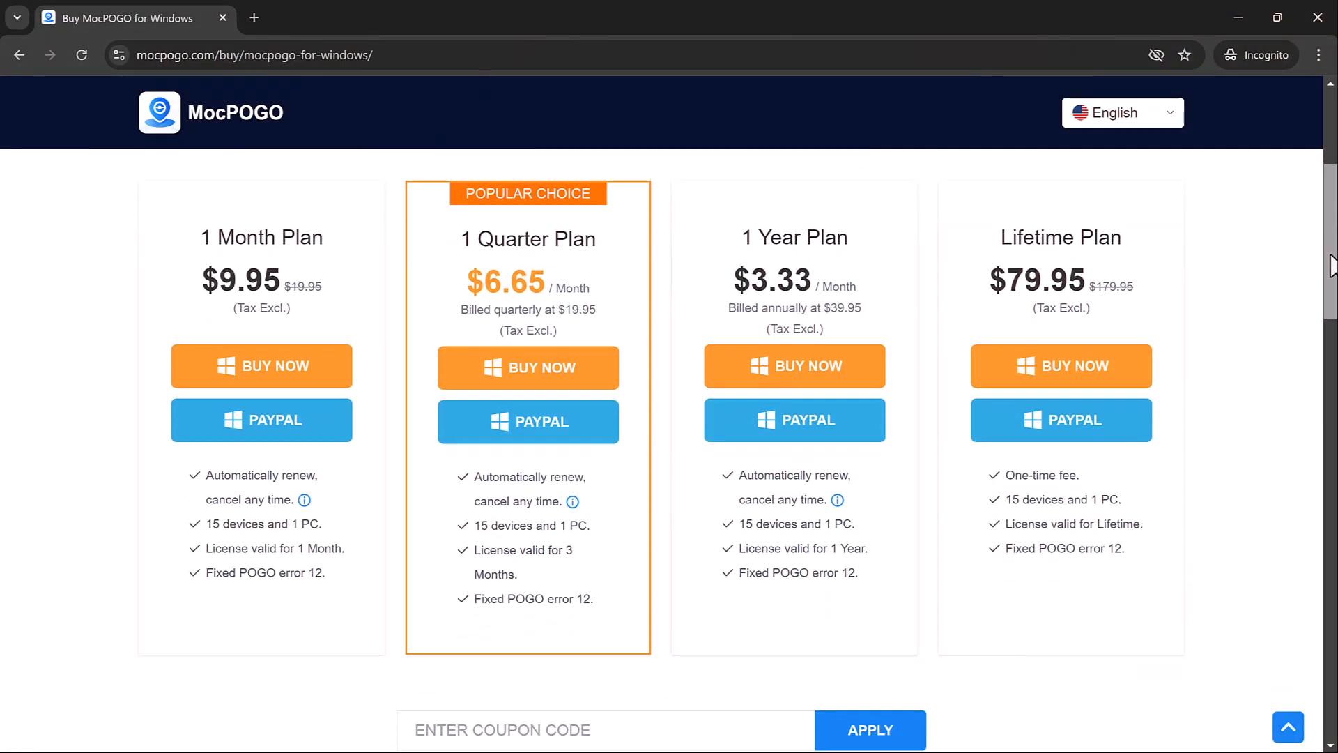
Step: Enter coupon code MOCPGPRO on the Buy MocPOGO for Windows page
{"action": "scroll", "scroll_direction": "down", "scroll_amount": 3}
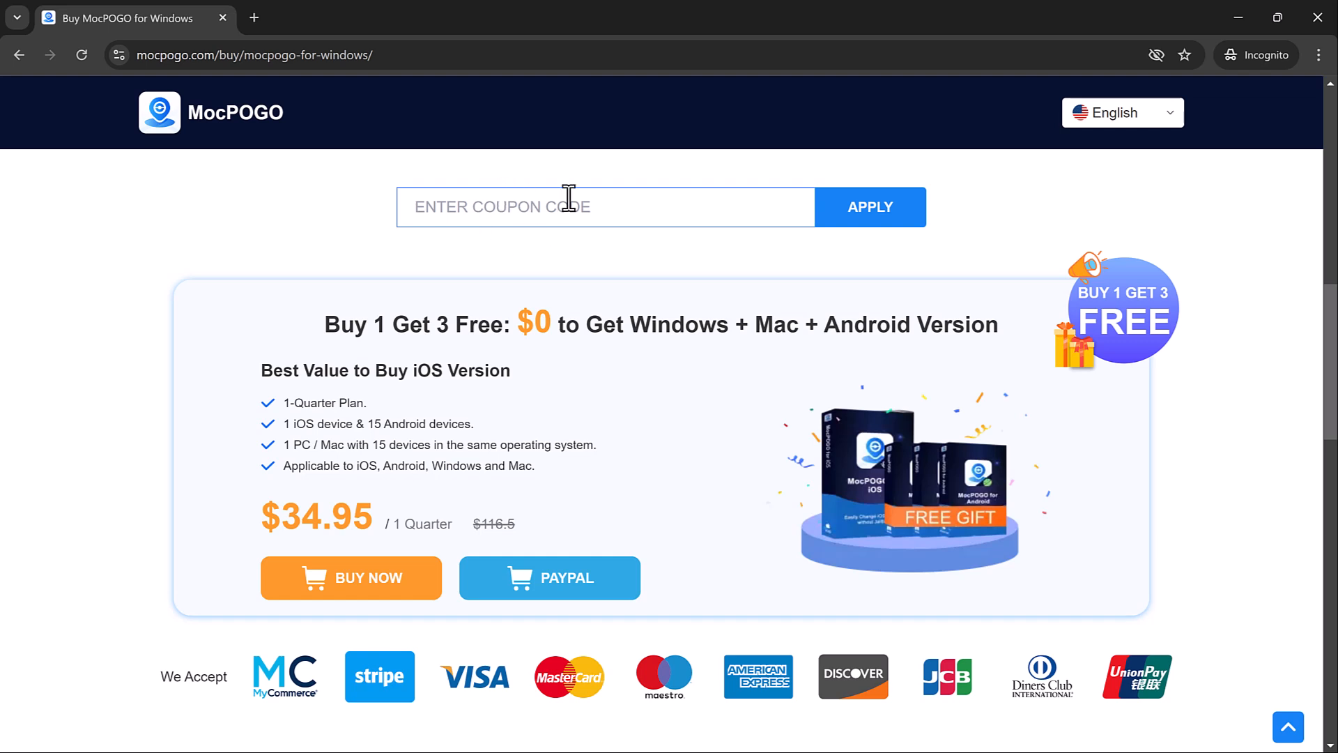
{"action": "mouse_move", "coordinate": [1215, 382]}
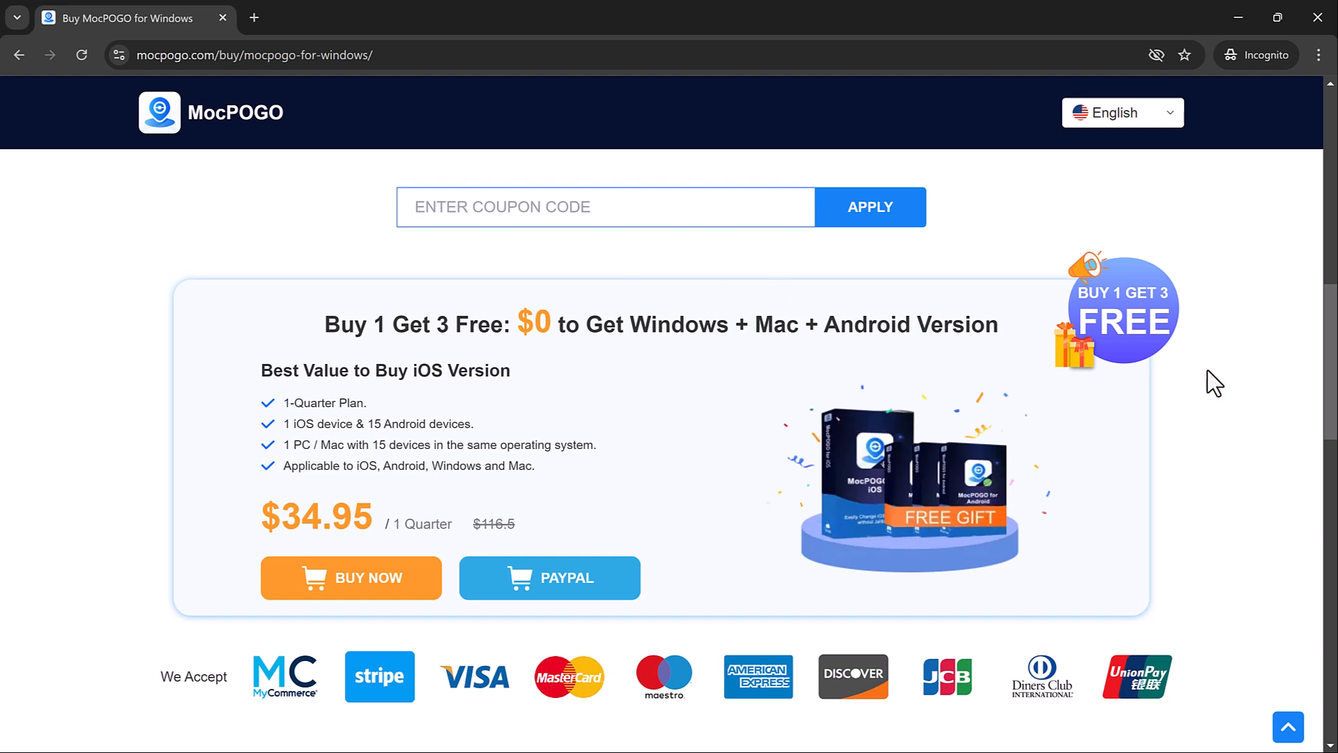
{"action": "type", "text": "MOCPG"}
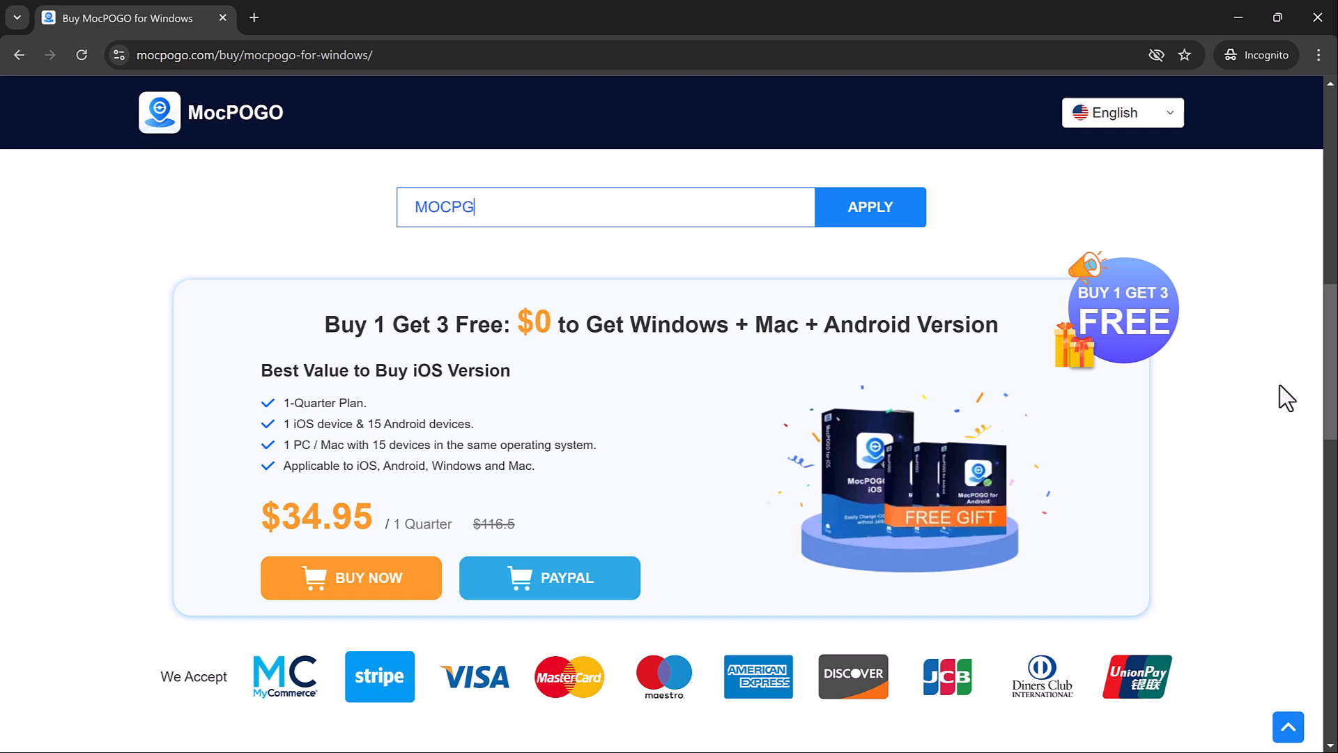
{"action": "type", "text": "PRO"}
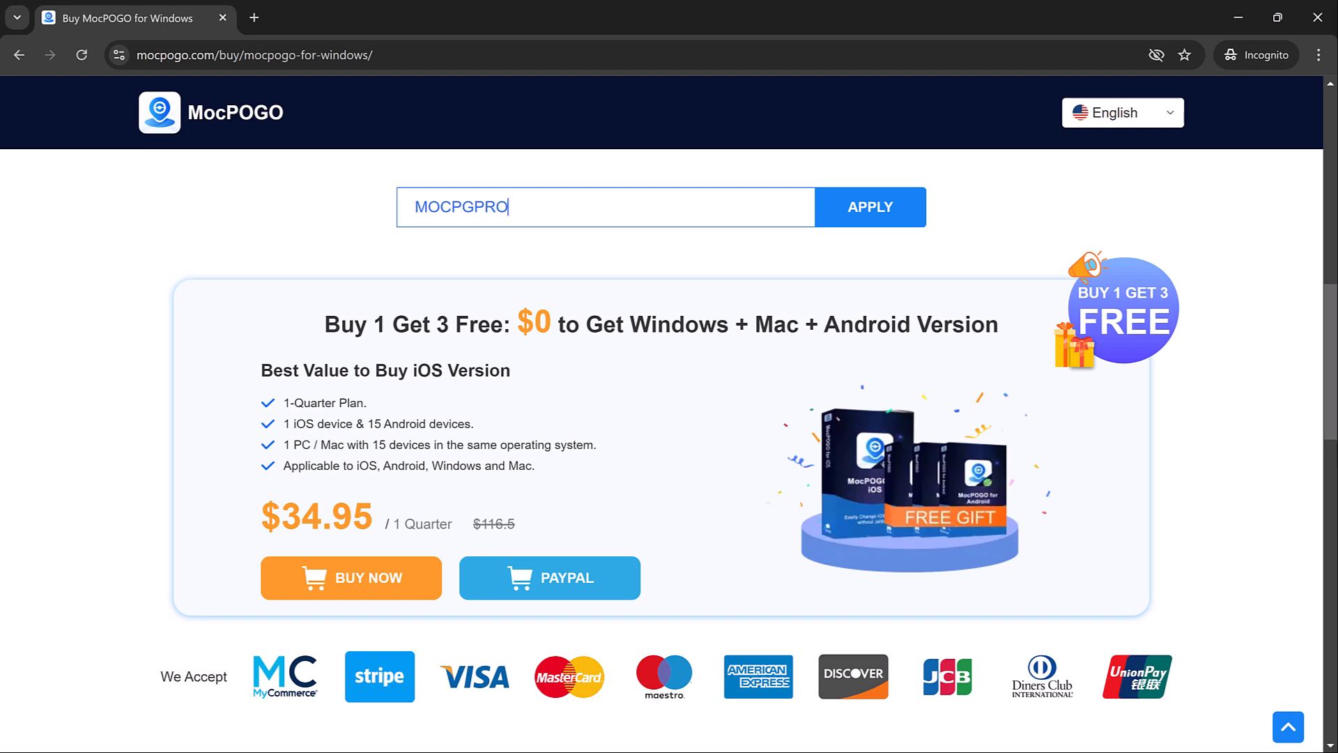